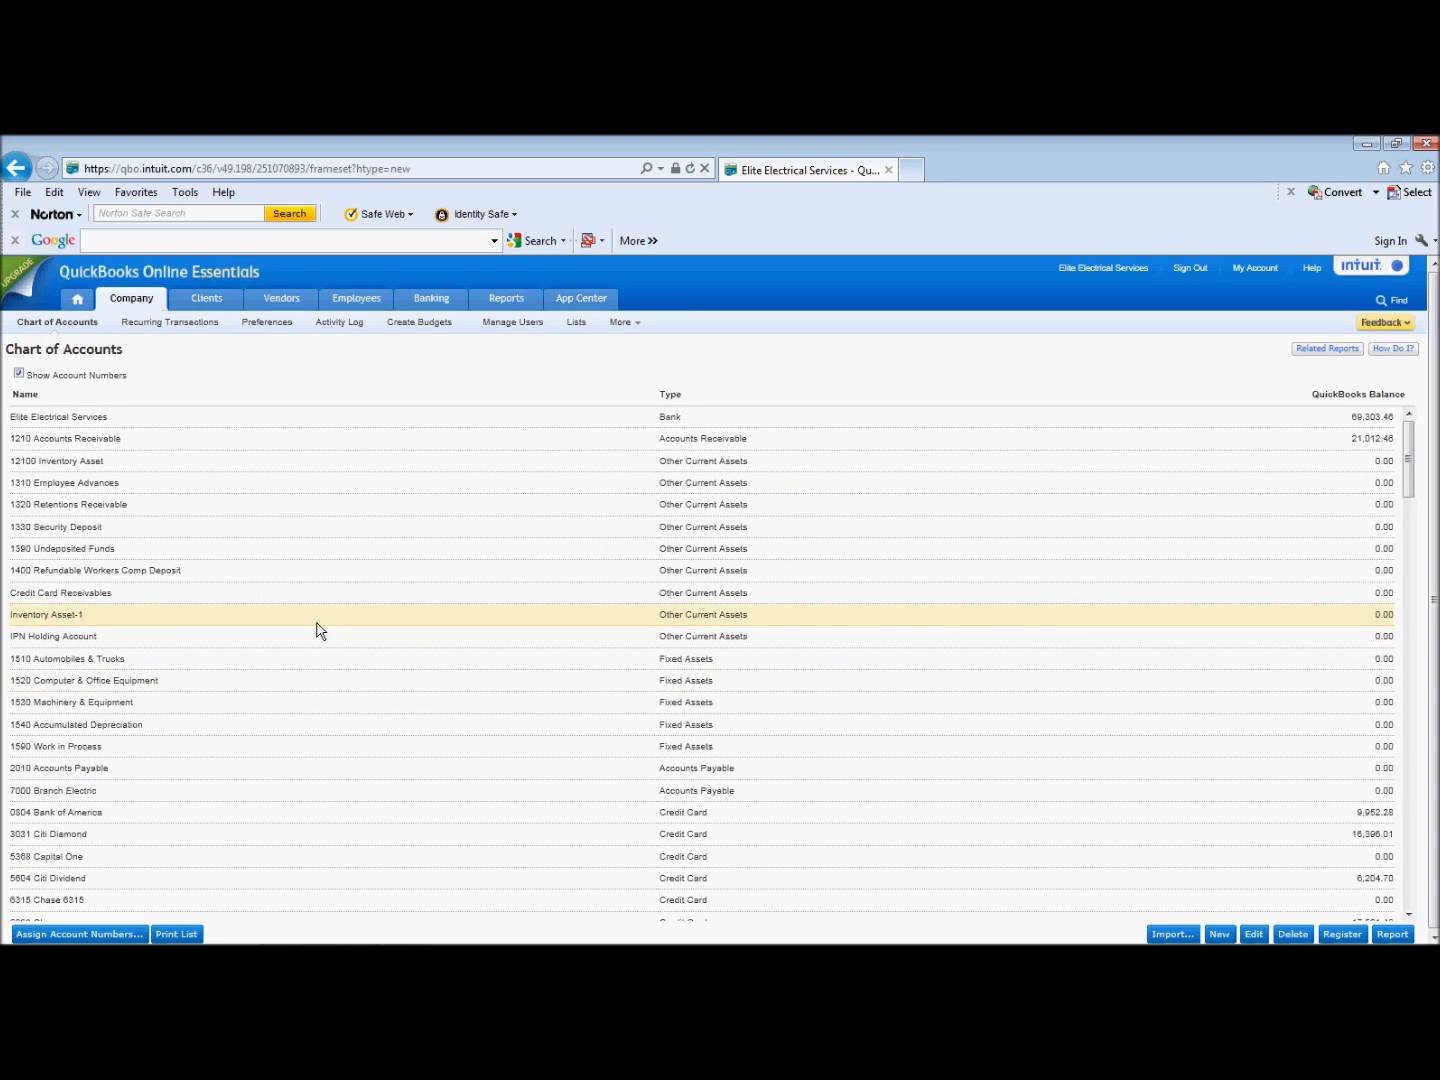
Start a new Credit Card Expense from the Banking area
click(432, 298)
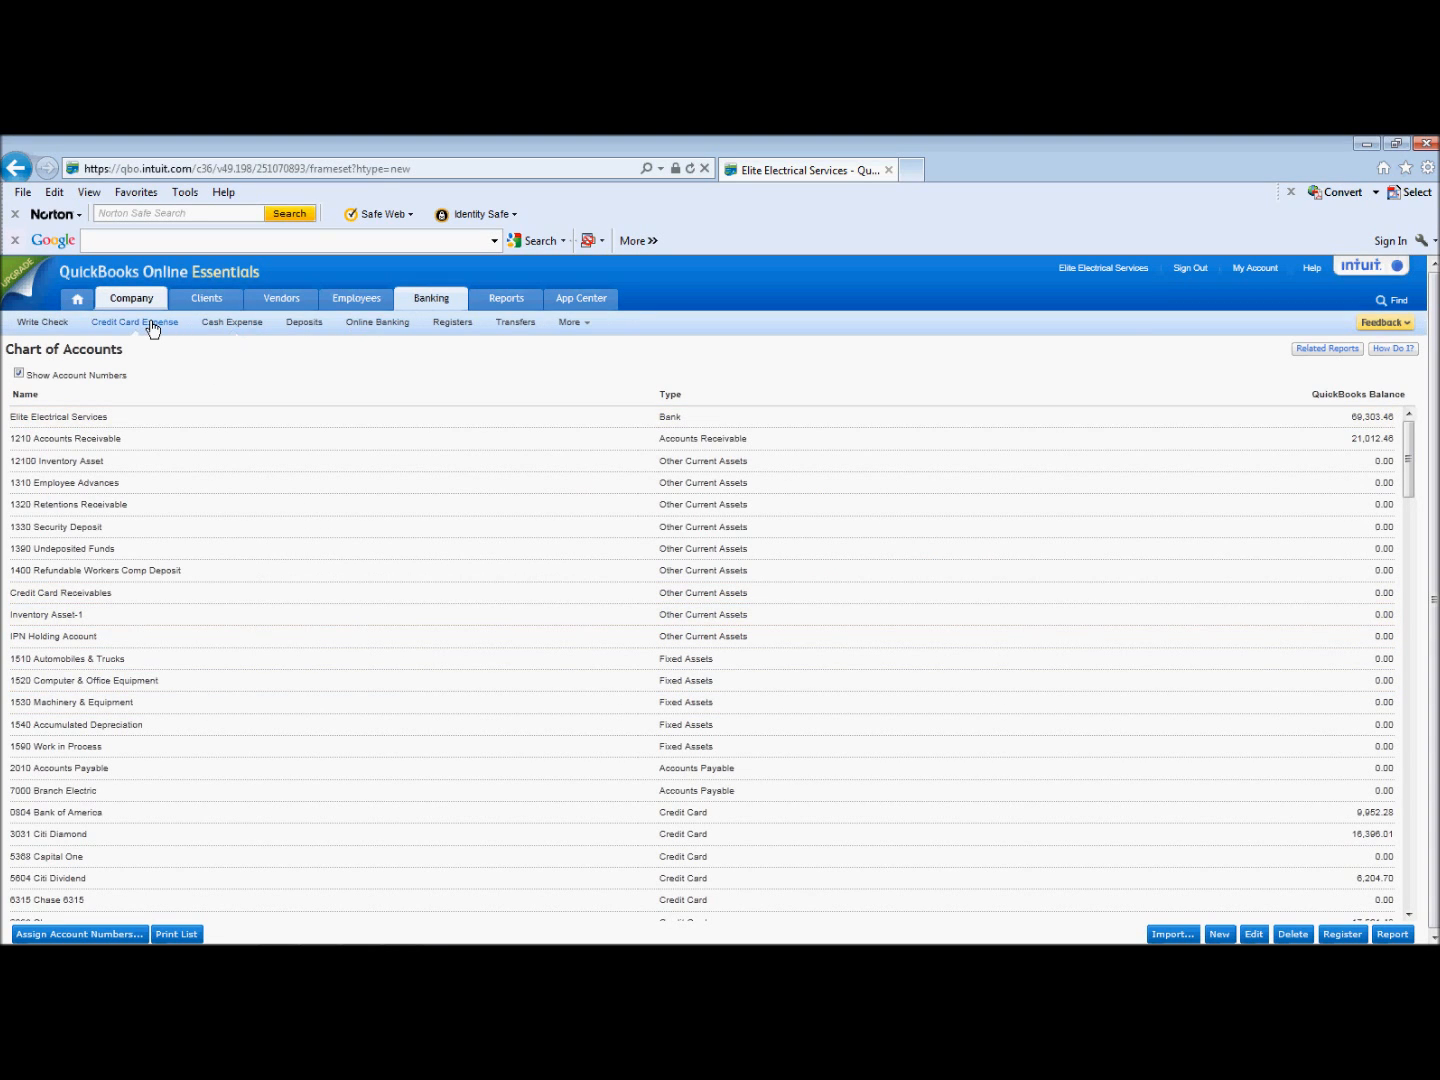
click(136, 320)
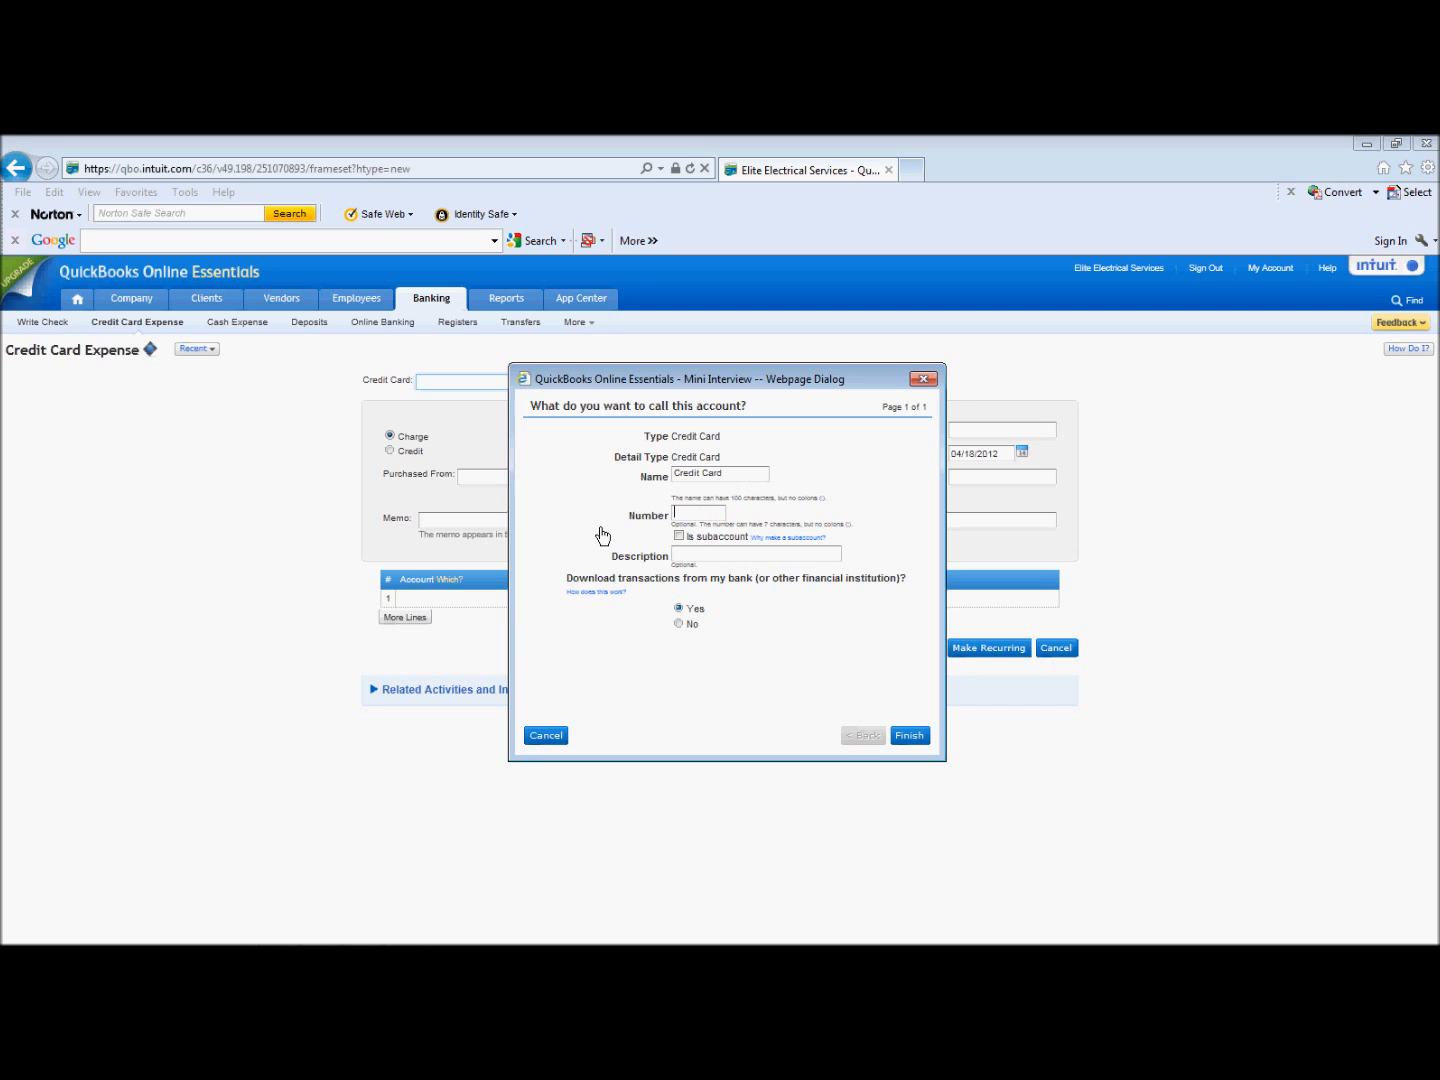
mouse_move(570, 604)
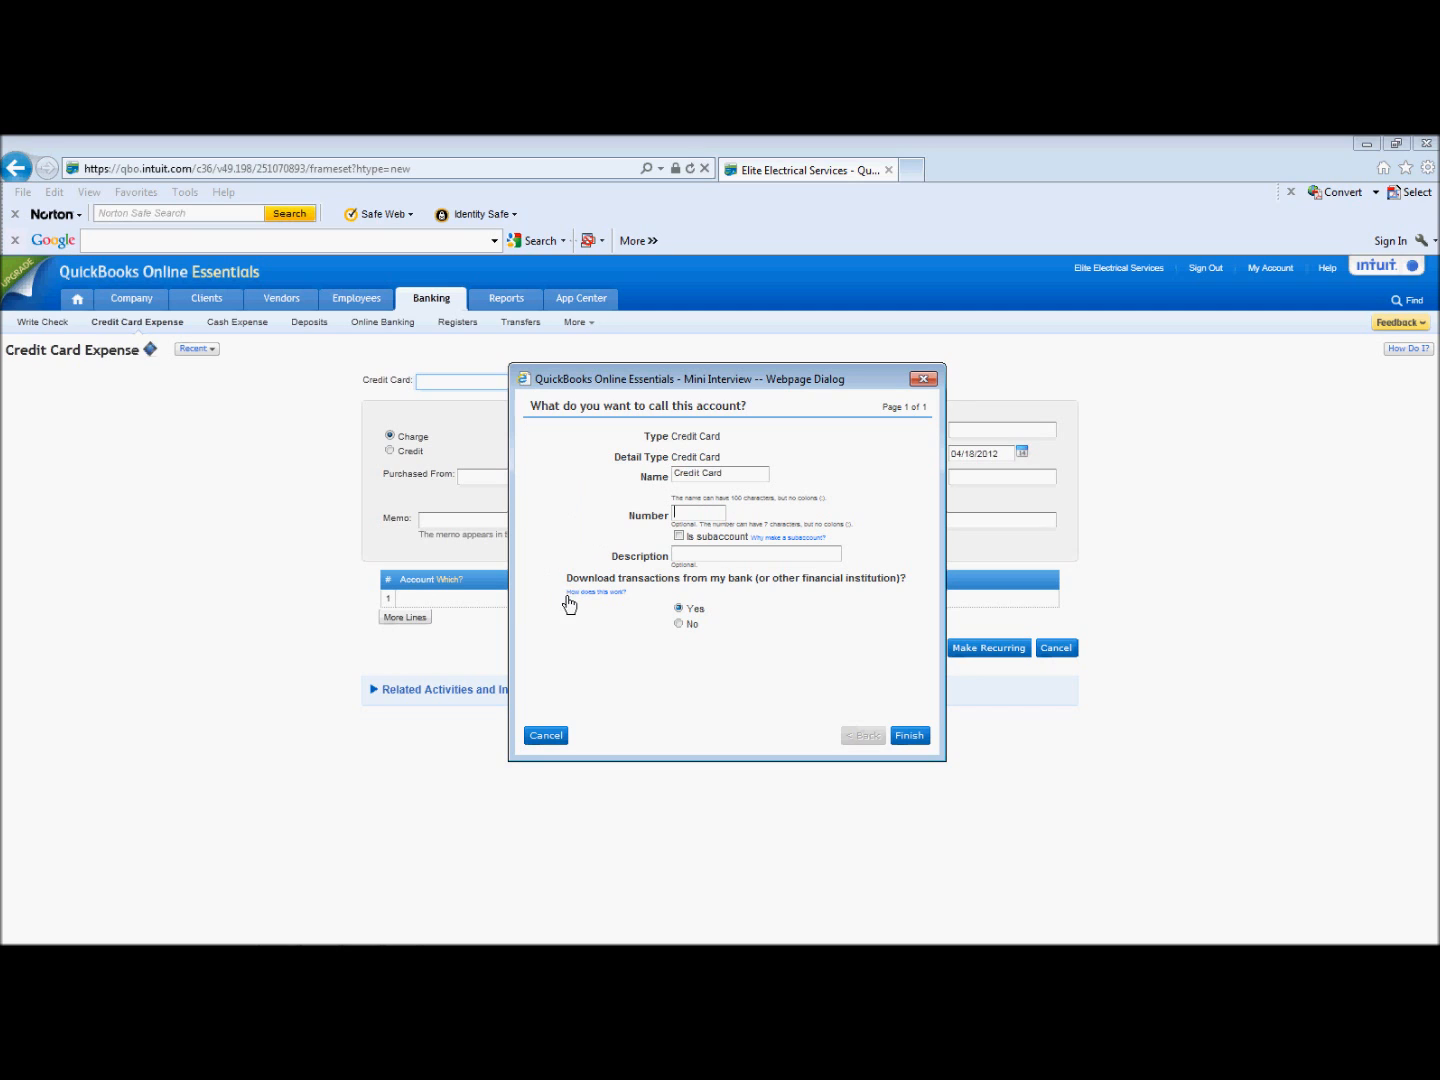
mouse_move(868, 628)
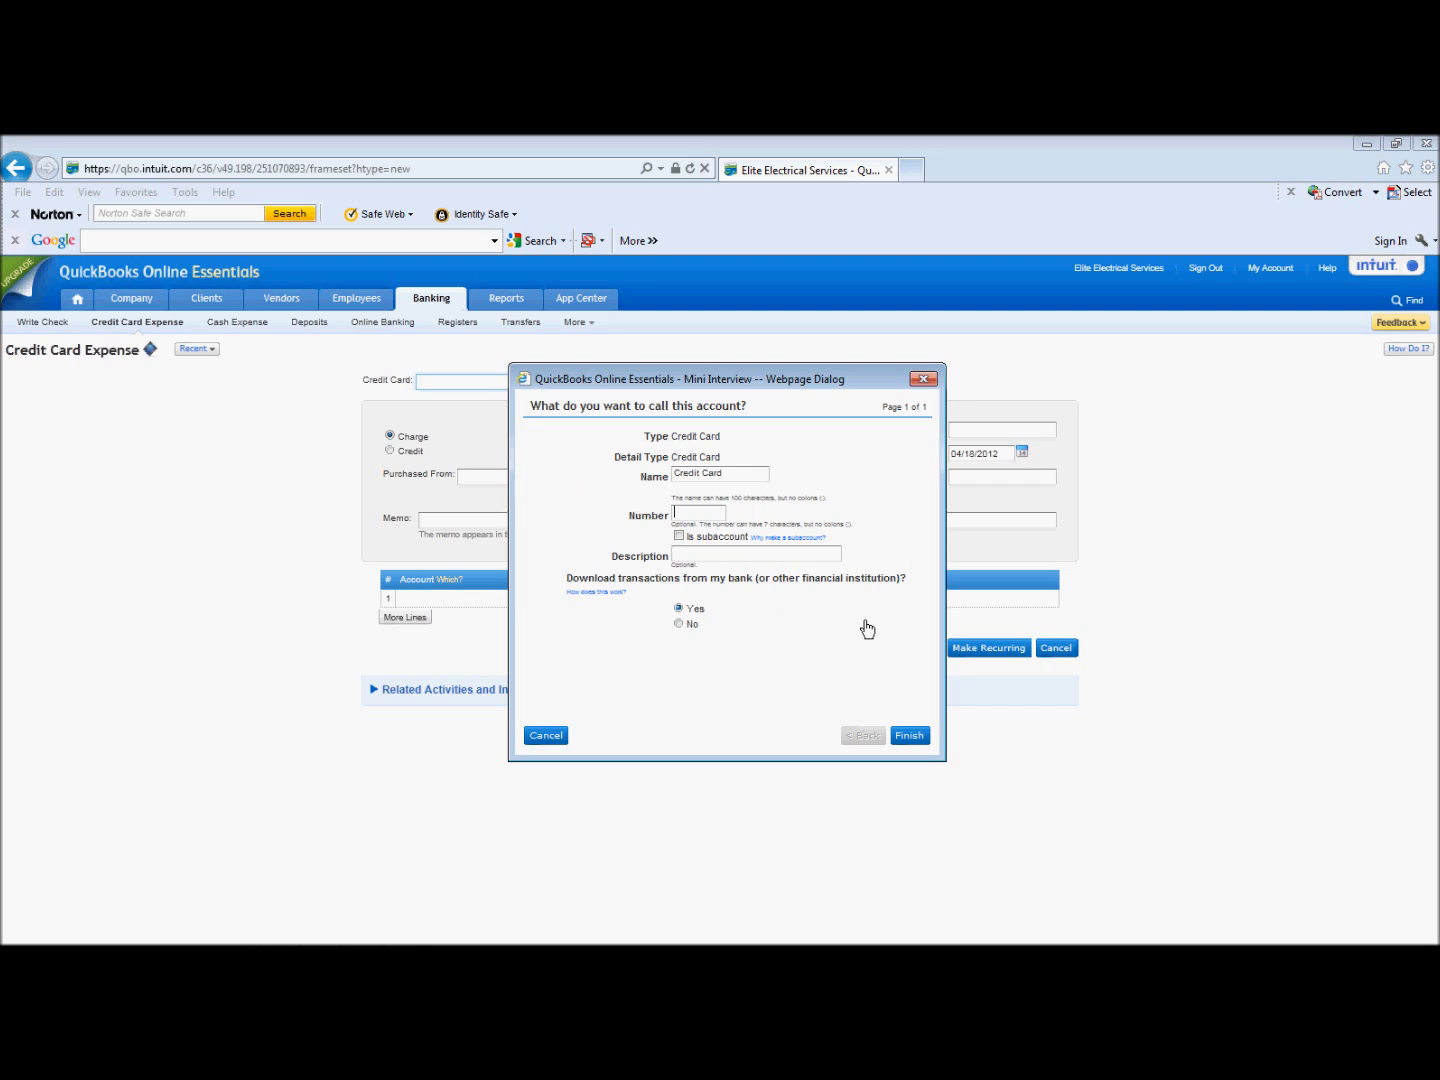
mouse_move(812, 596)
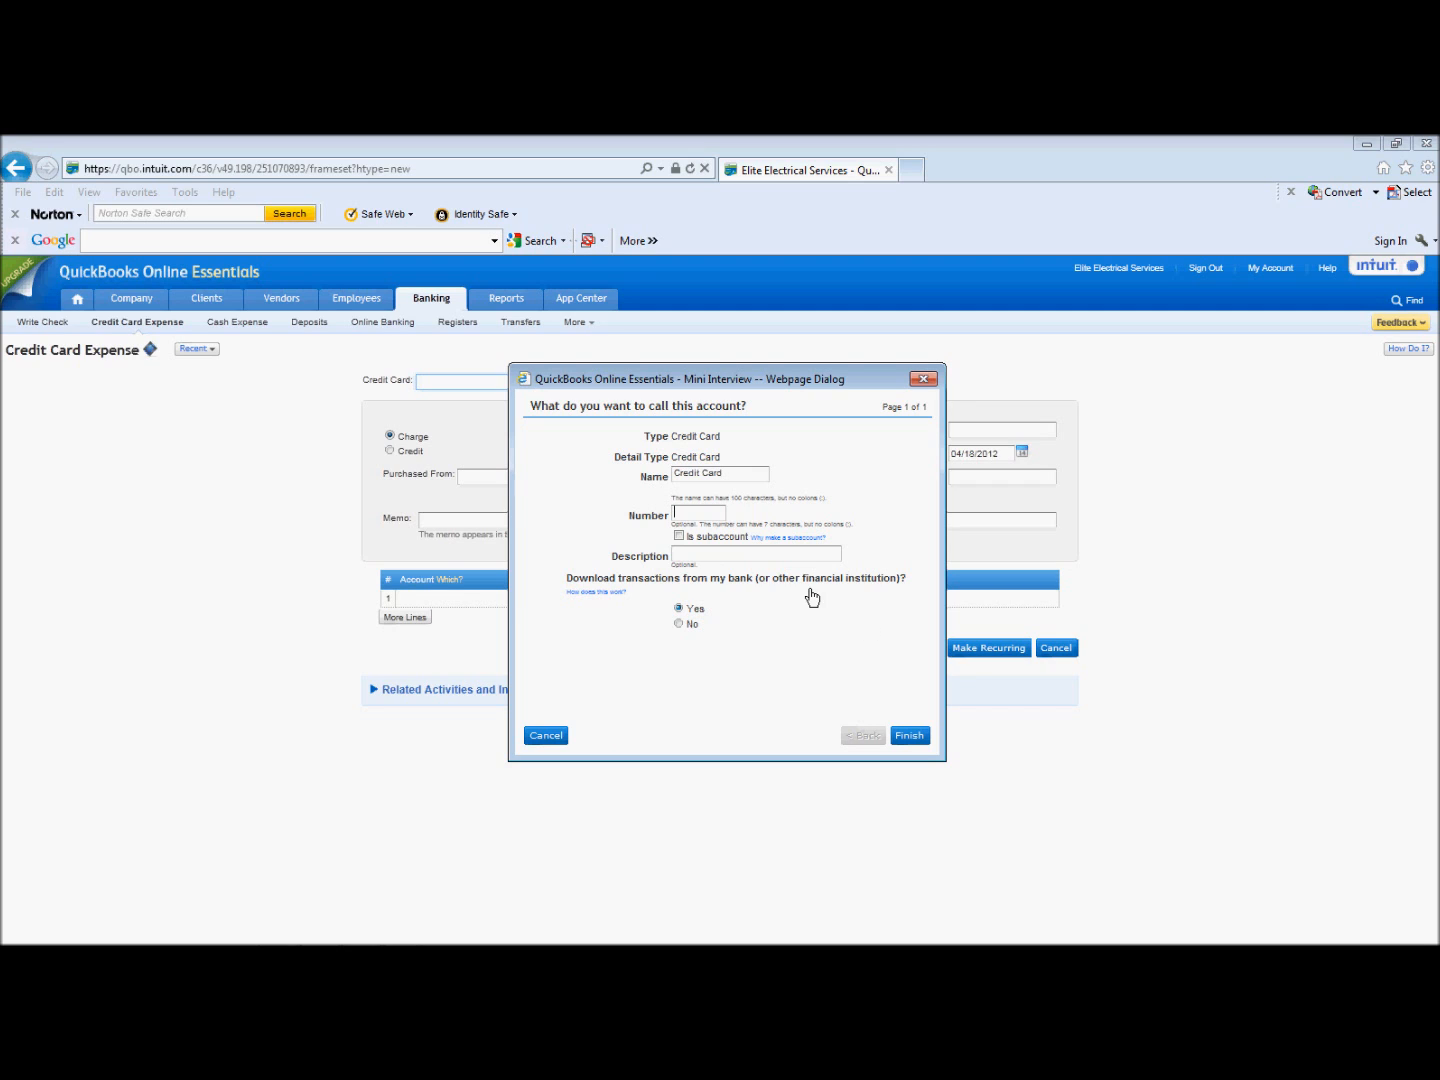
mouse_move(808, 600)
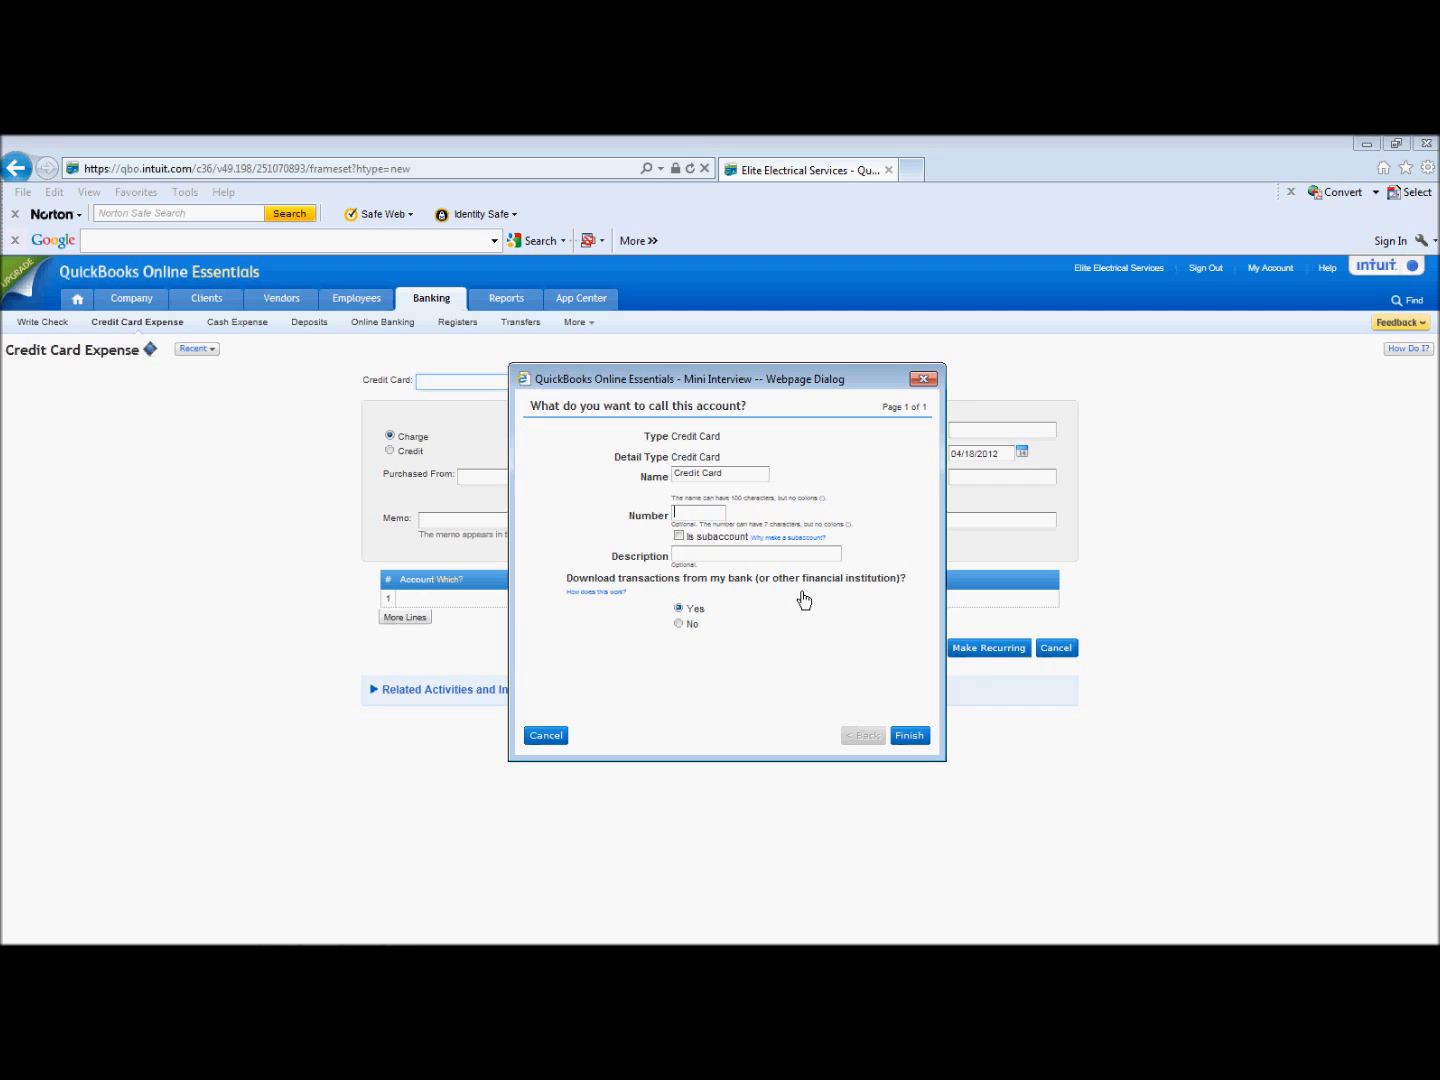
mouse_move(816, 592)
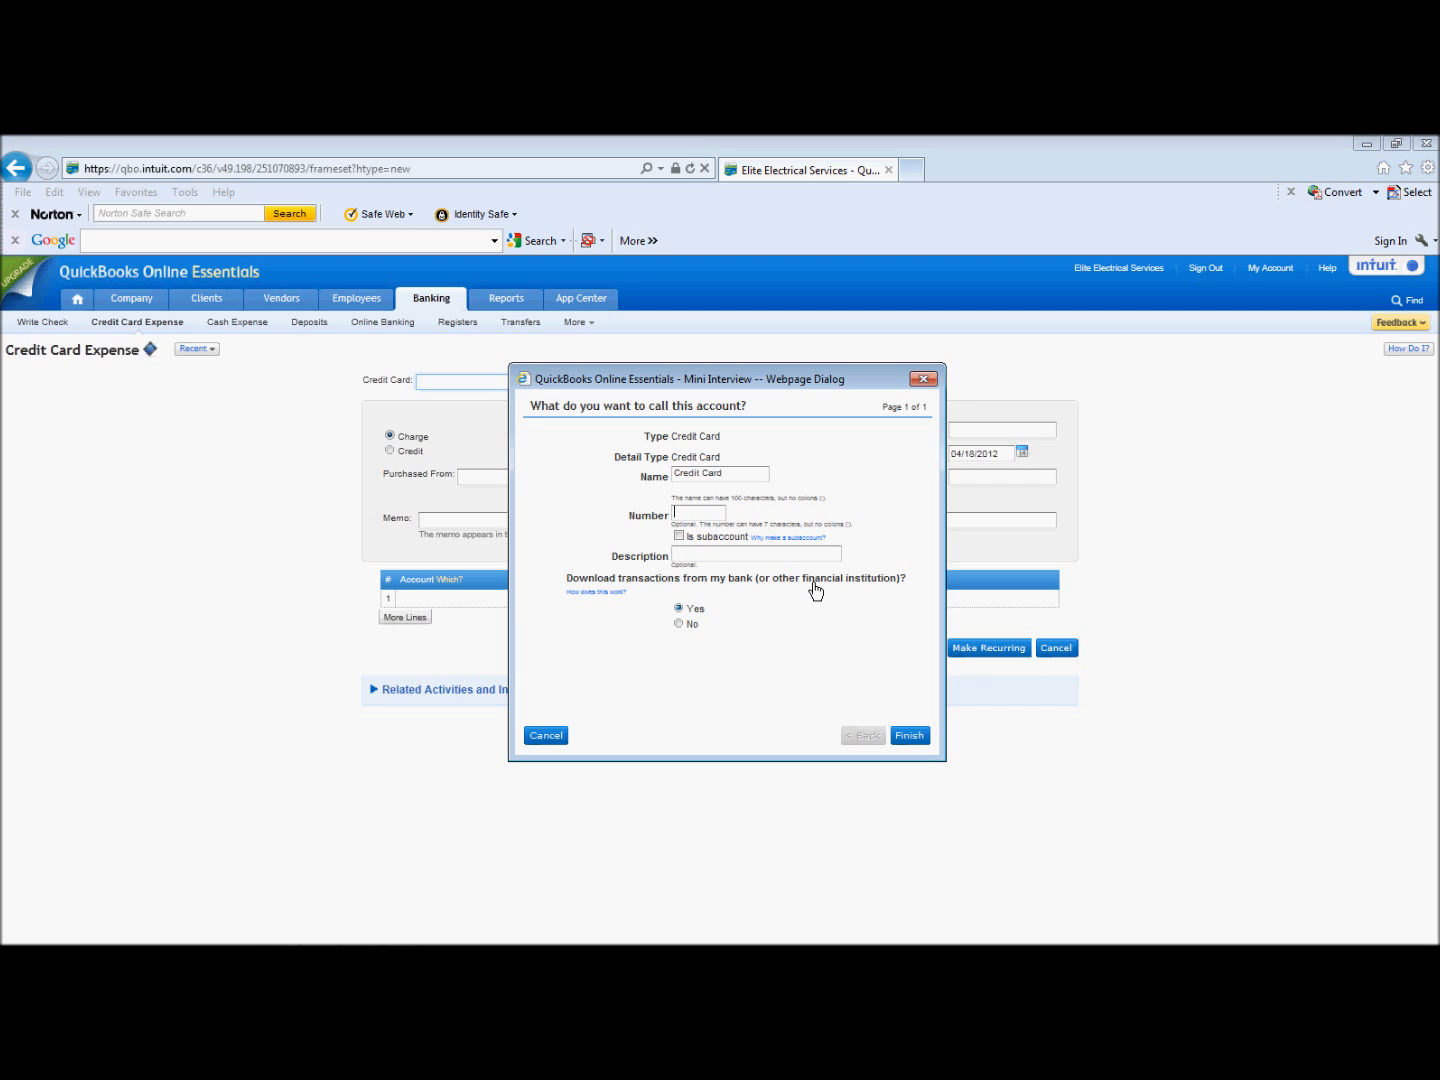
mouse_move(688, 640)
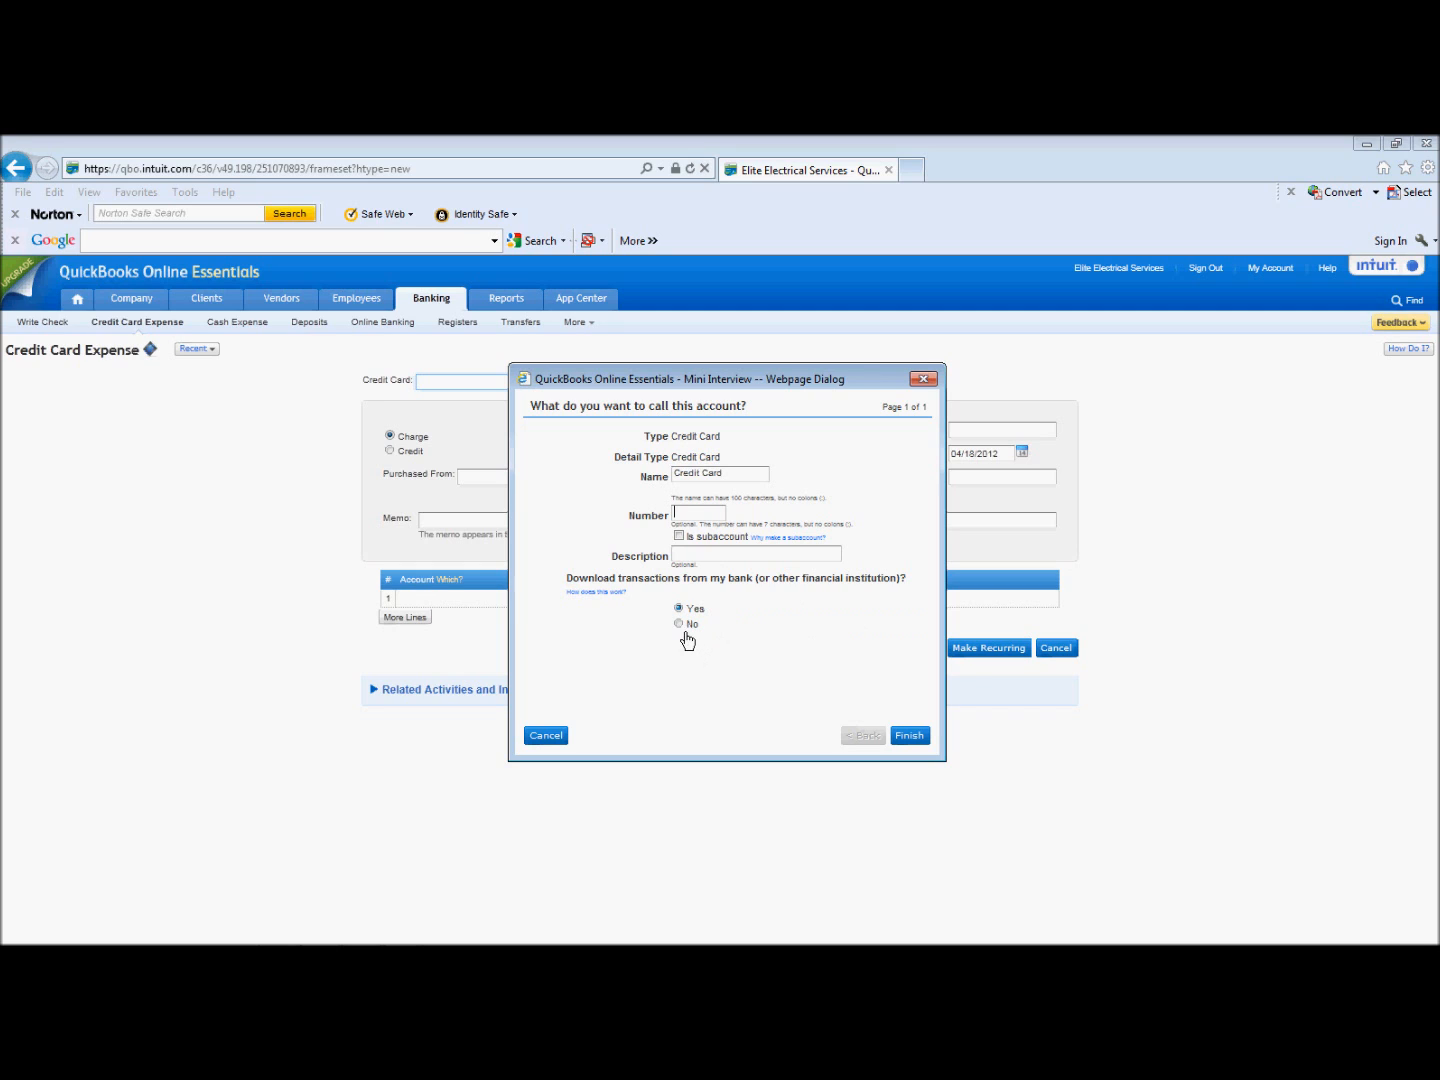
Choose No for bank transaction downloads and finish creating the Credit Card account
click(680, 624)
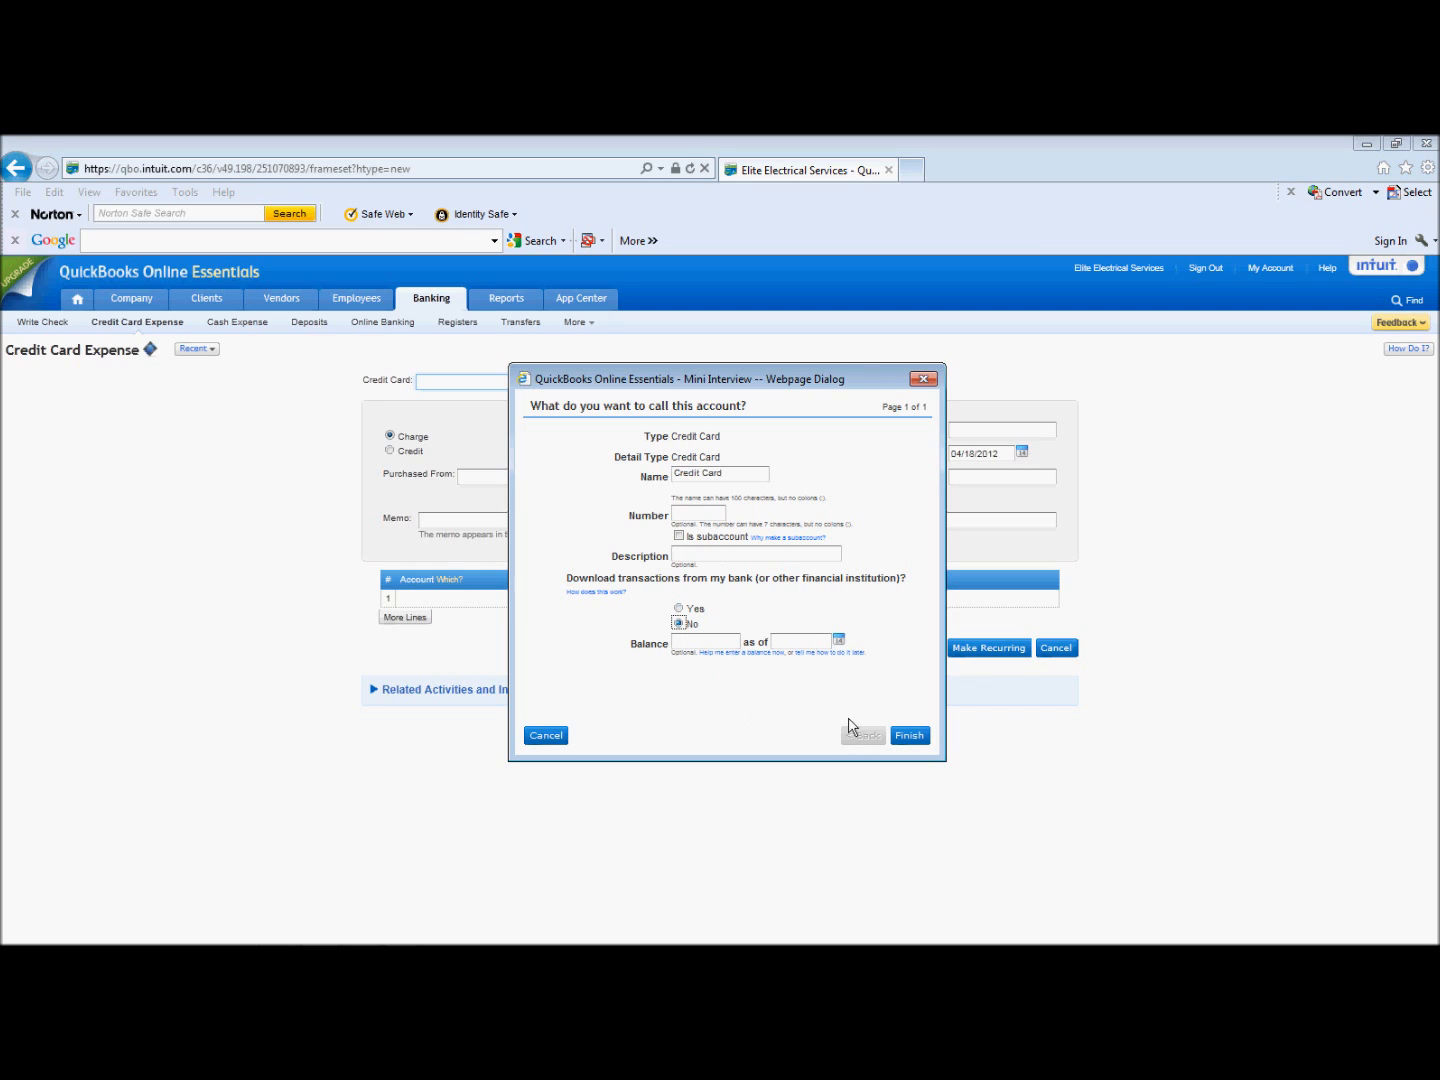
mouse_move(750, 716)
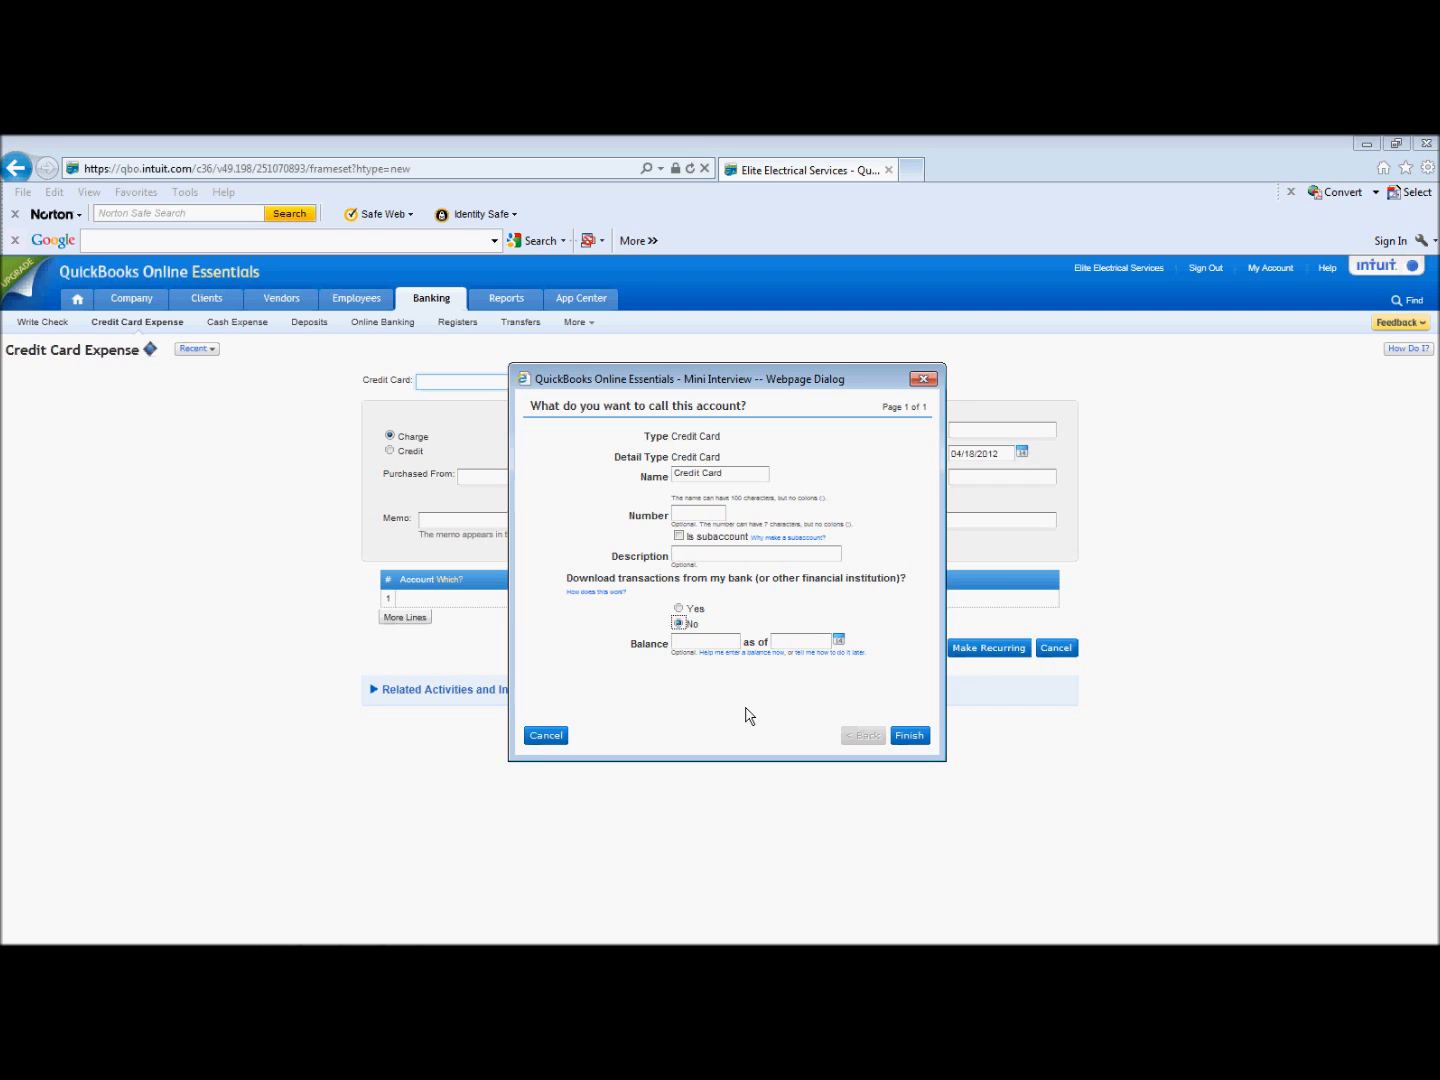
mouse_move(910, 736)
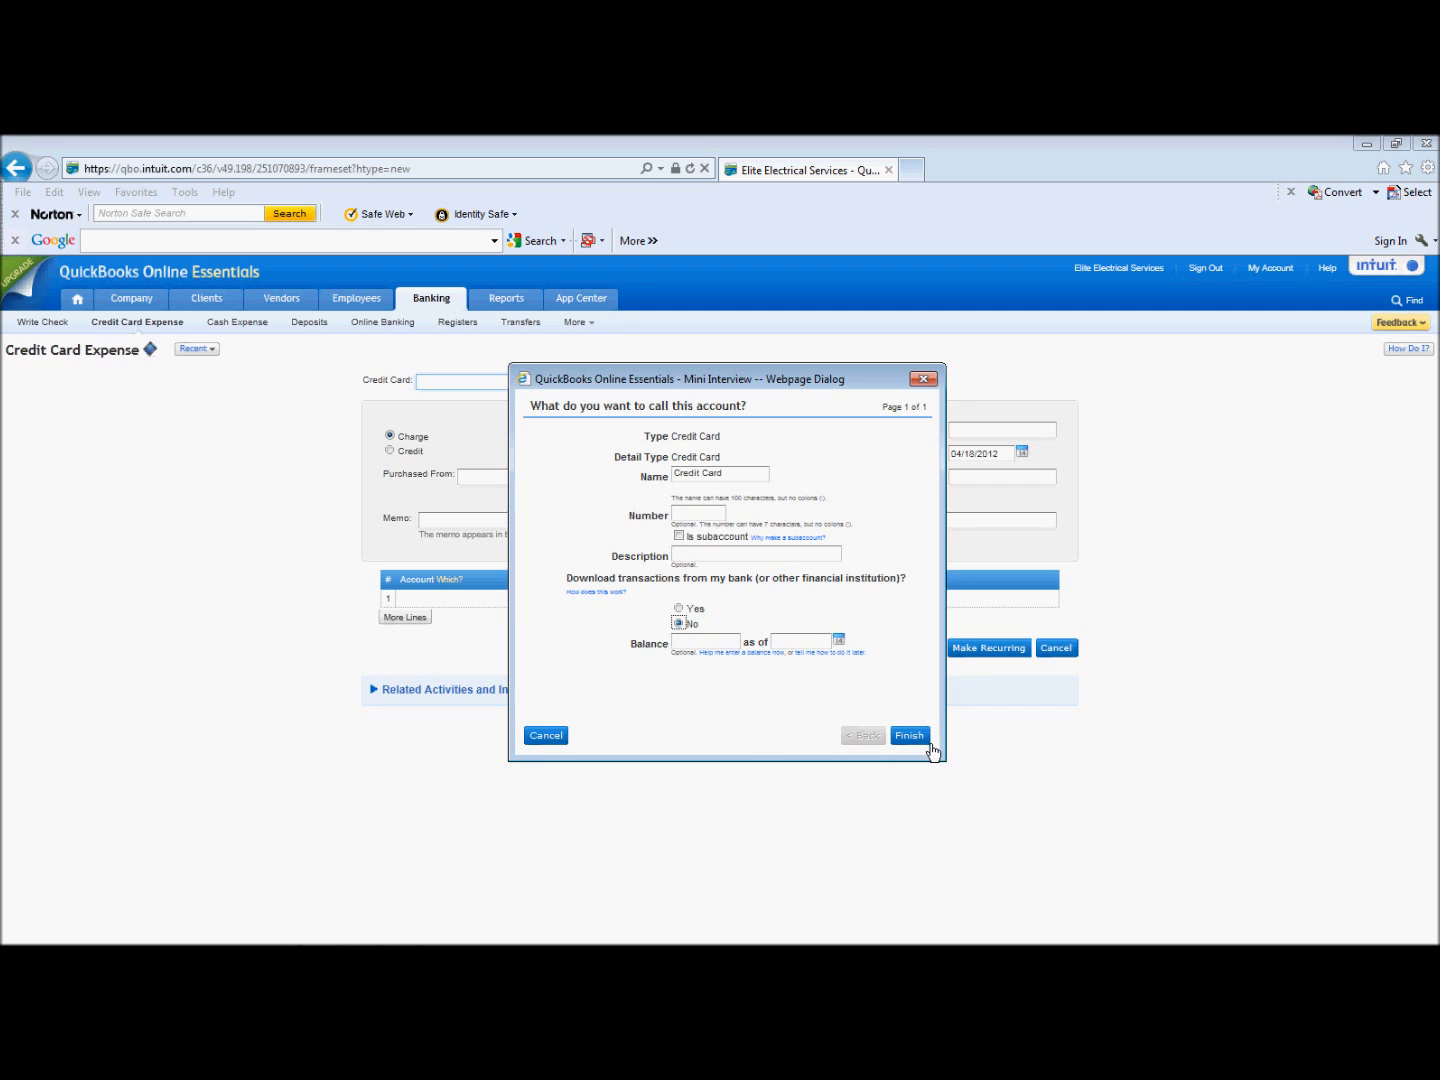
click(908, 736)
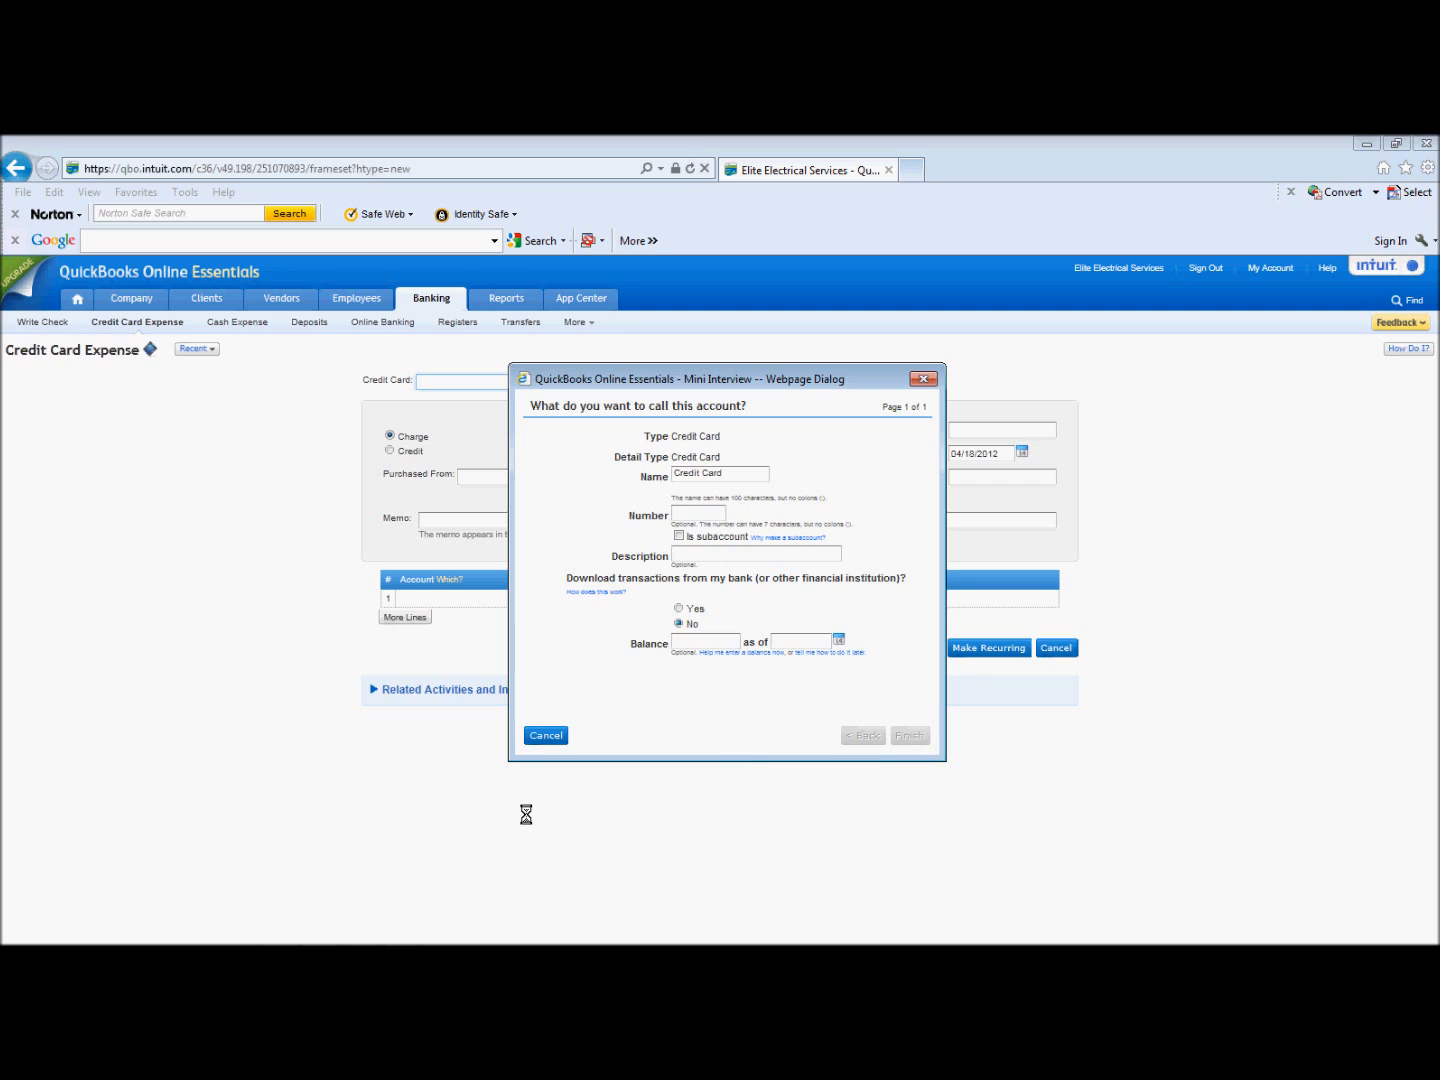
Leave the expense with the new Credit Card account selected and head to Home, raising the unsaved-changes warning
click(908, 736)
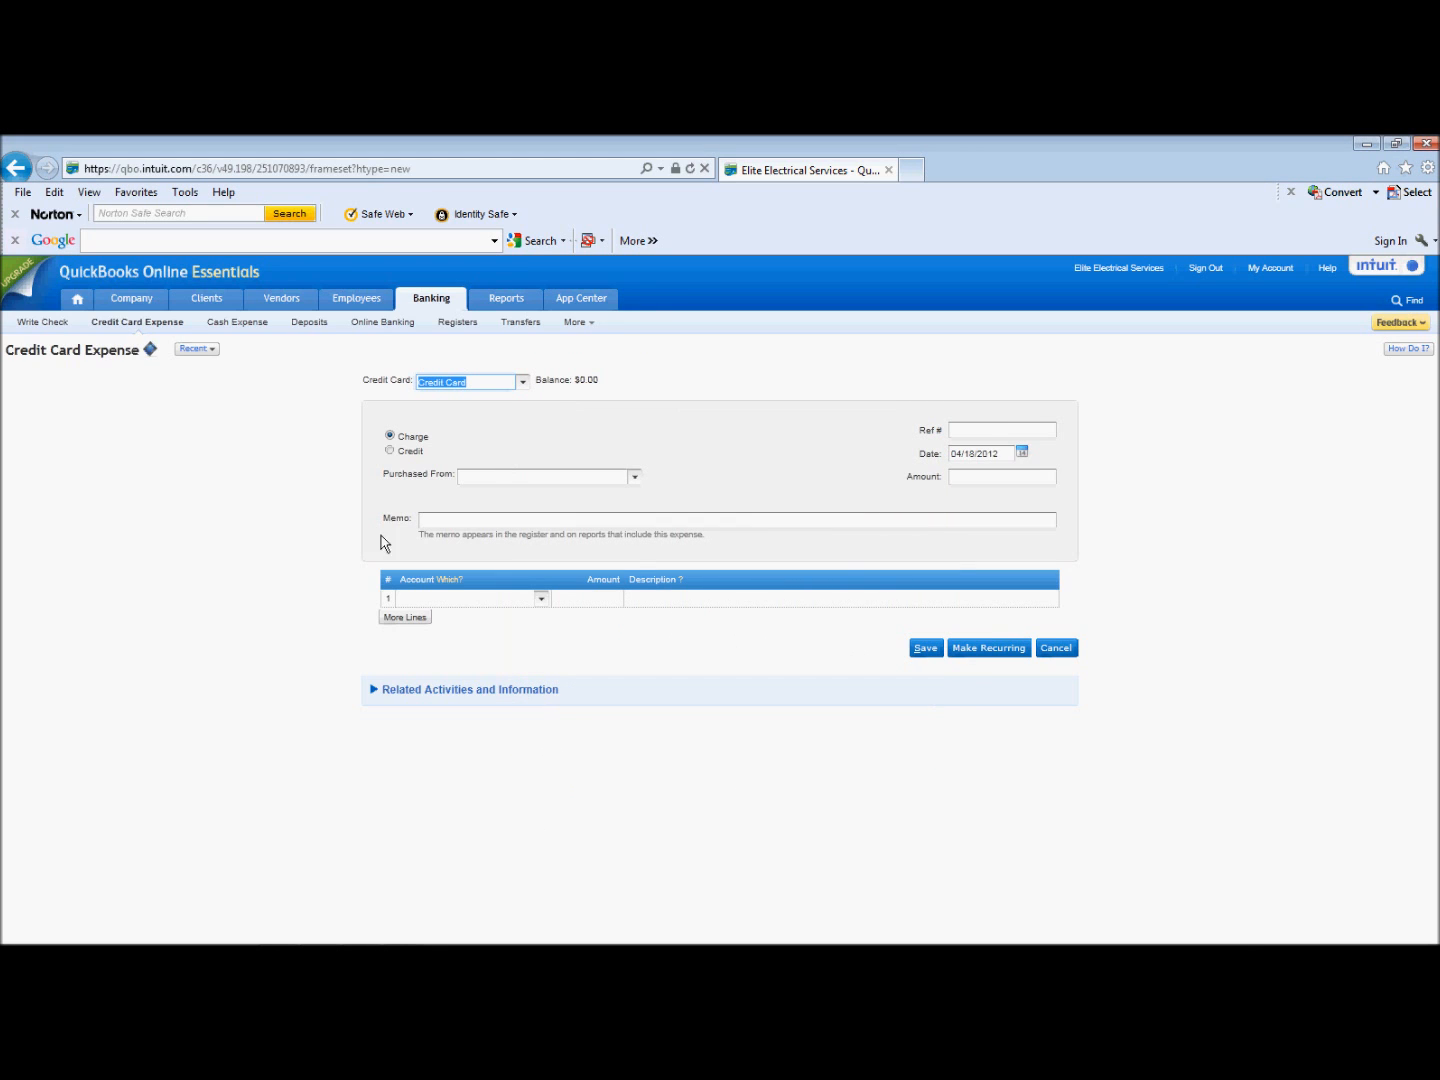
mouse_move(82, 684)
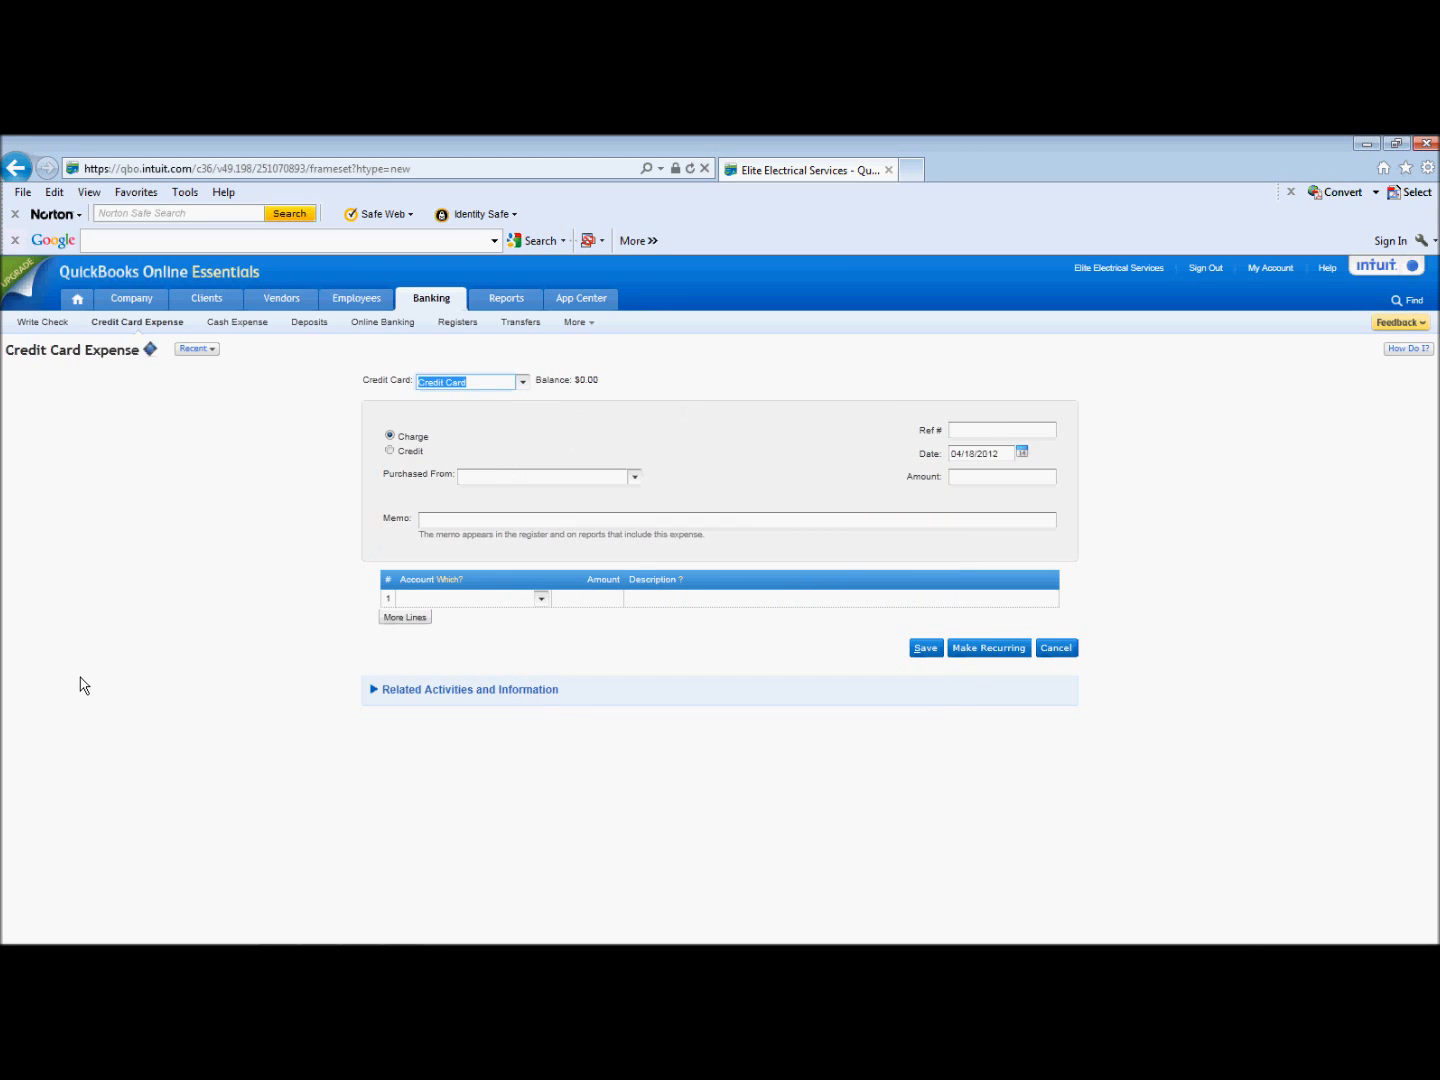
mouse_move(908, 374)
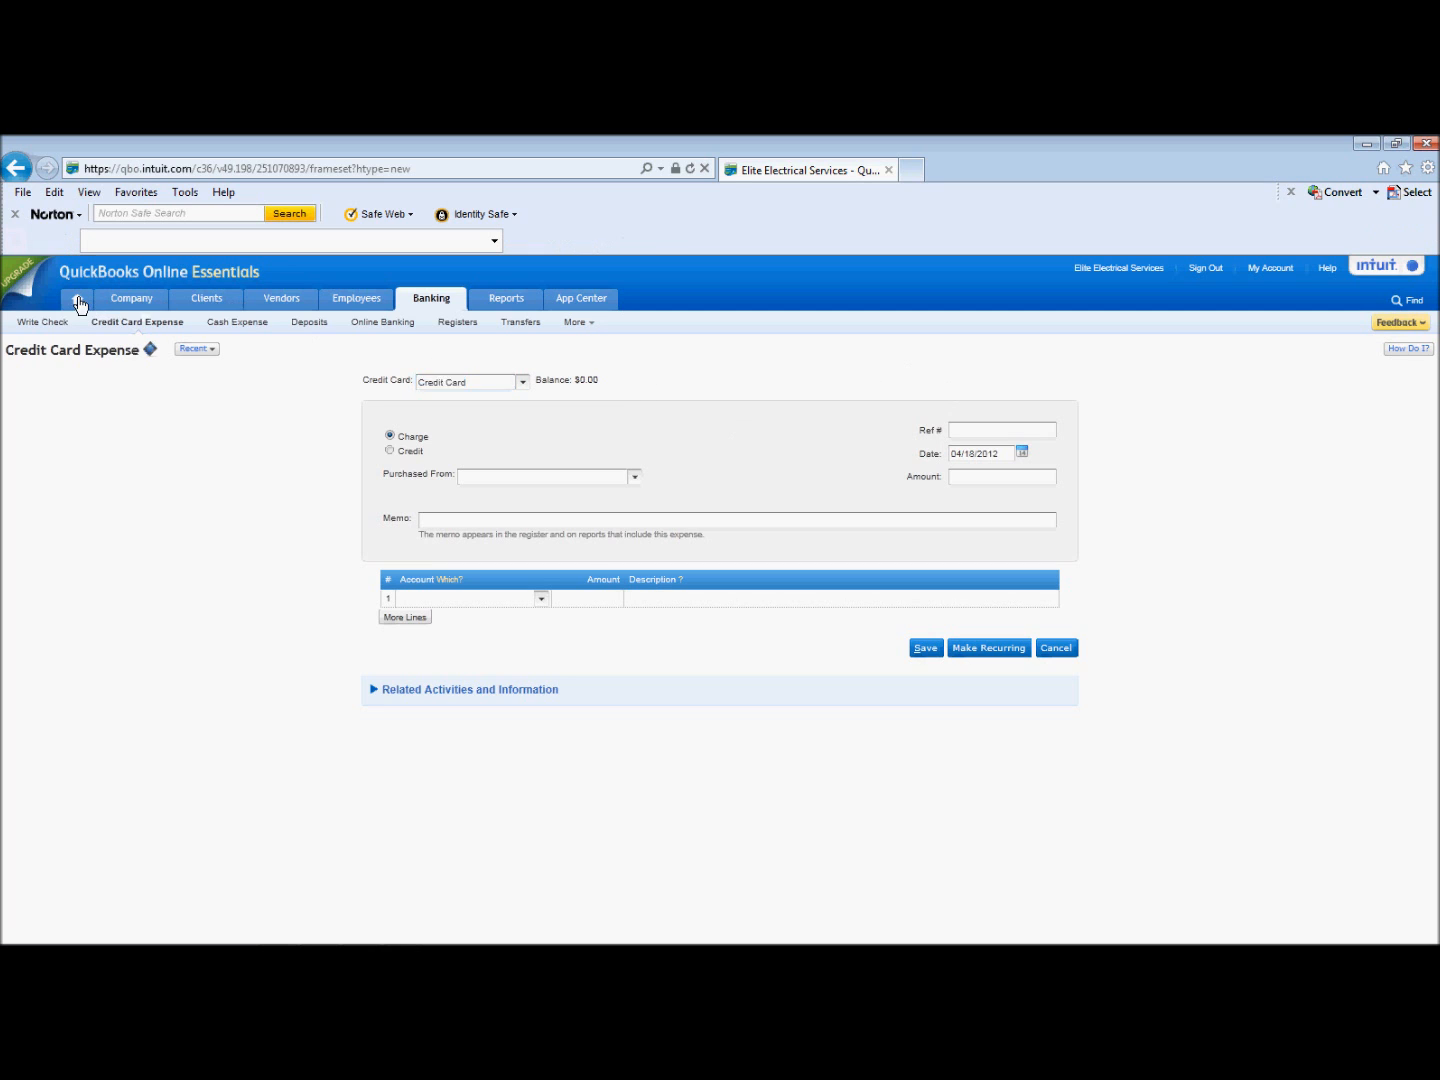
click(76, 298)
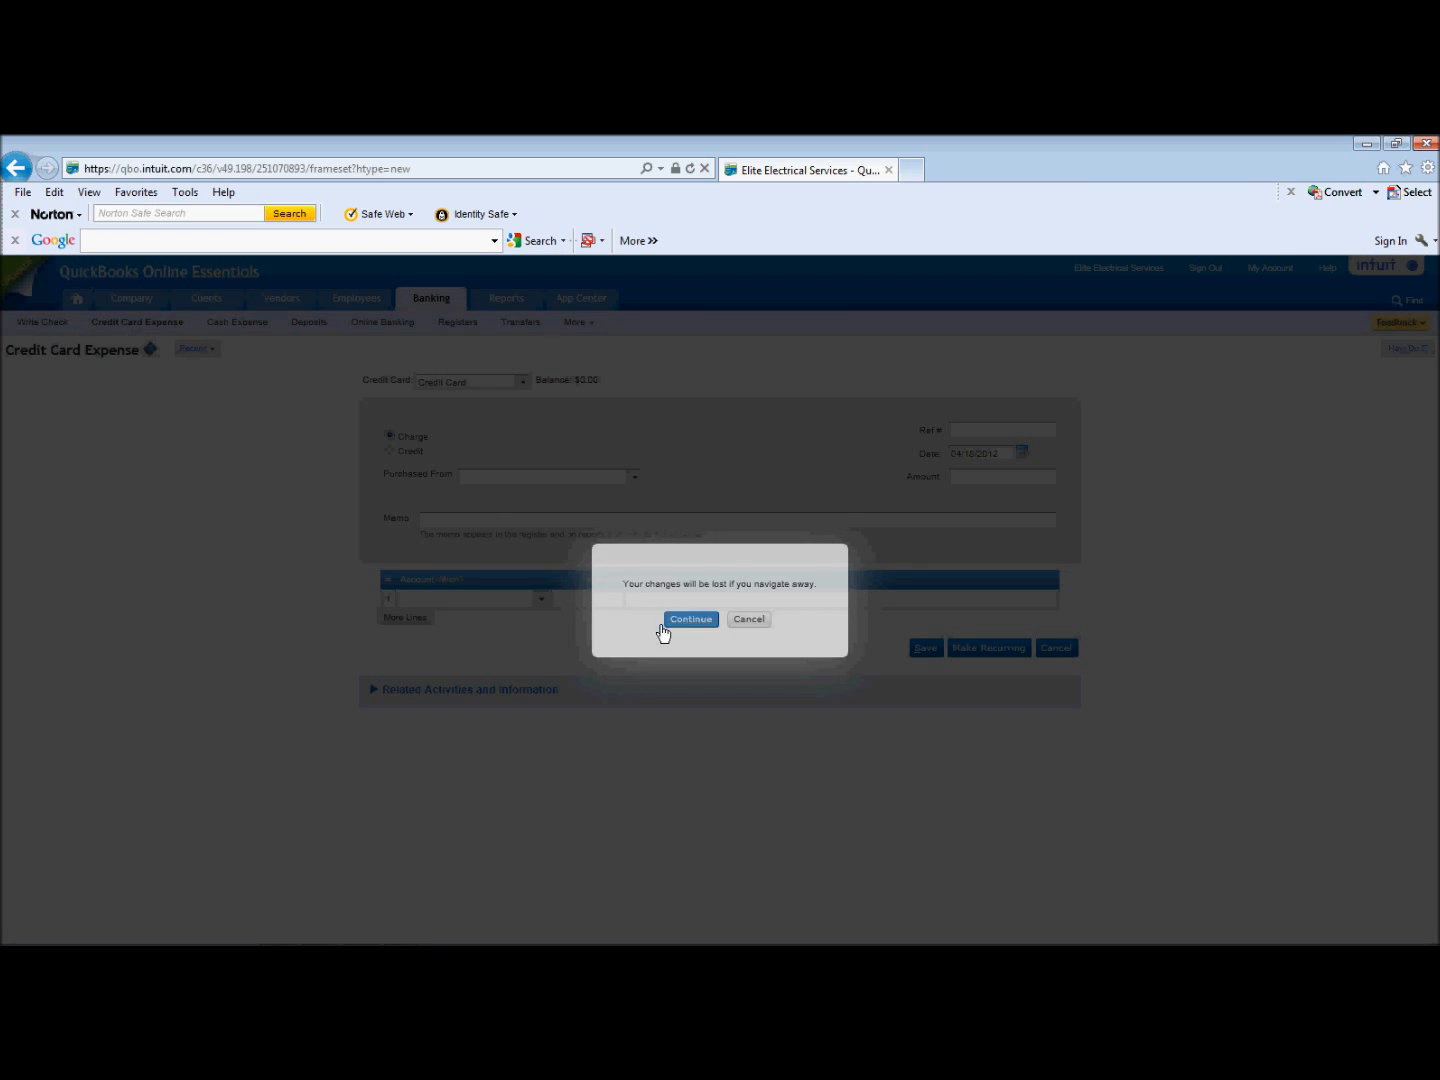
Discard the unfinished expense via Continue and bring up the Banking menu again
click(690, 618)
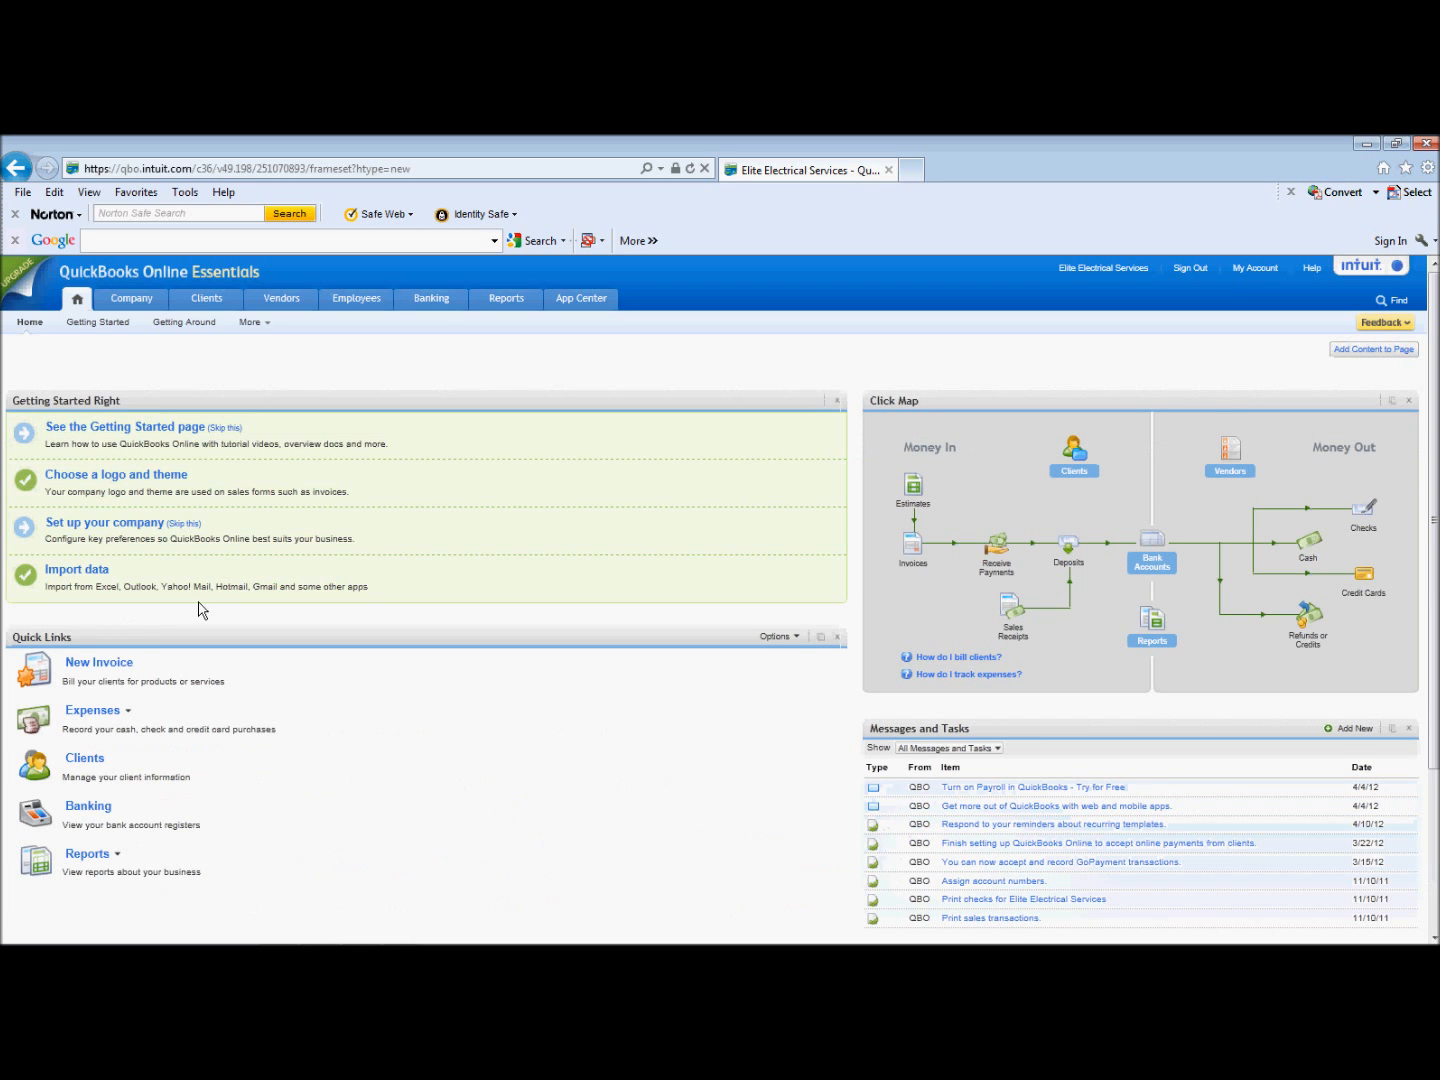
mouse_move(380, 572)
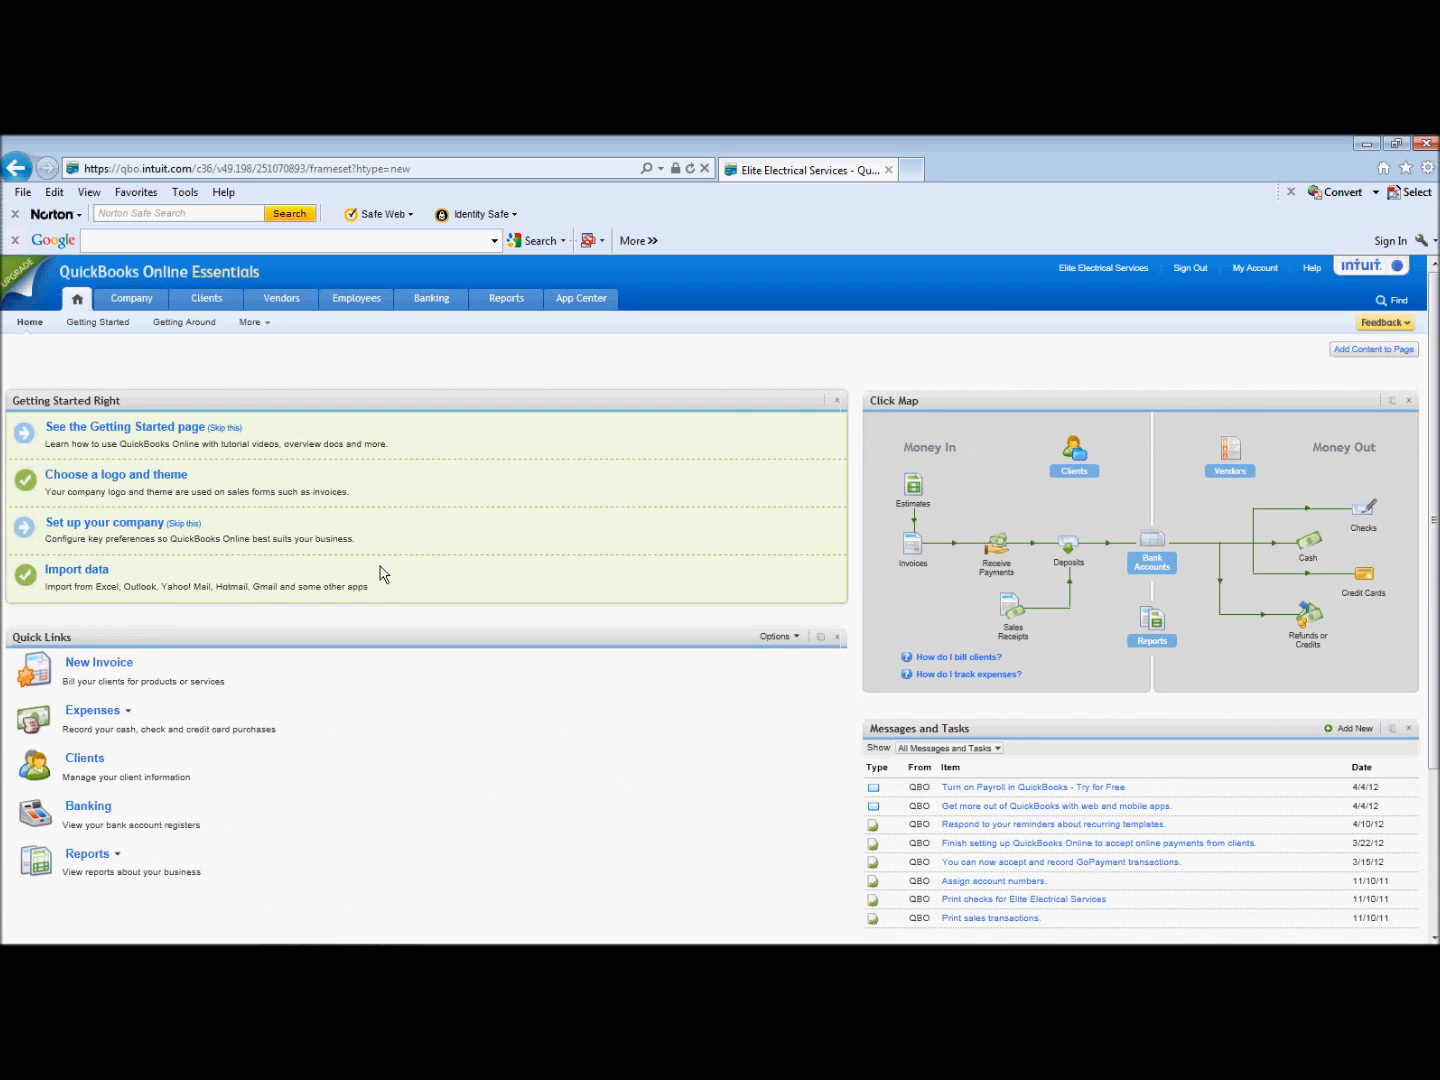
mouse_move(290, 418)
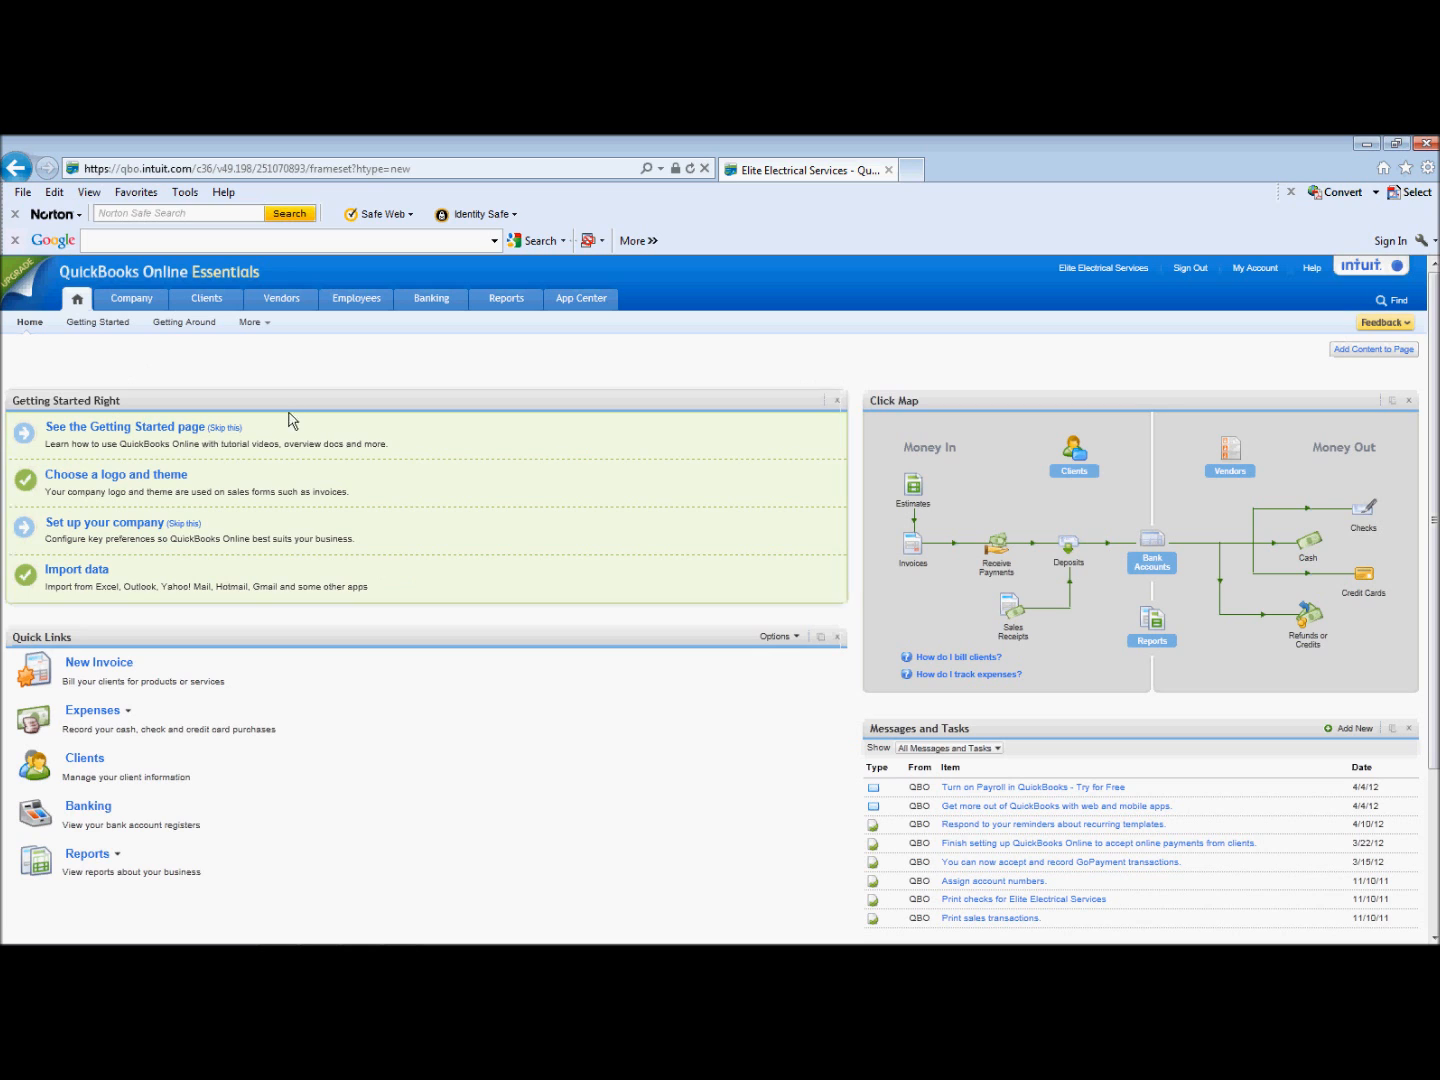
click(432, 298)
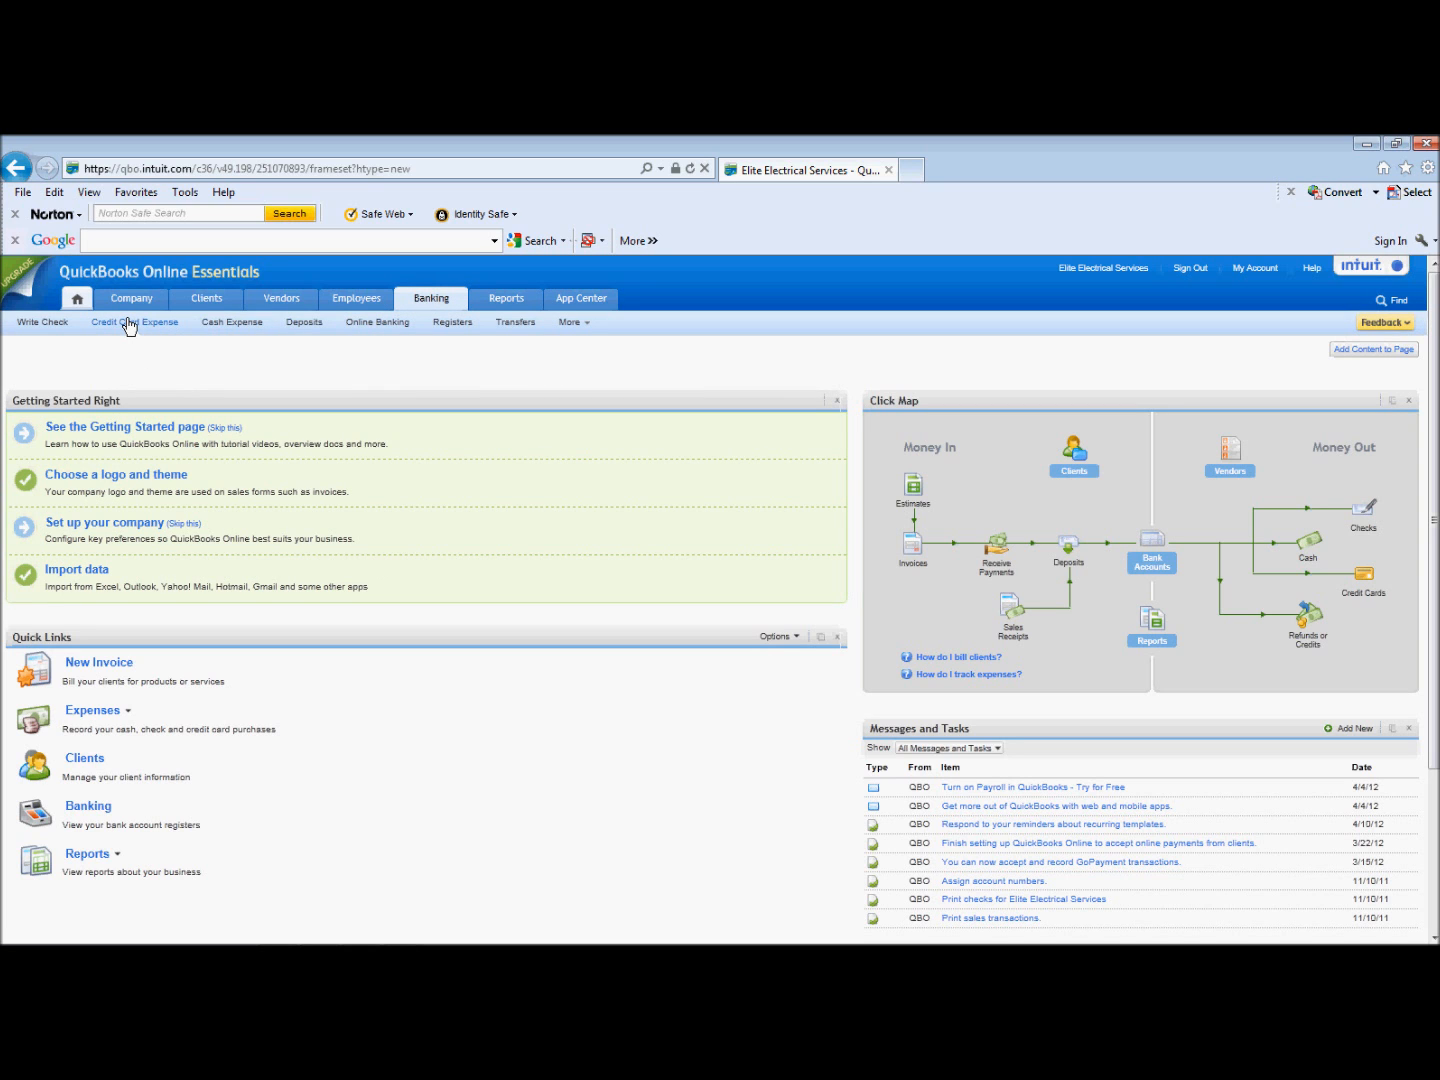
Start a new credit card expense on the new Credit Card account with 6020 Advertising on line 1
click(136, 320)
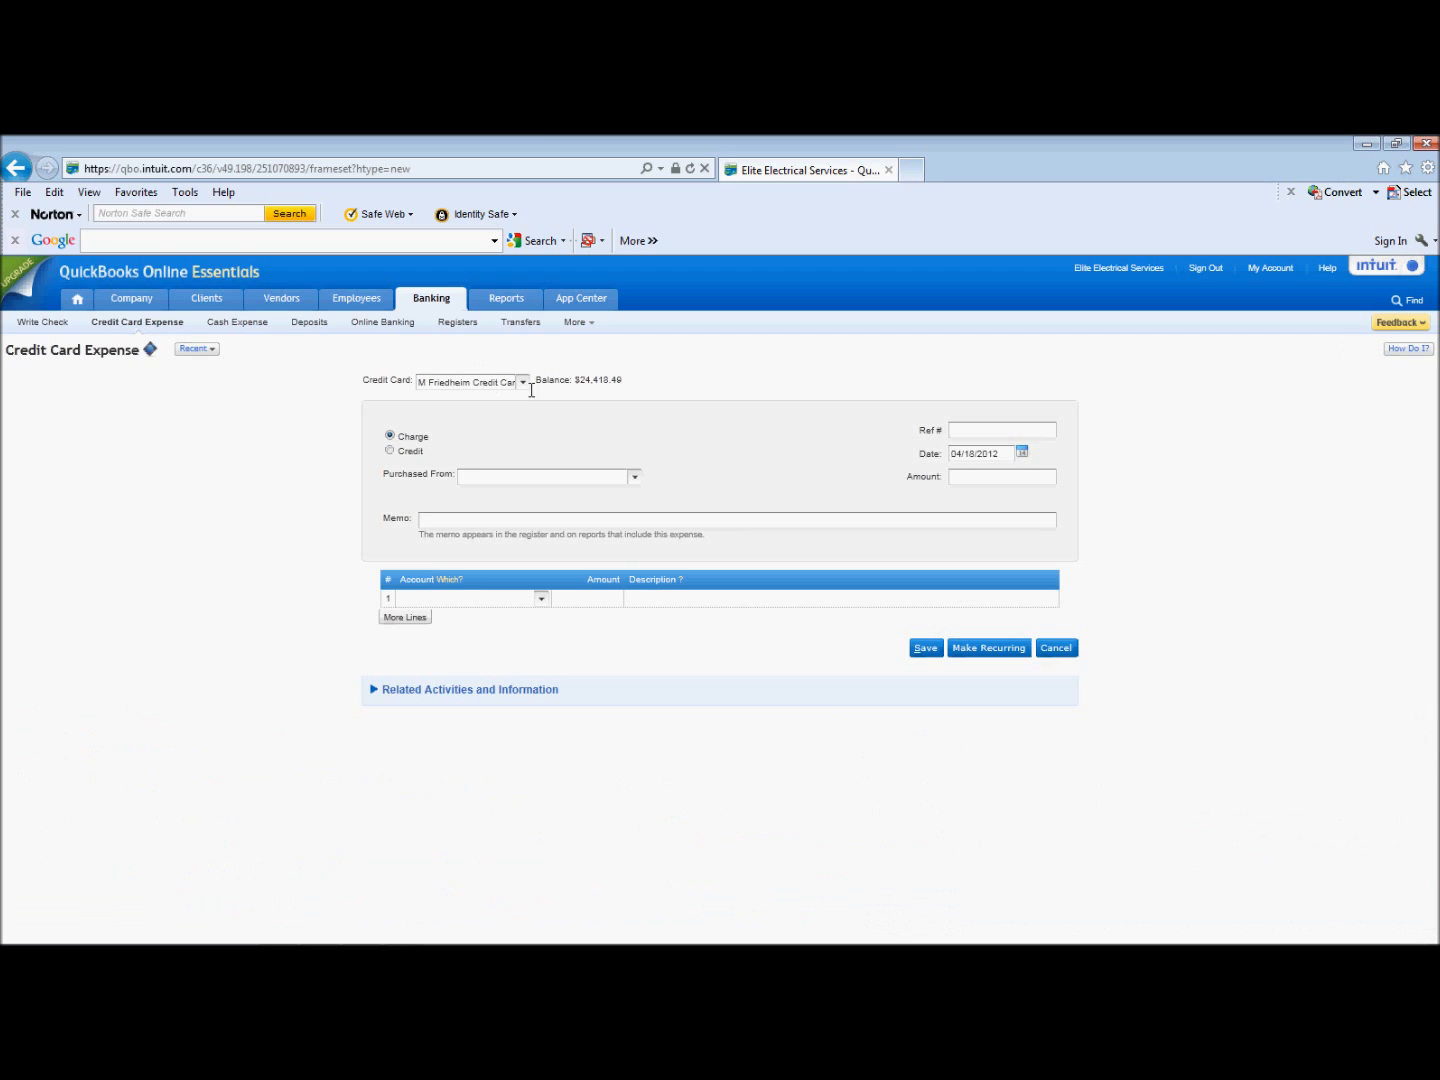
click(520, 382)
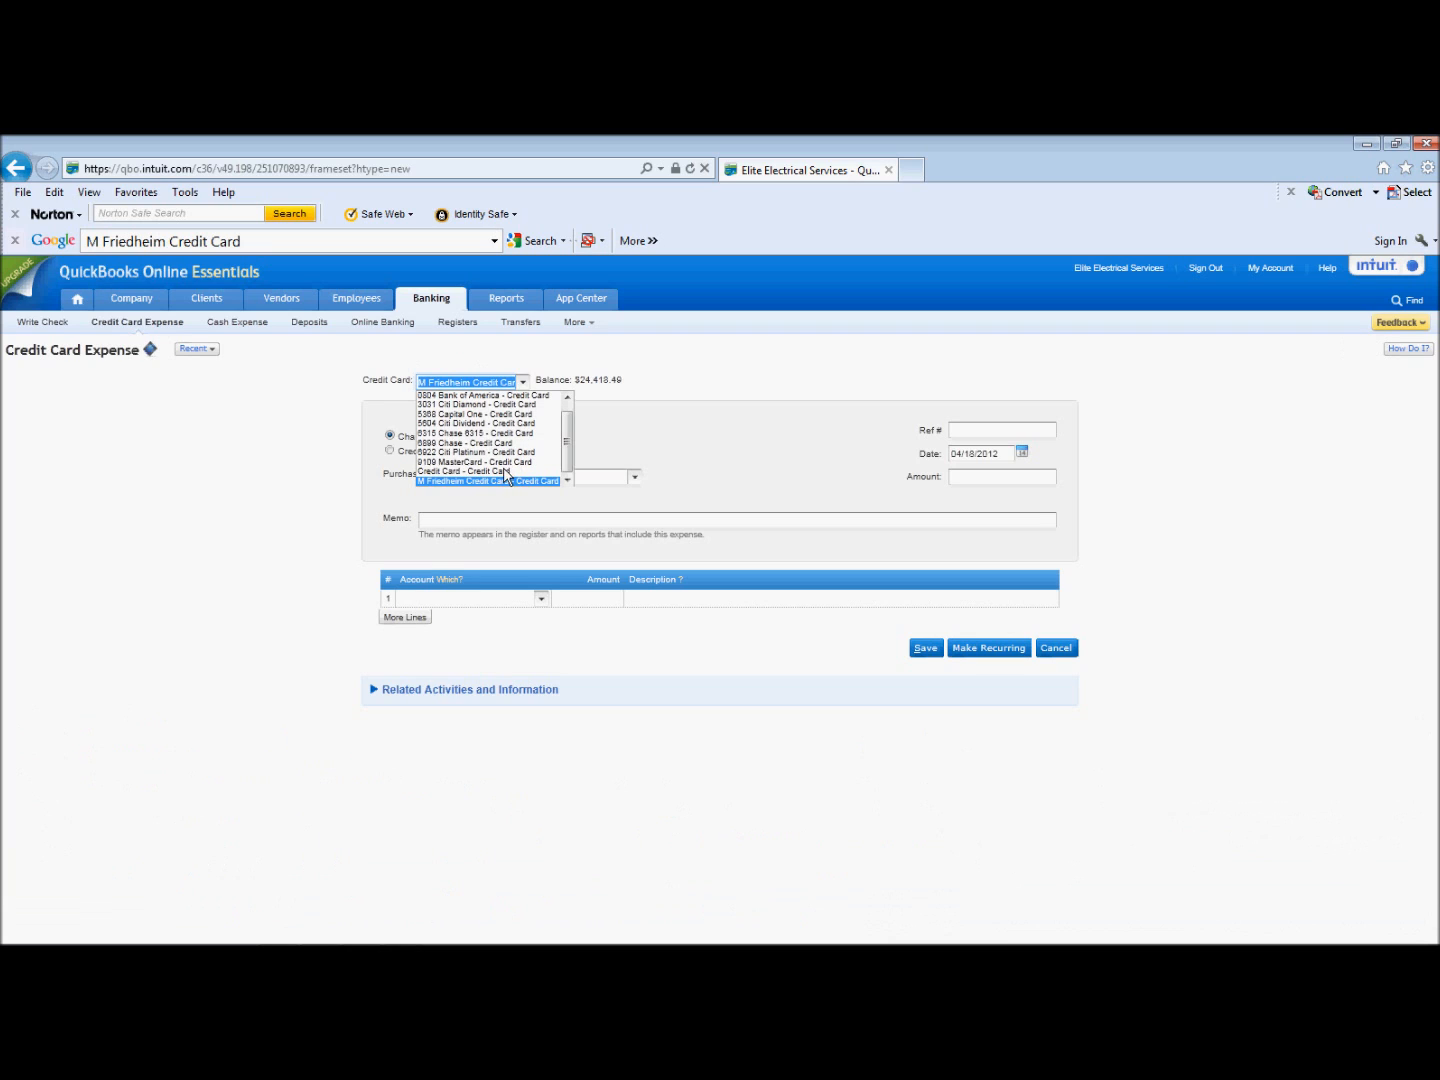
click(490, 472)
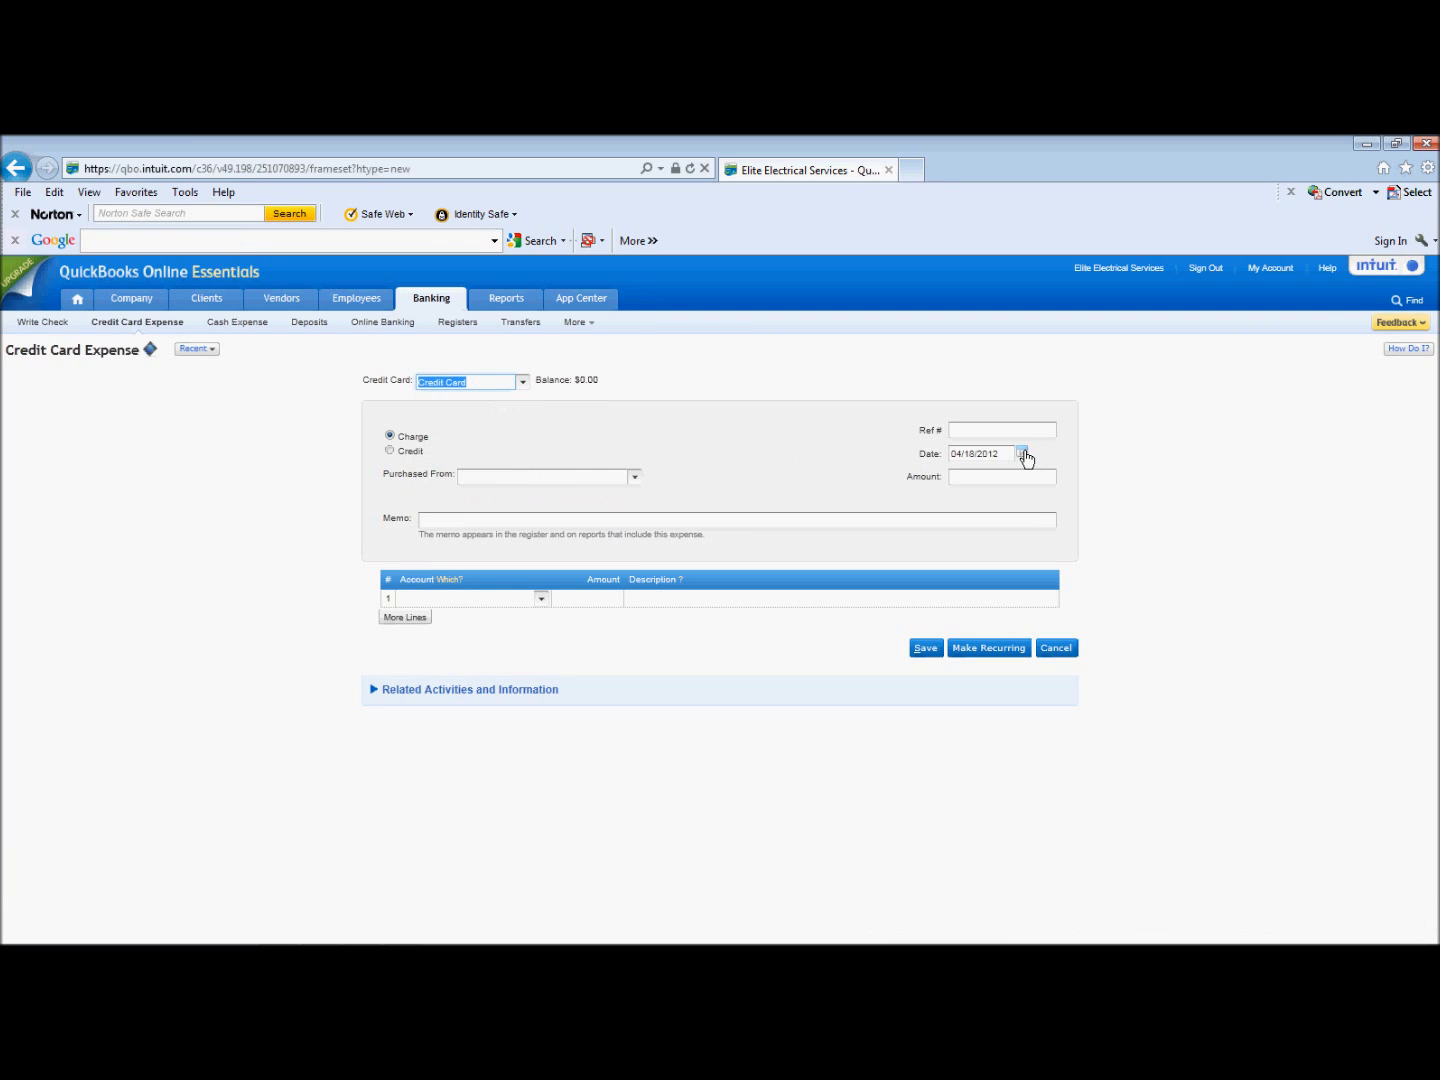
click(544, 476)
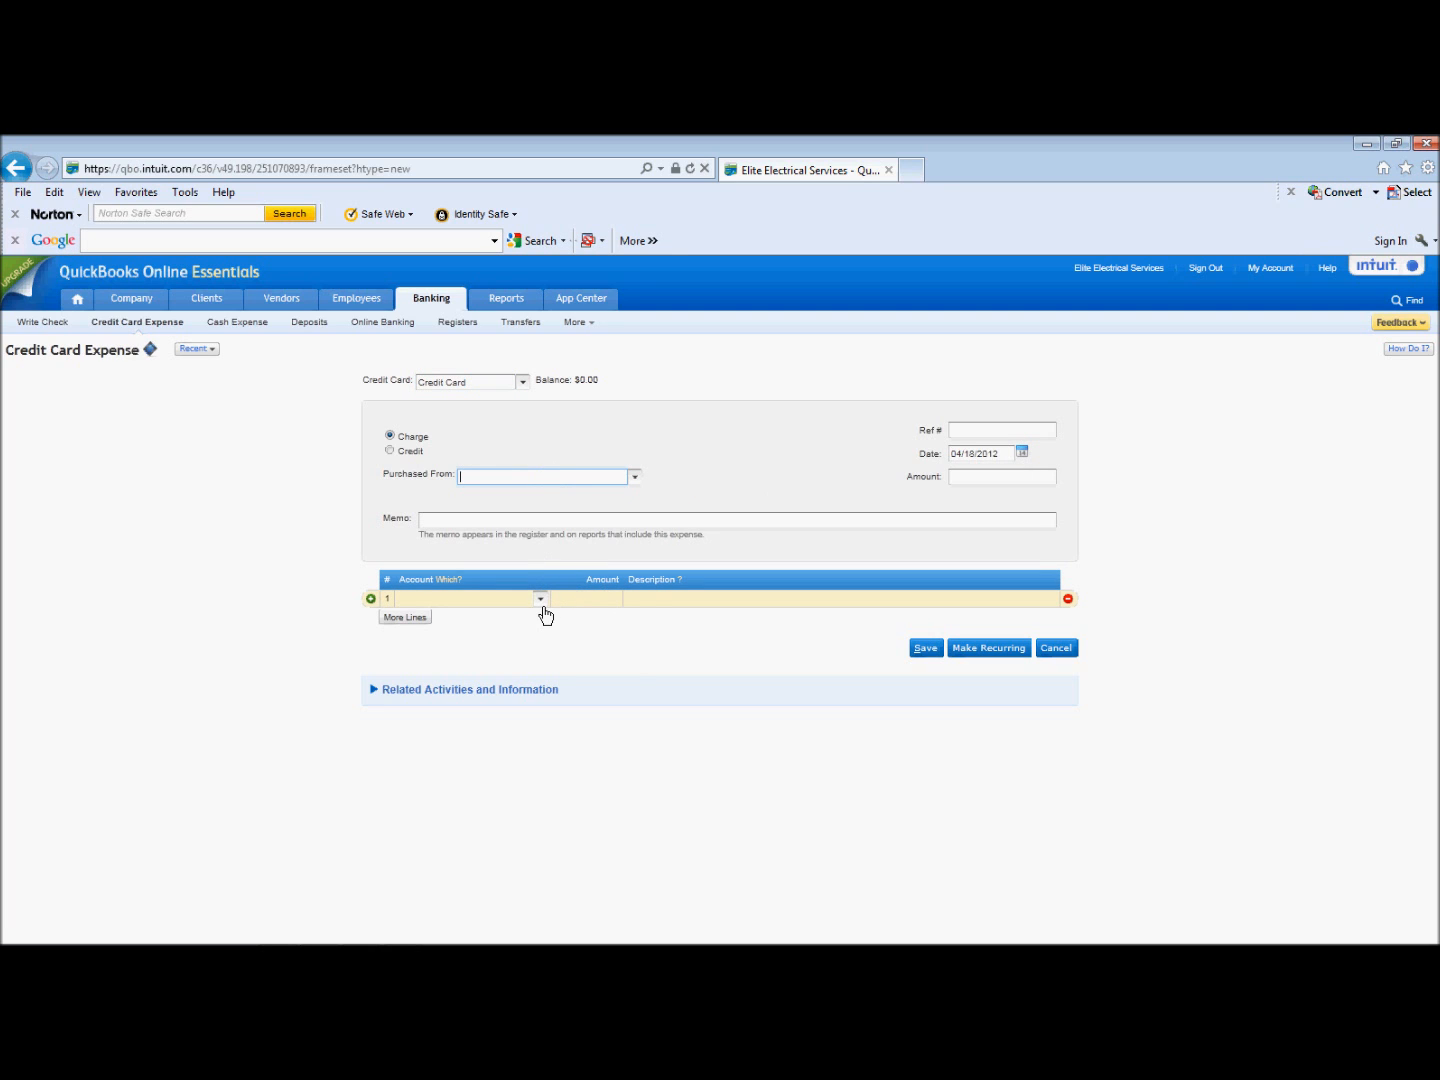
click(540, 598)
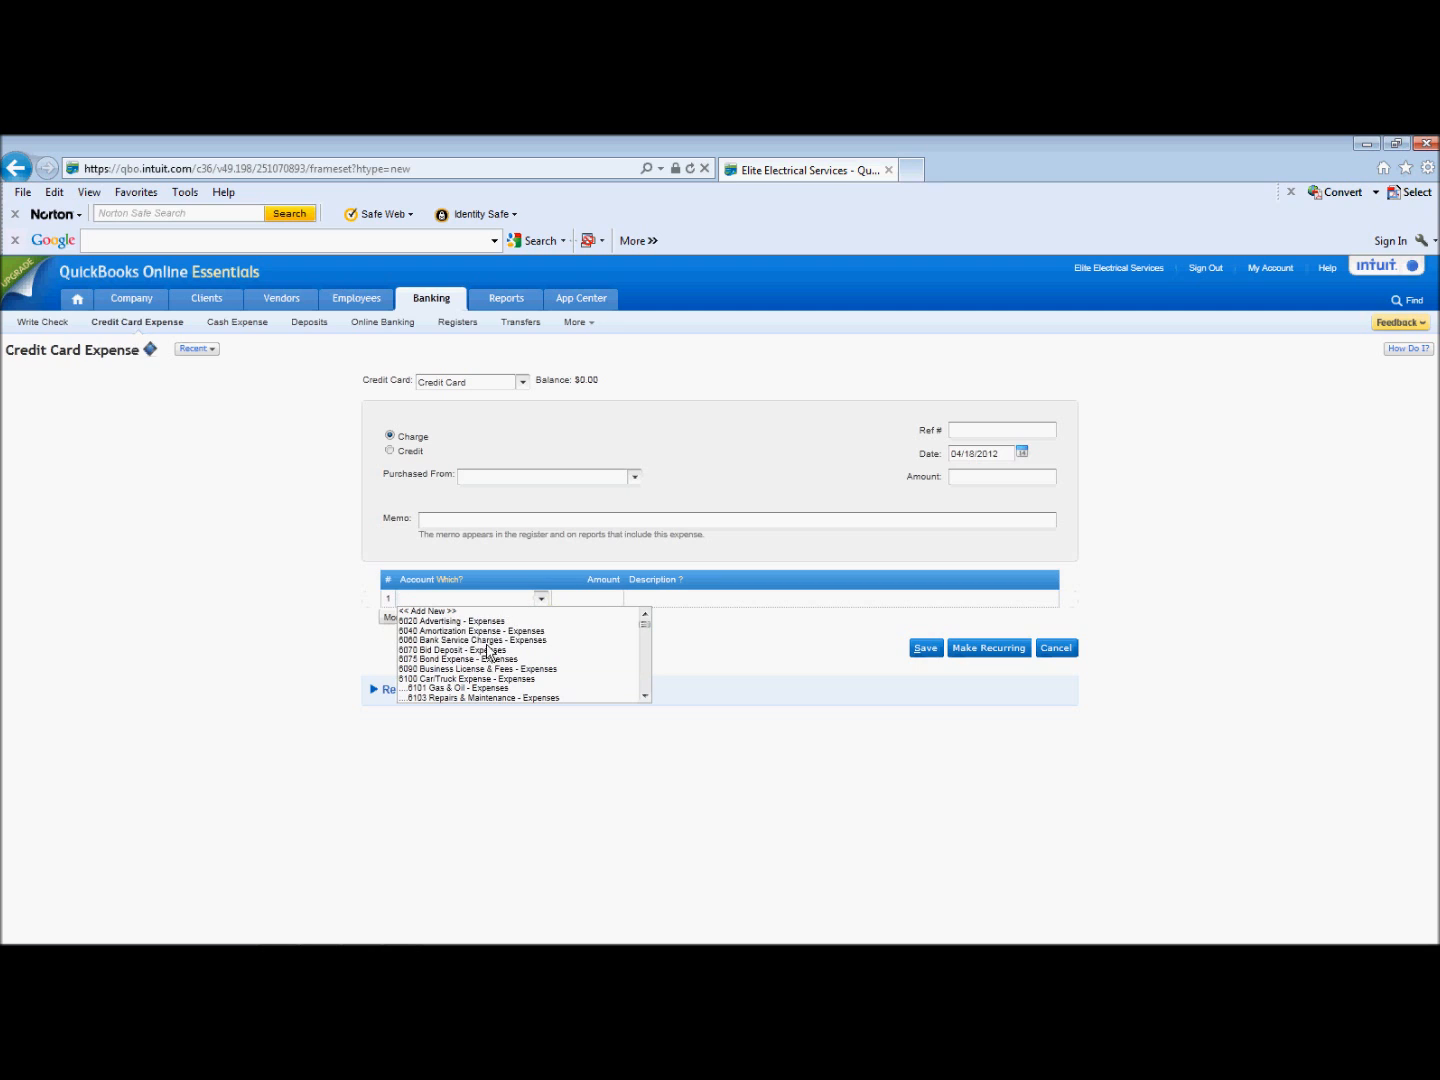
click(450, 620)
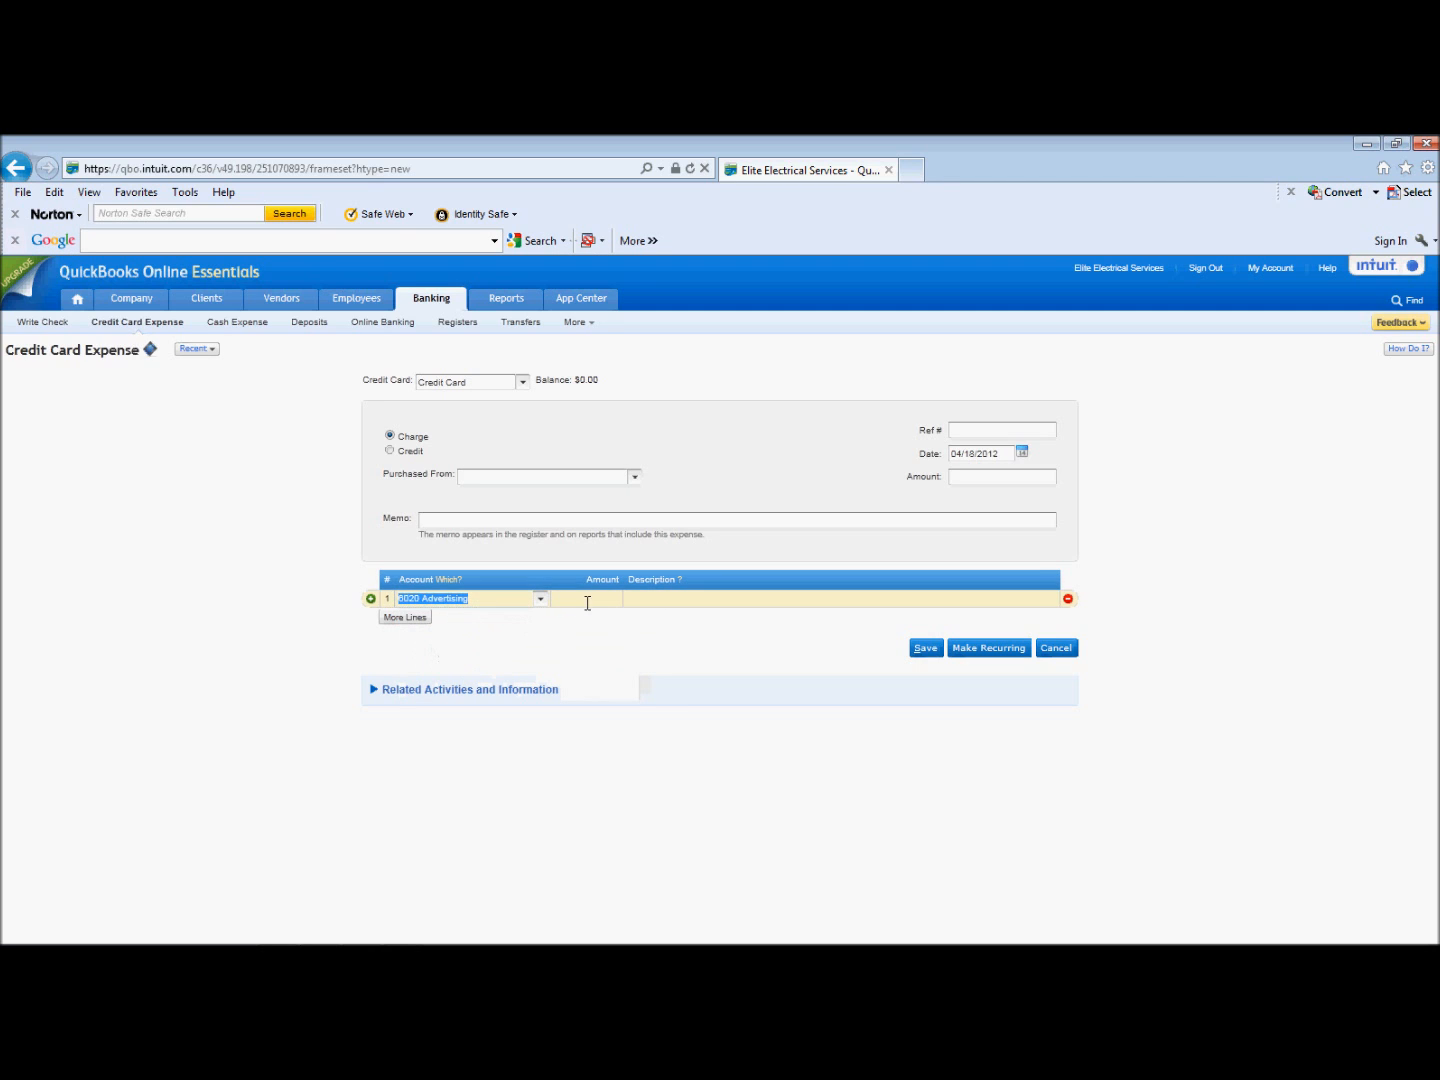
Enter 100 as the line amount and Winchester as Purchased From, prompting to add the new name
text(1)
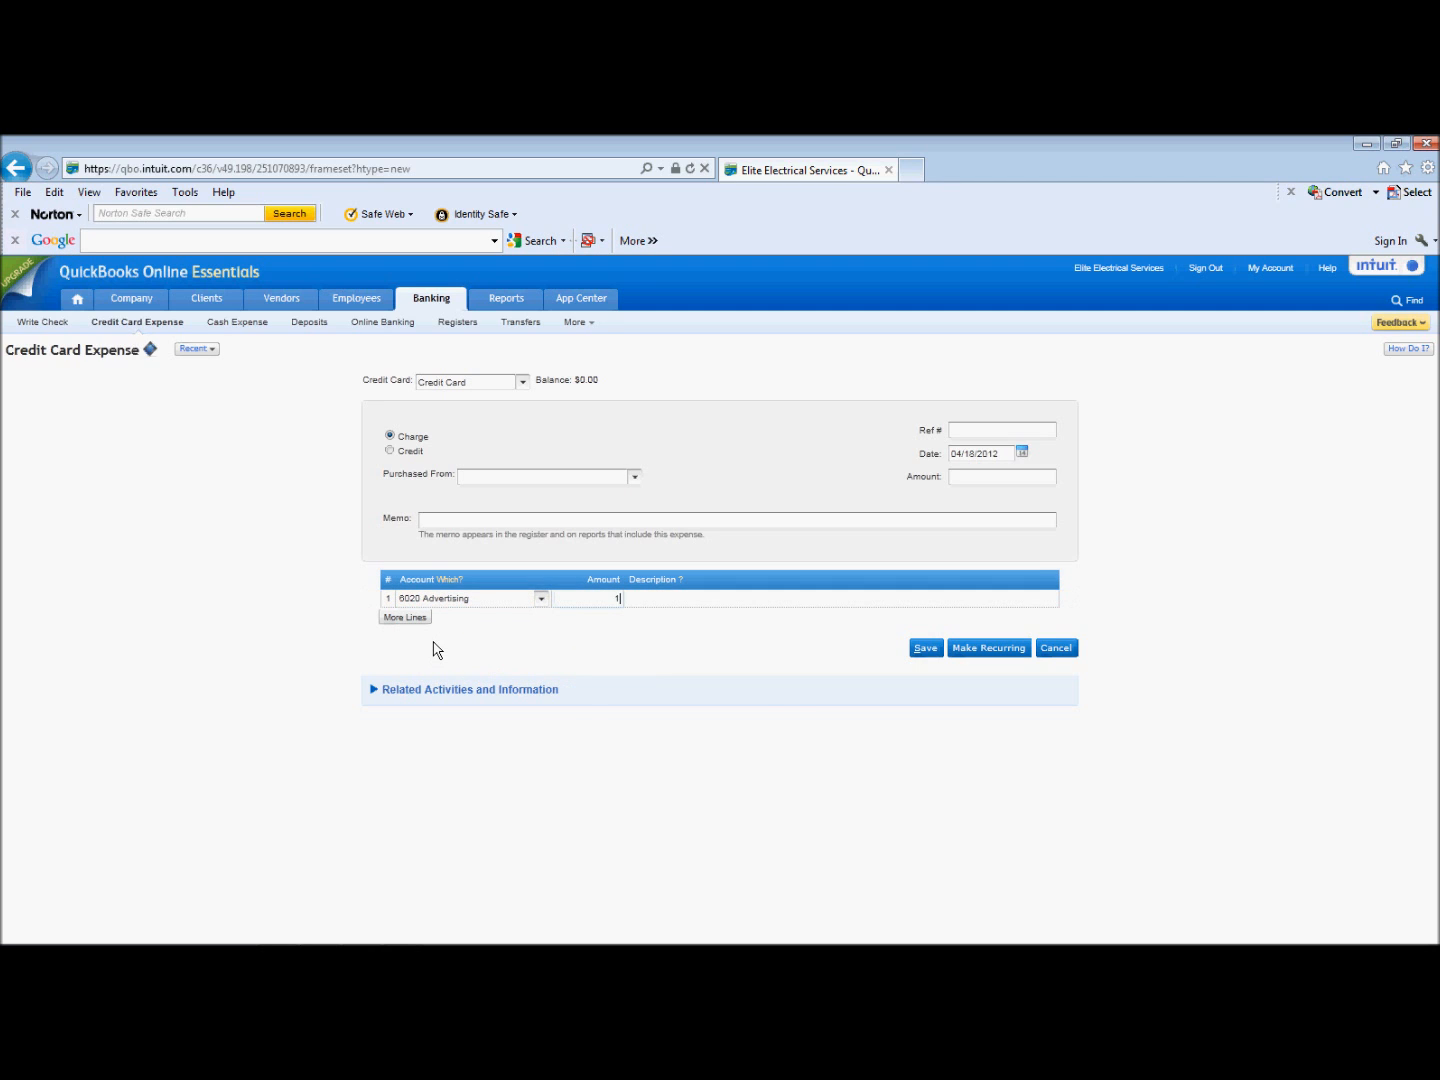
text(00.00)
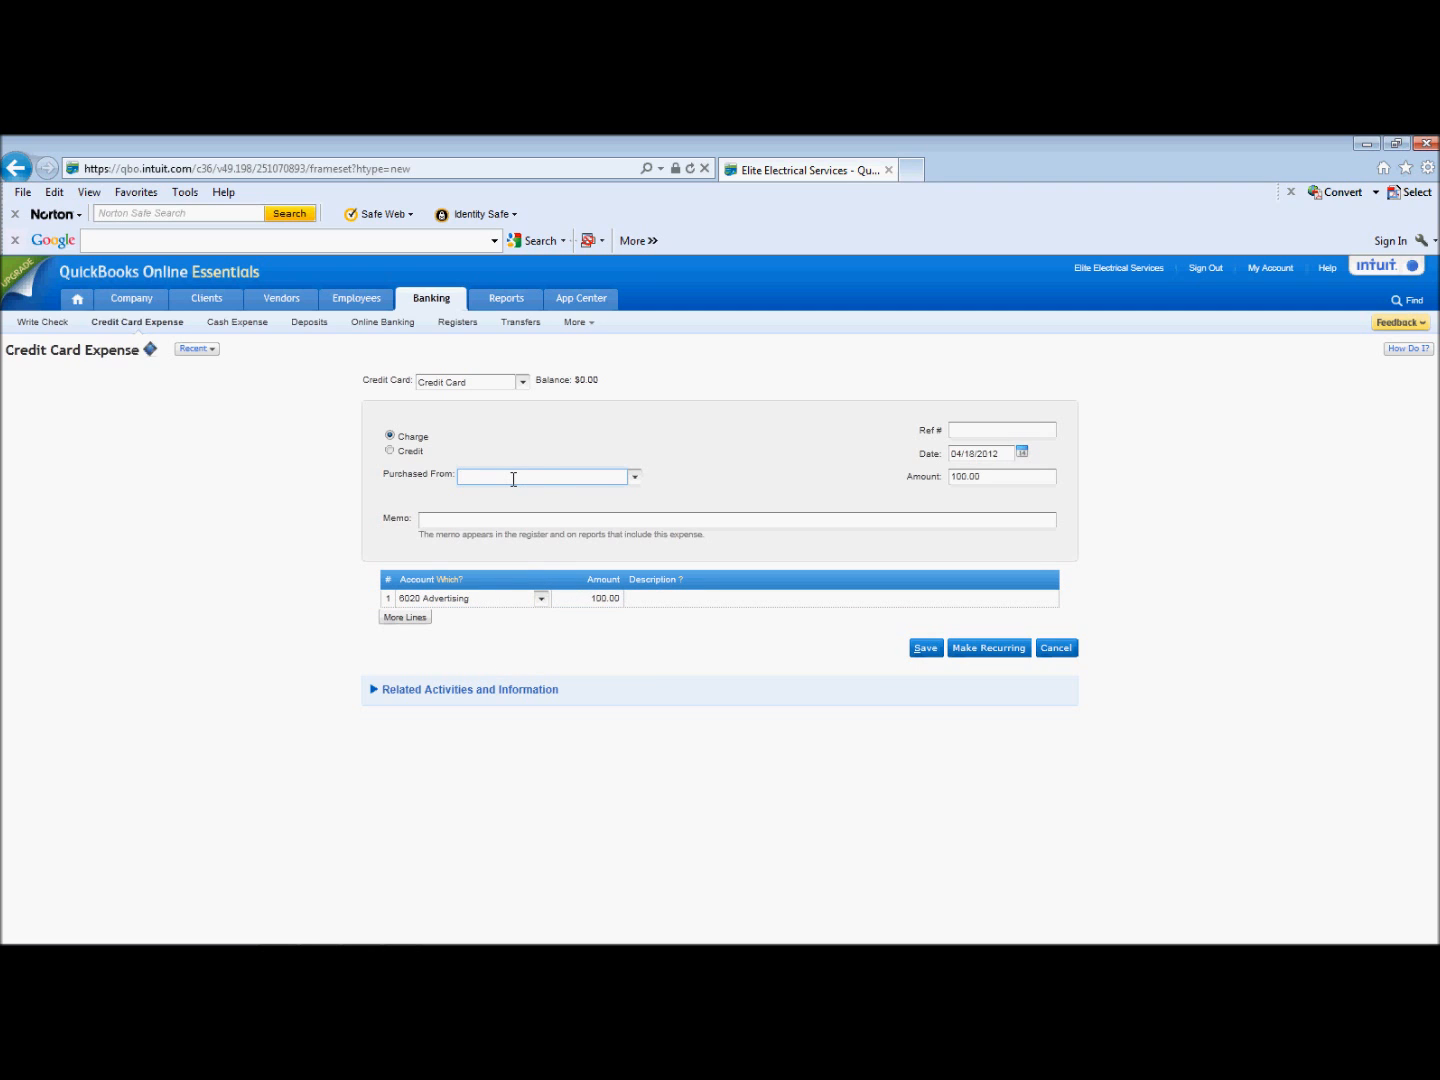
text(WA DEPT OF CRIMINAL JUSTICE)
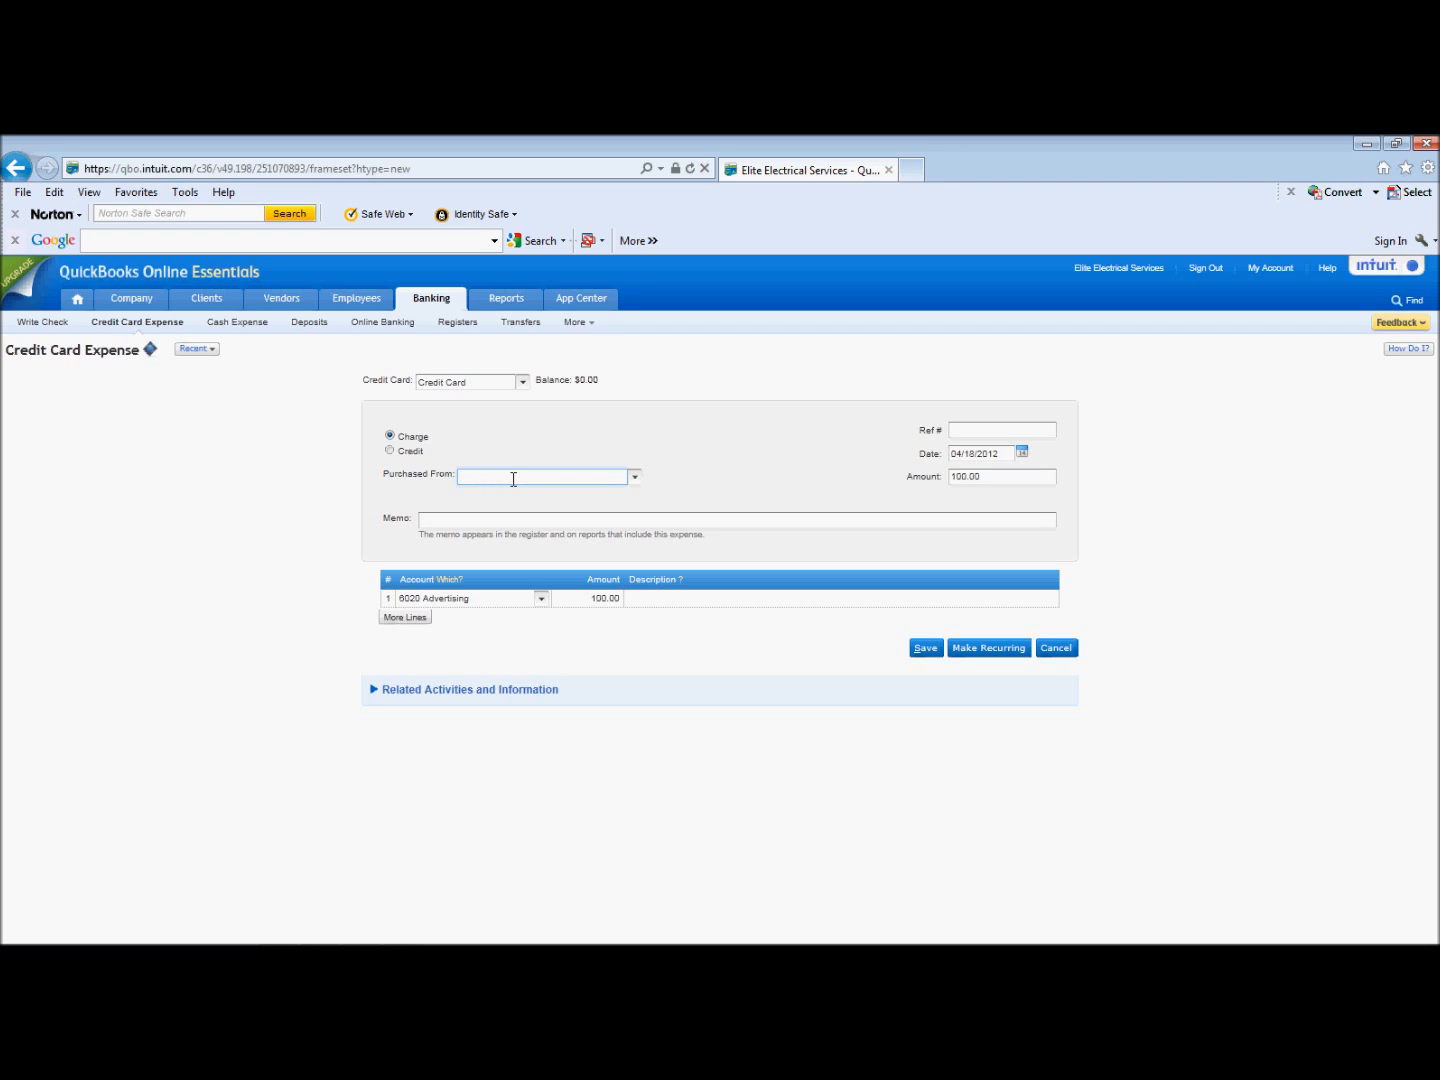
text(Wing)
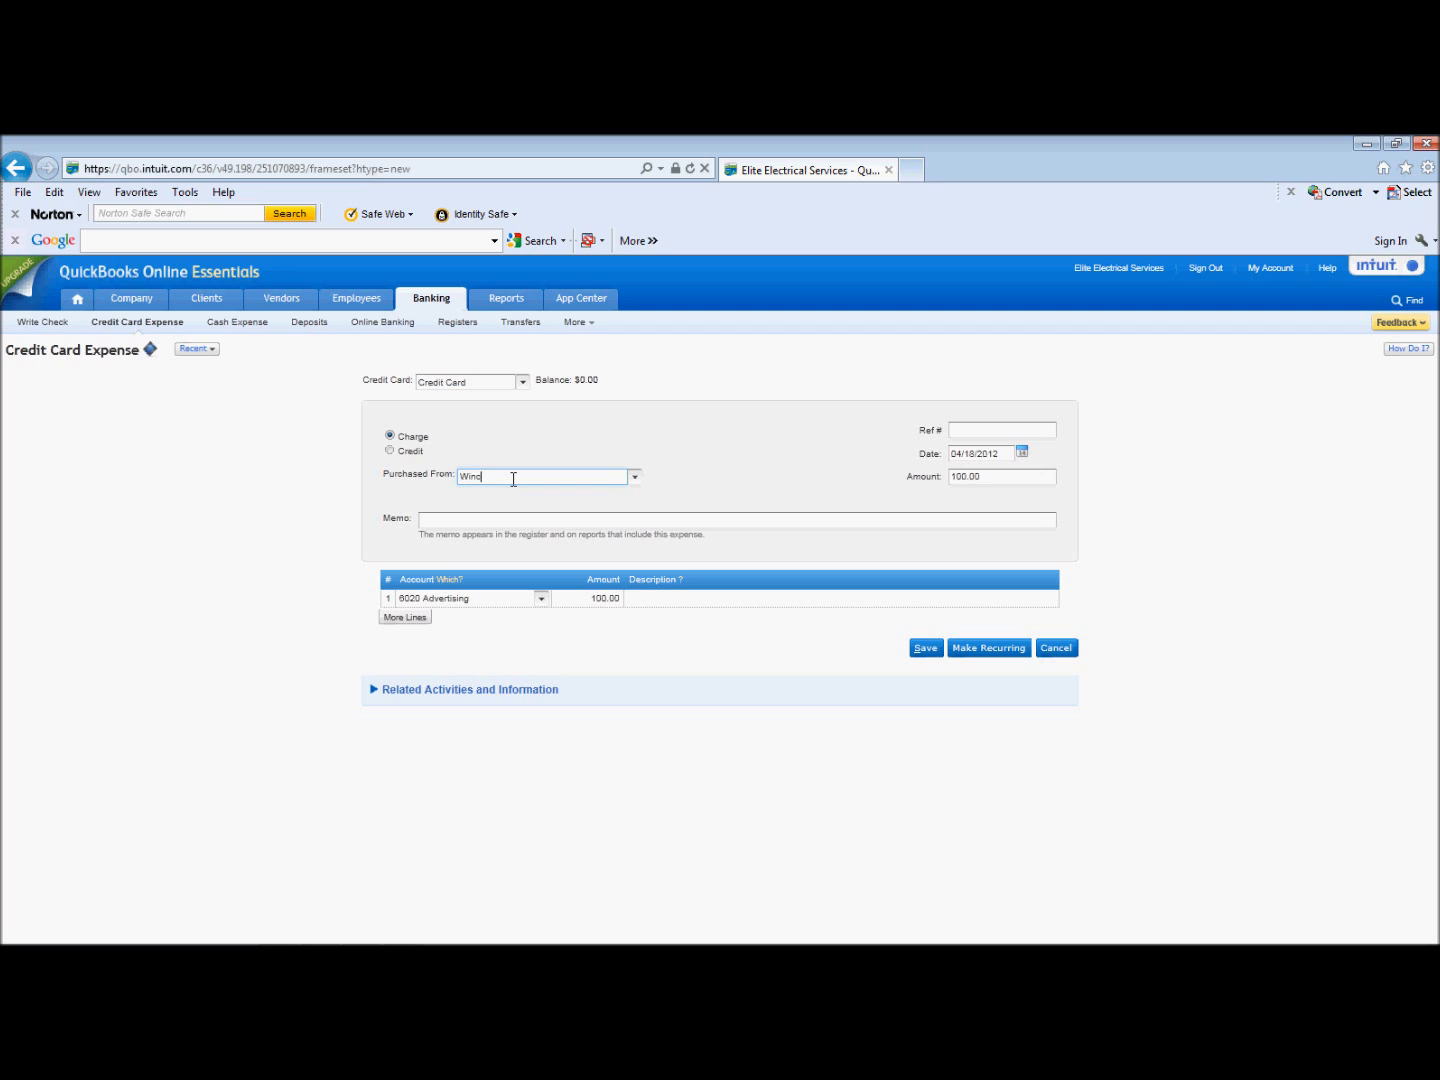
text(hester)
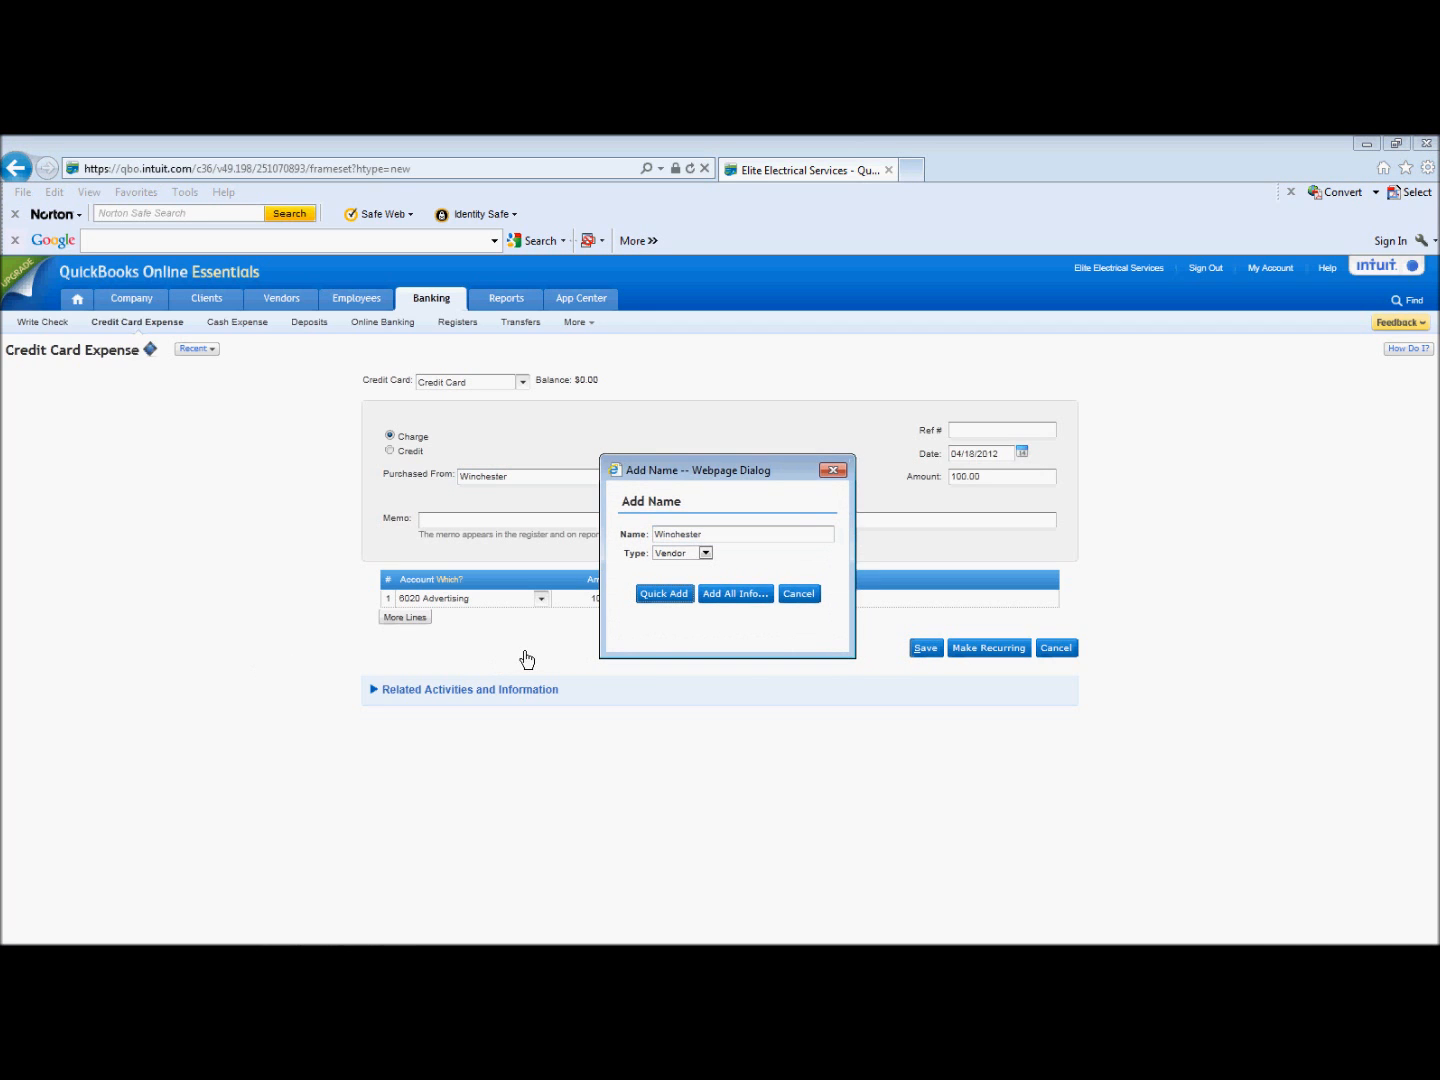
mouse_move(136, 668)
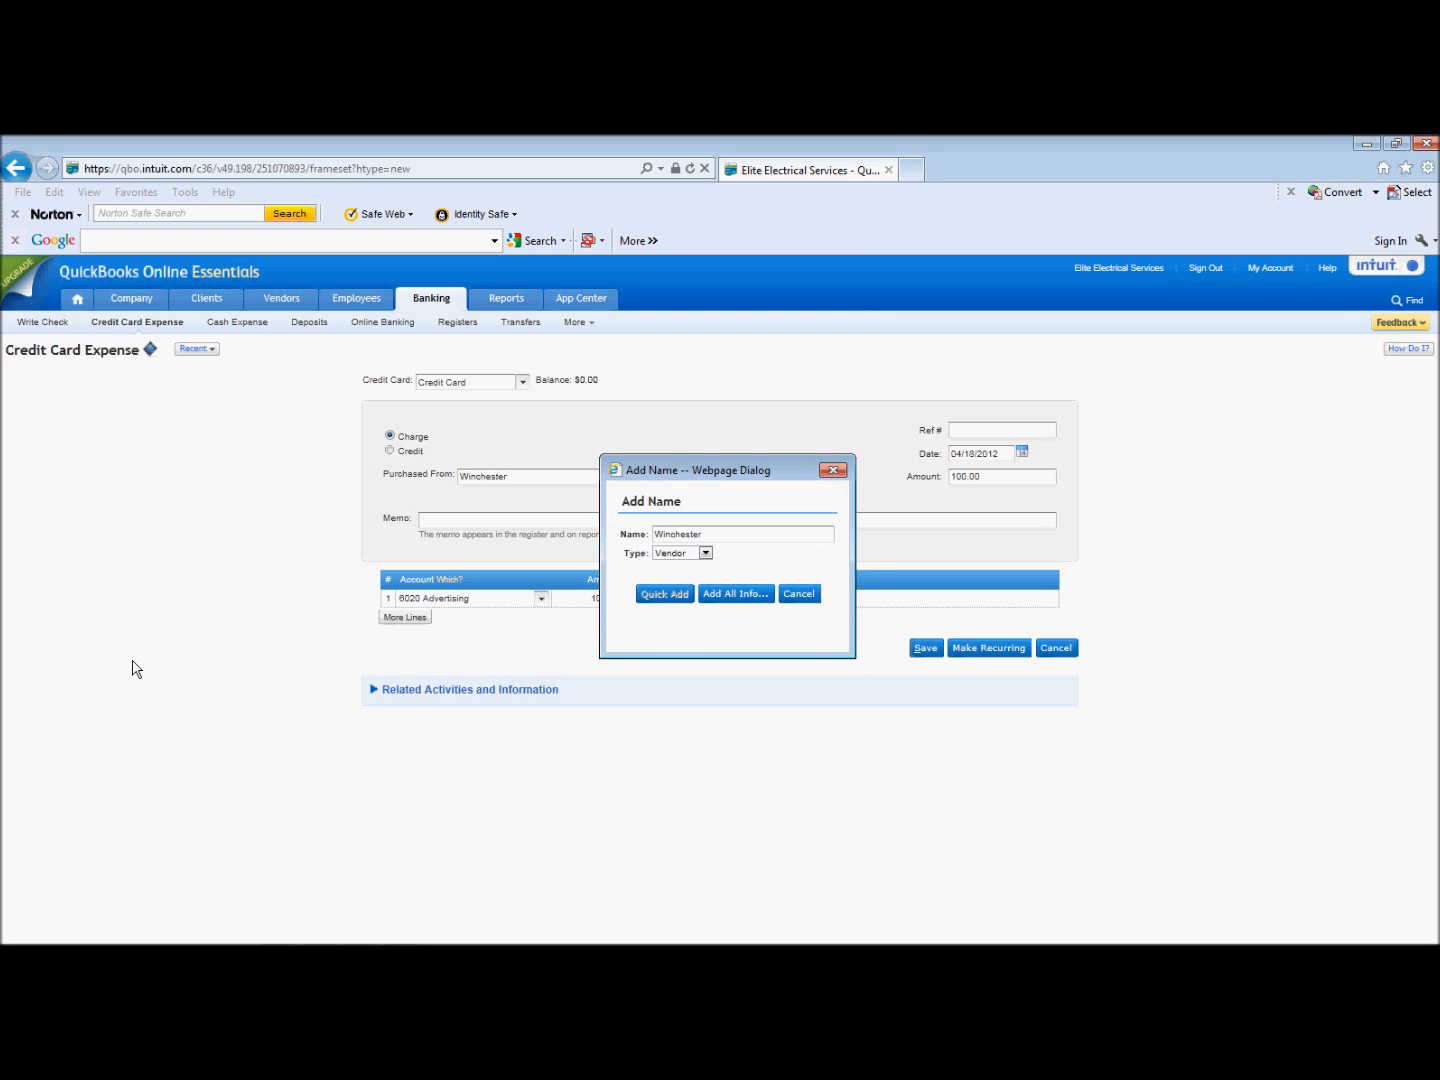
Quick Add Winchester as a vendor so the $100 charge can be saved
click(664, 592)
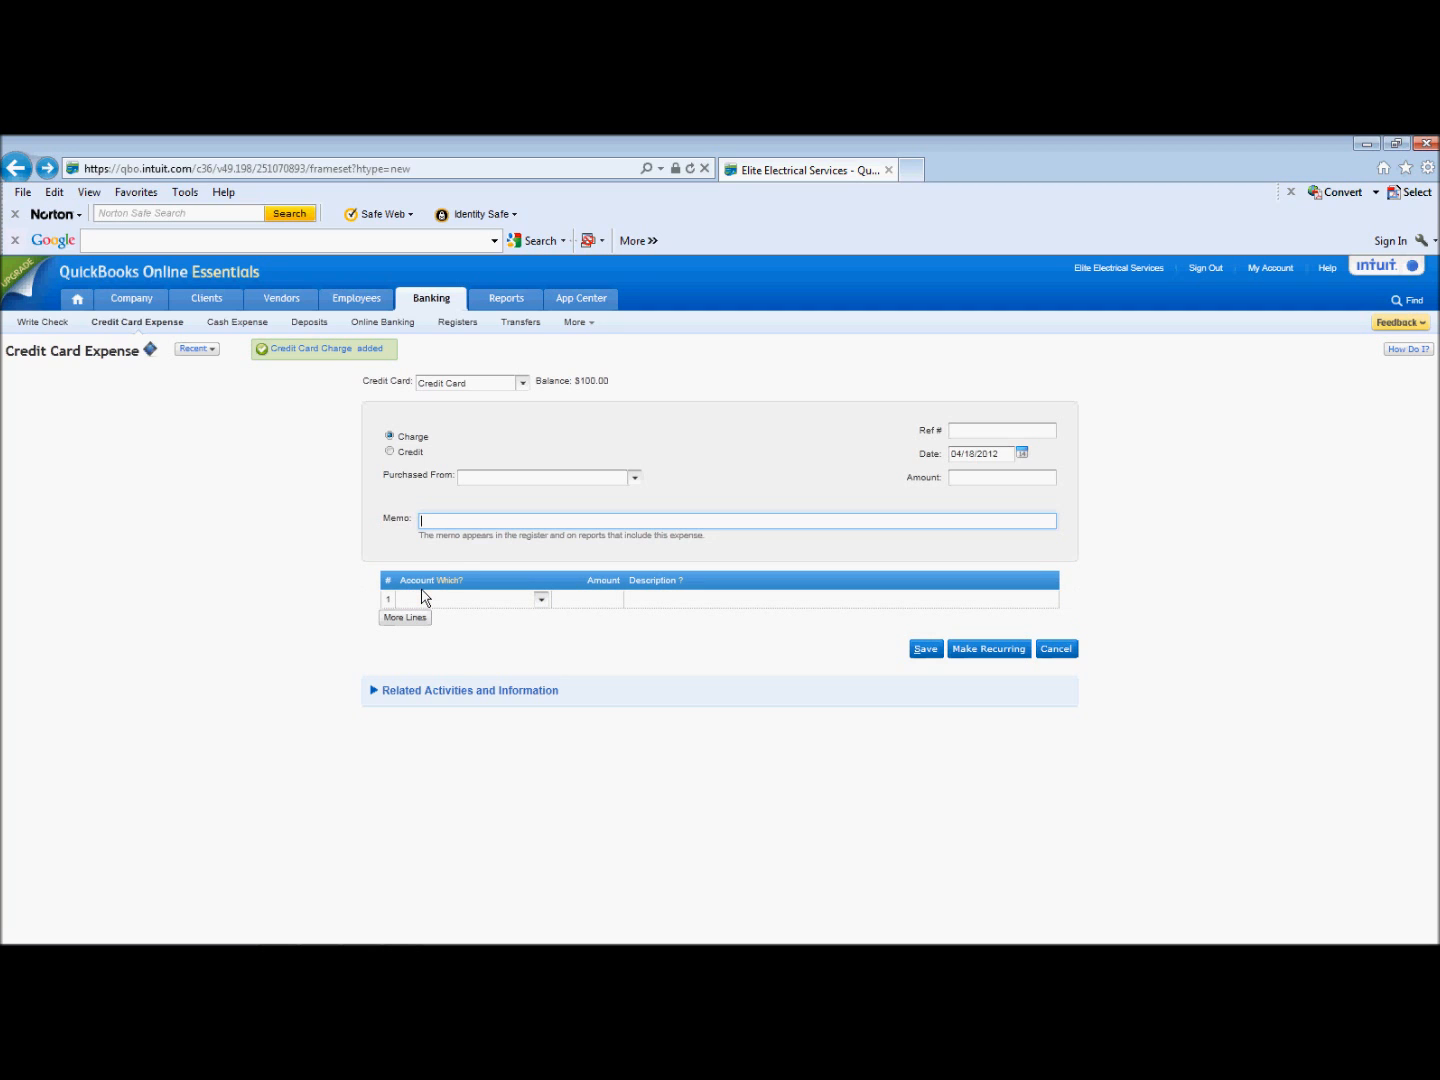
mouse_move(806, 572)
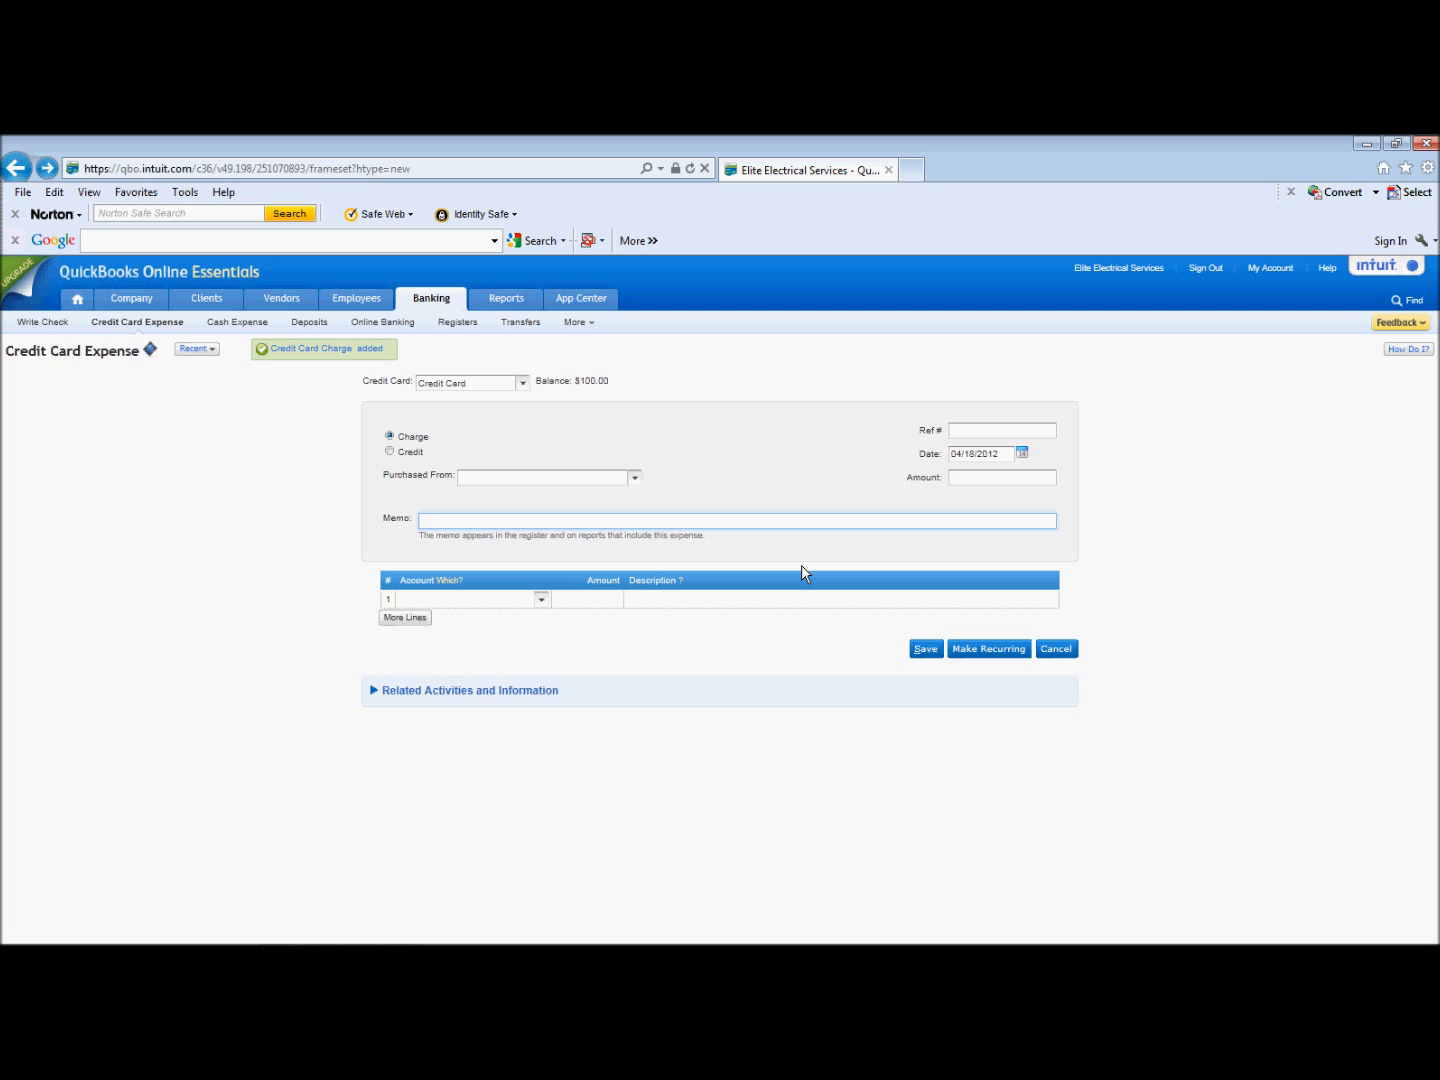
mouse_move(576, 418)
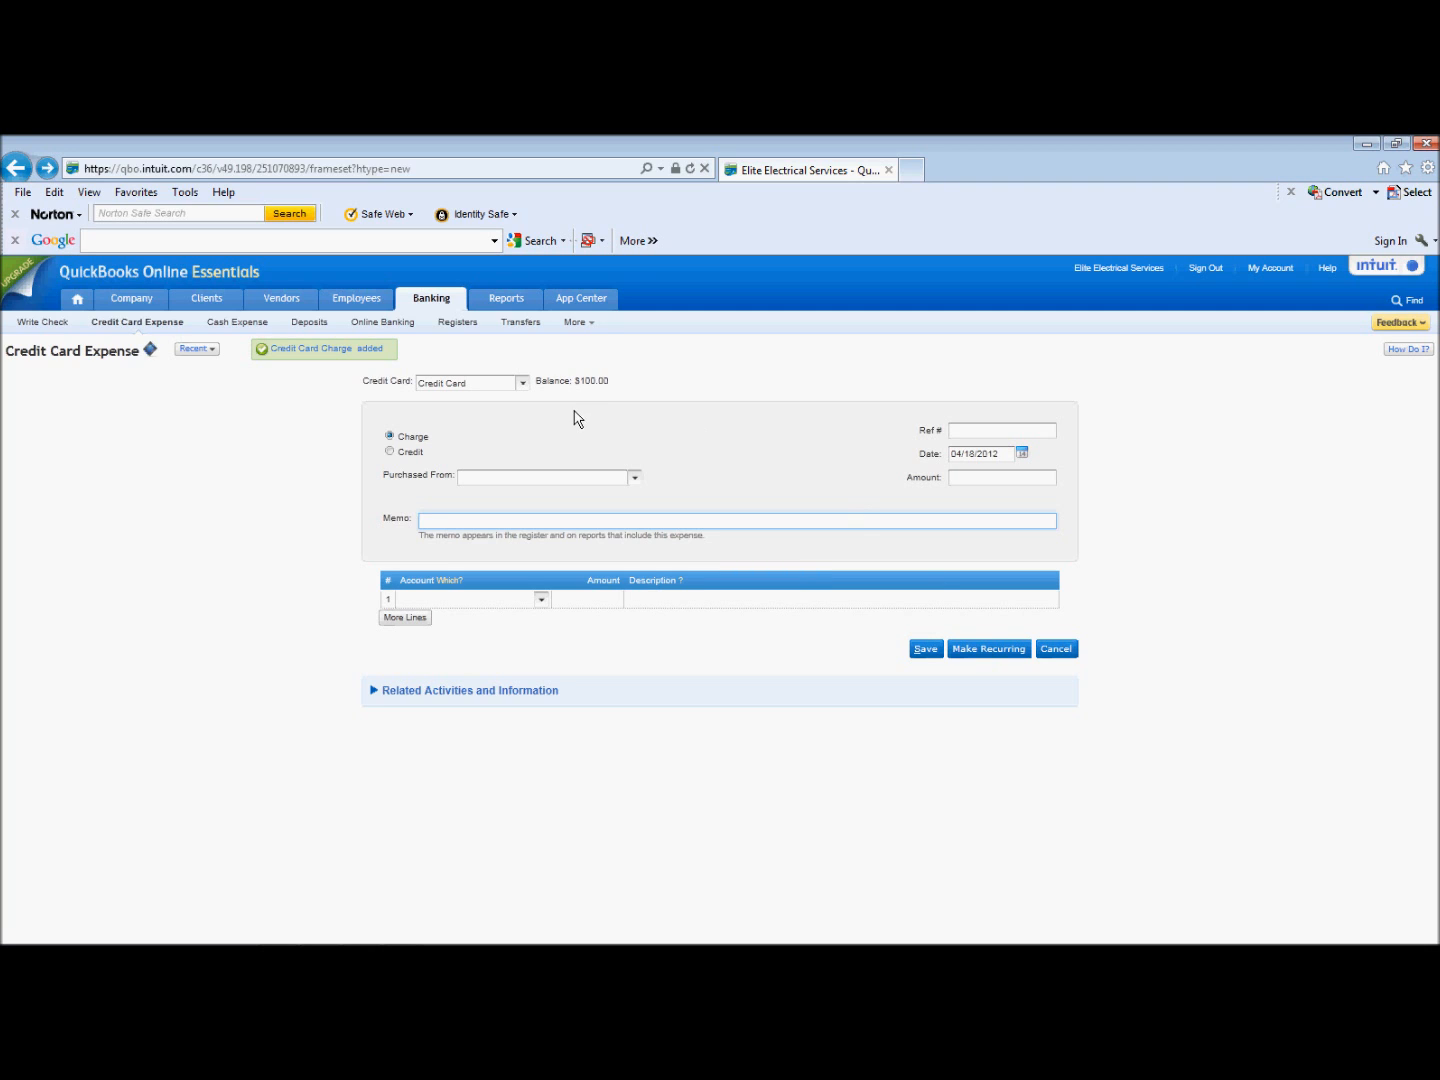
mouse_move(264, 590)
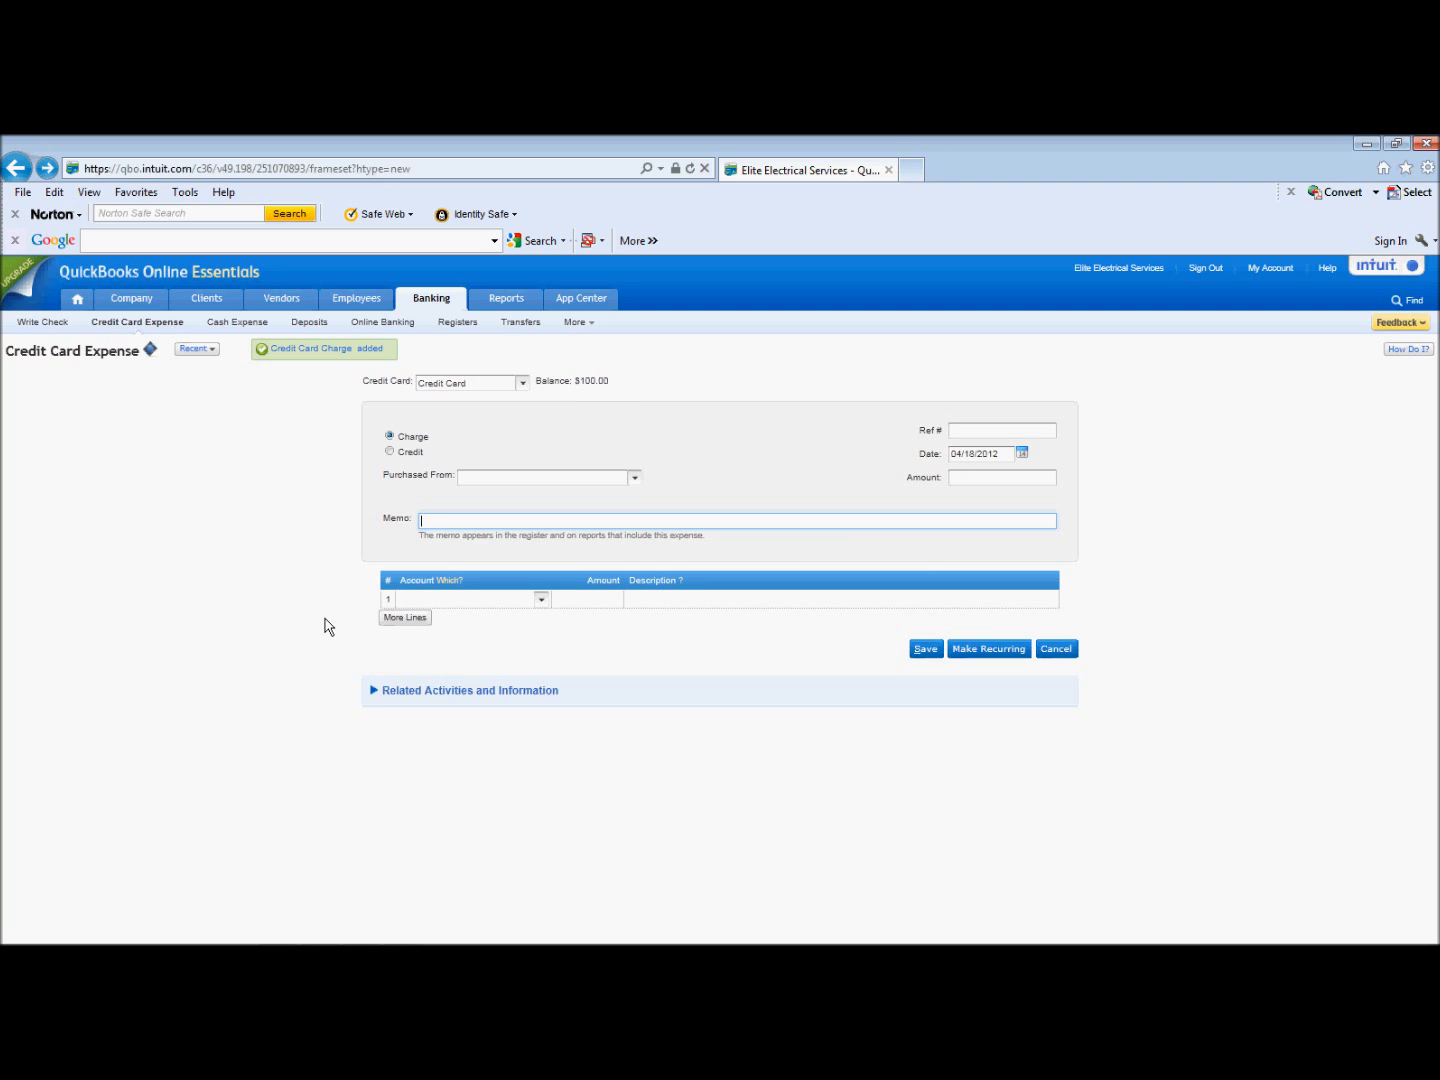
mouse_move(448, 304)
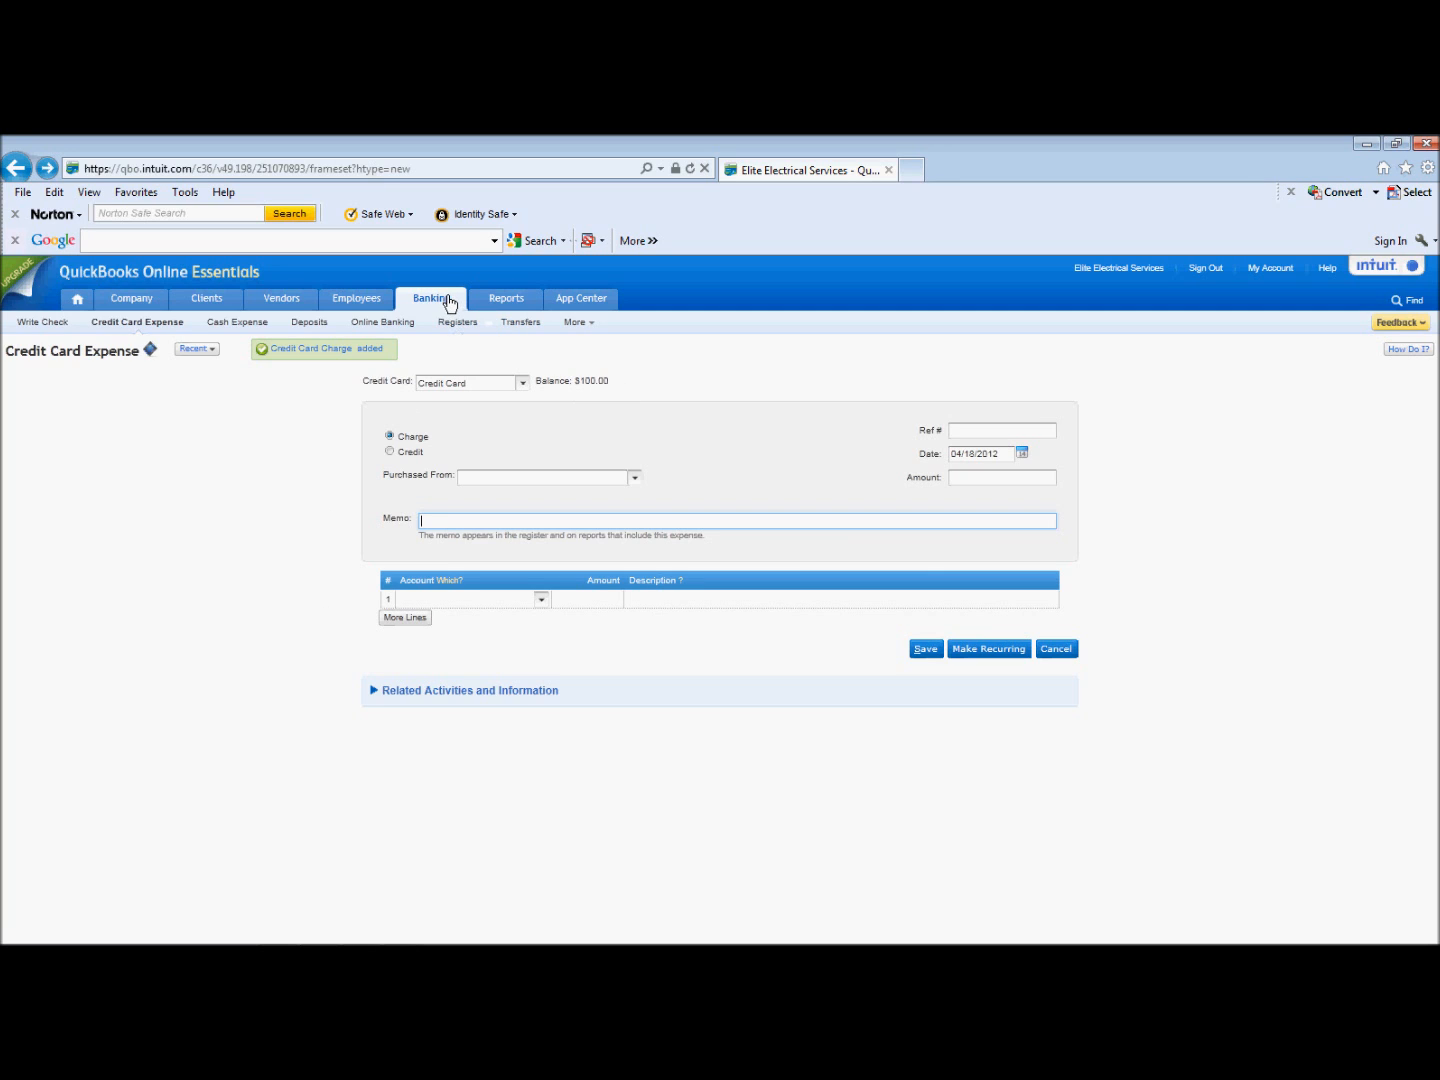
click(576, 320)
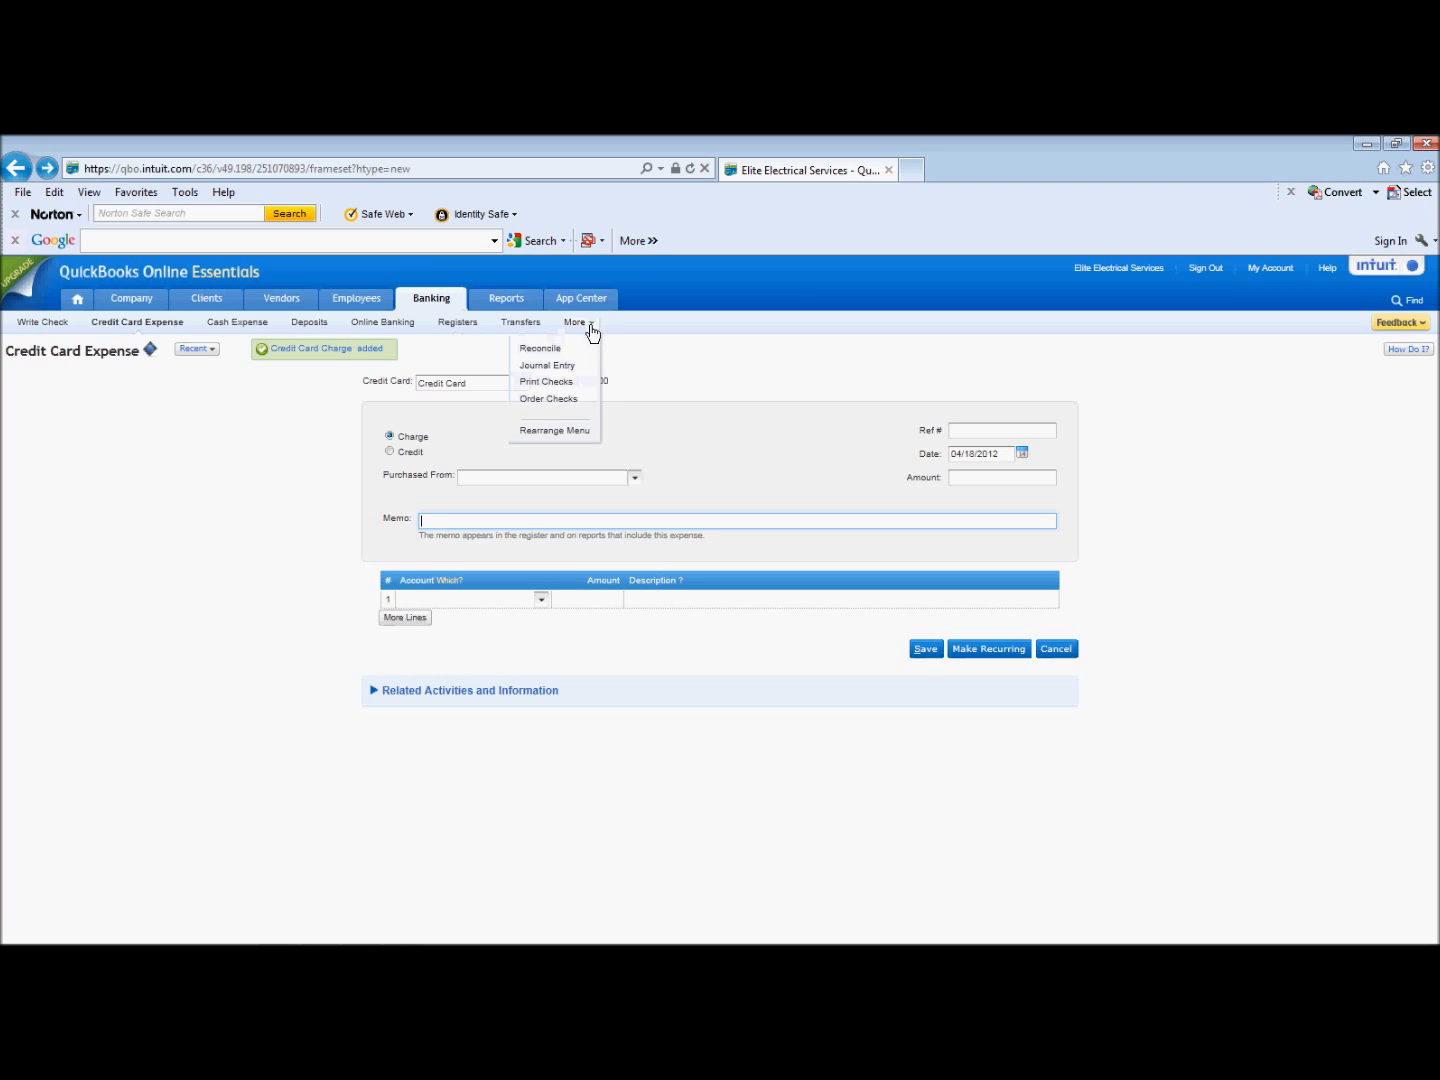
click(540, 348)
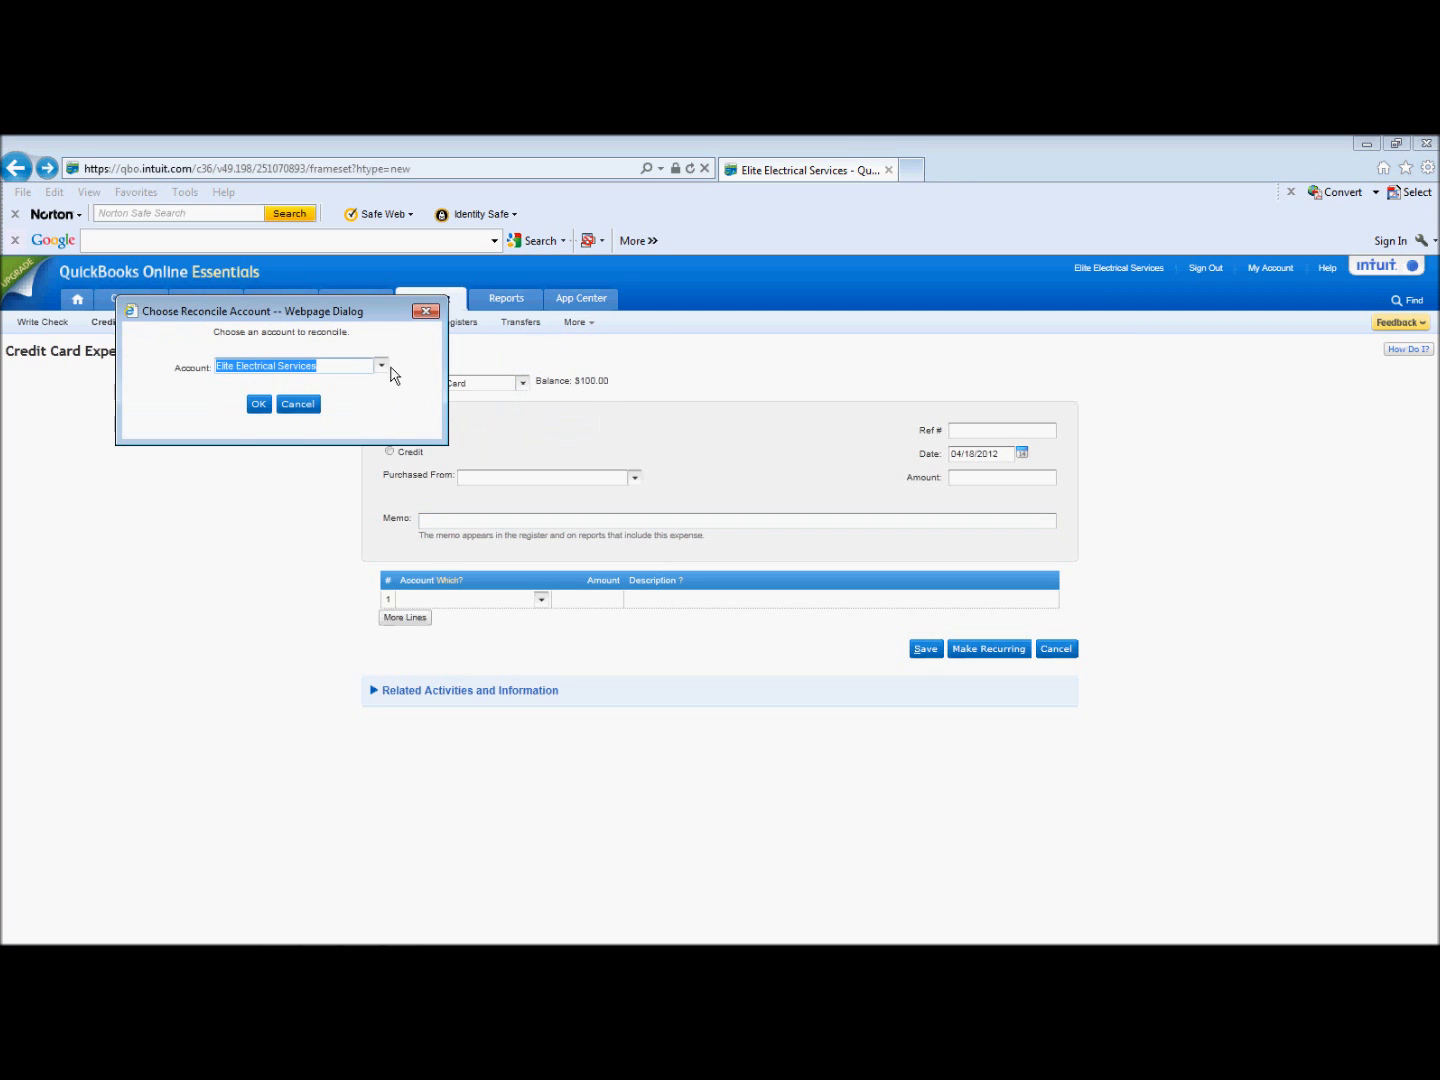
click(380, 364)
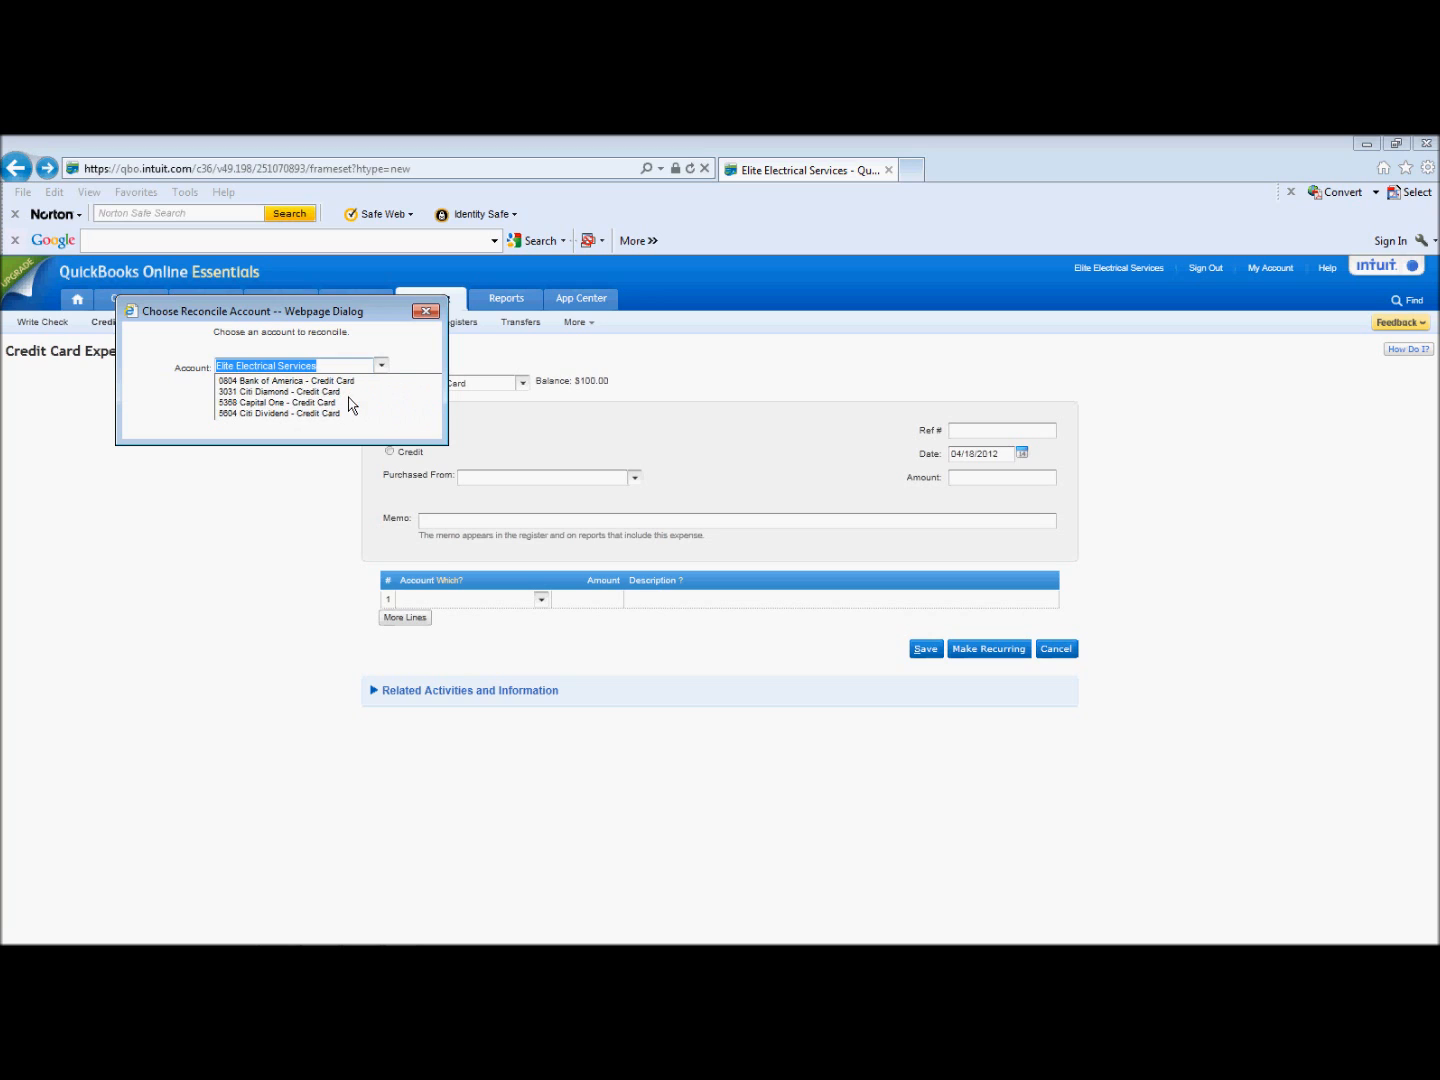
scroll(down, 3)
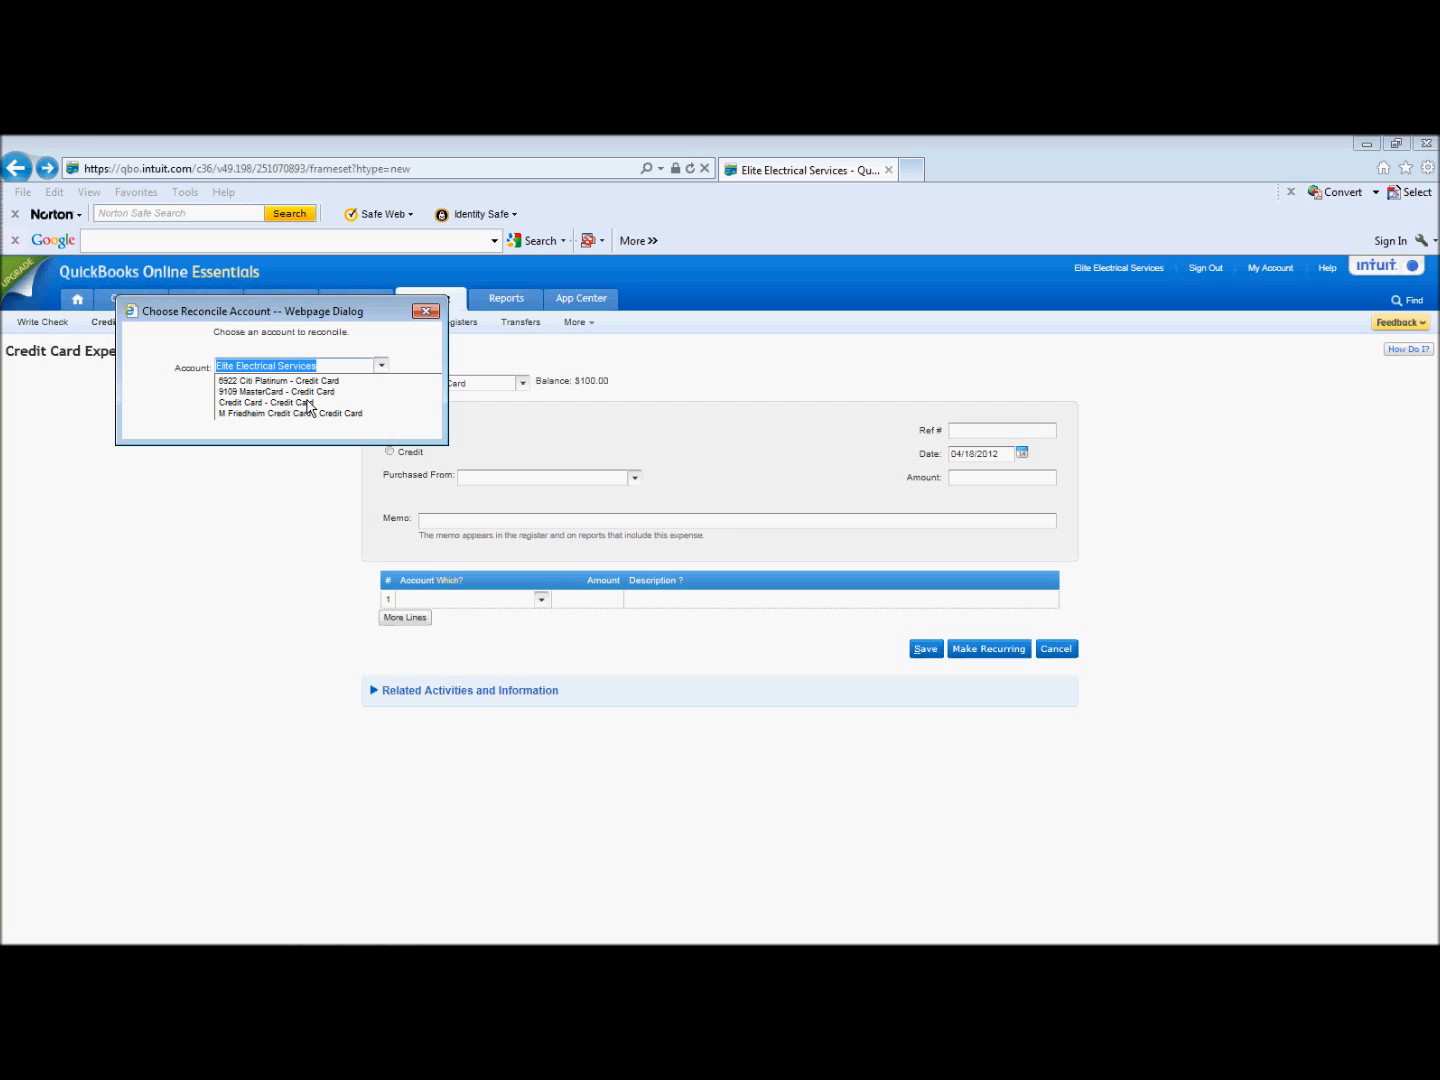
mouse_move(198, 504)
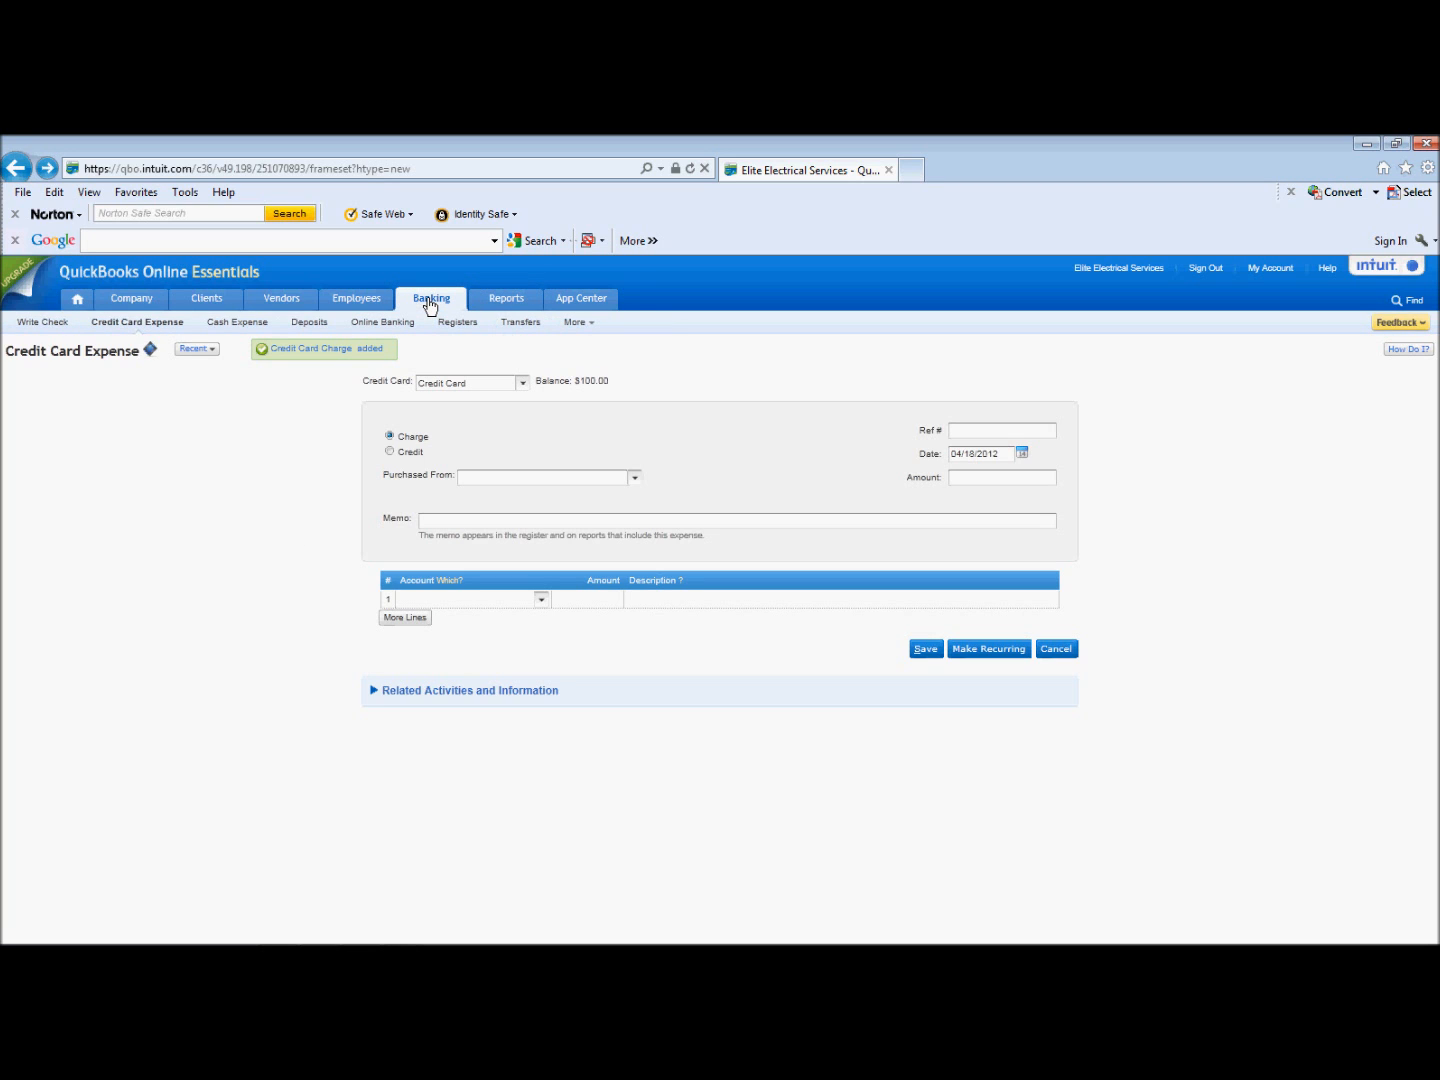
Start a Write Check made payable to Chase, bringing up the Add Name prompt
click(578, 322)
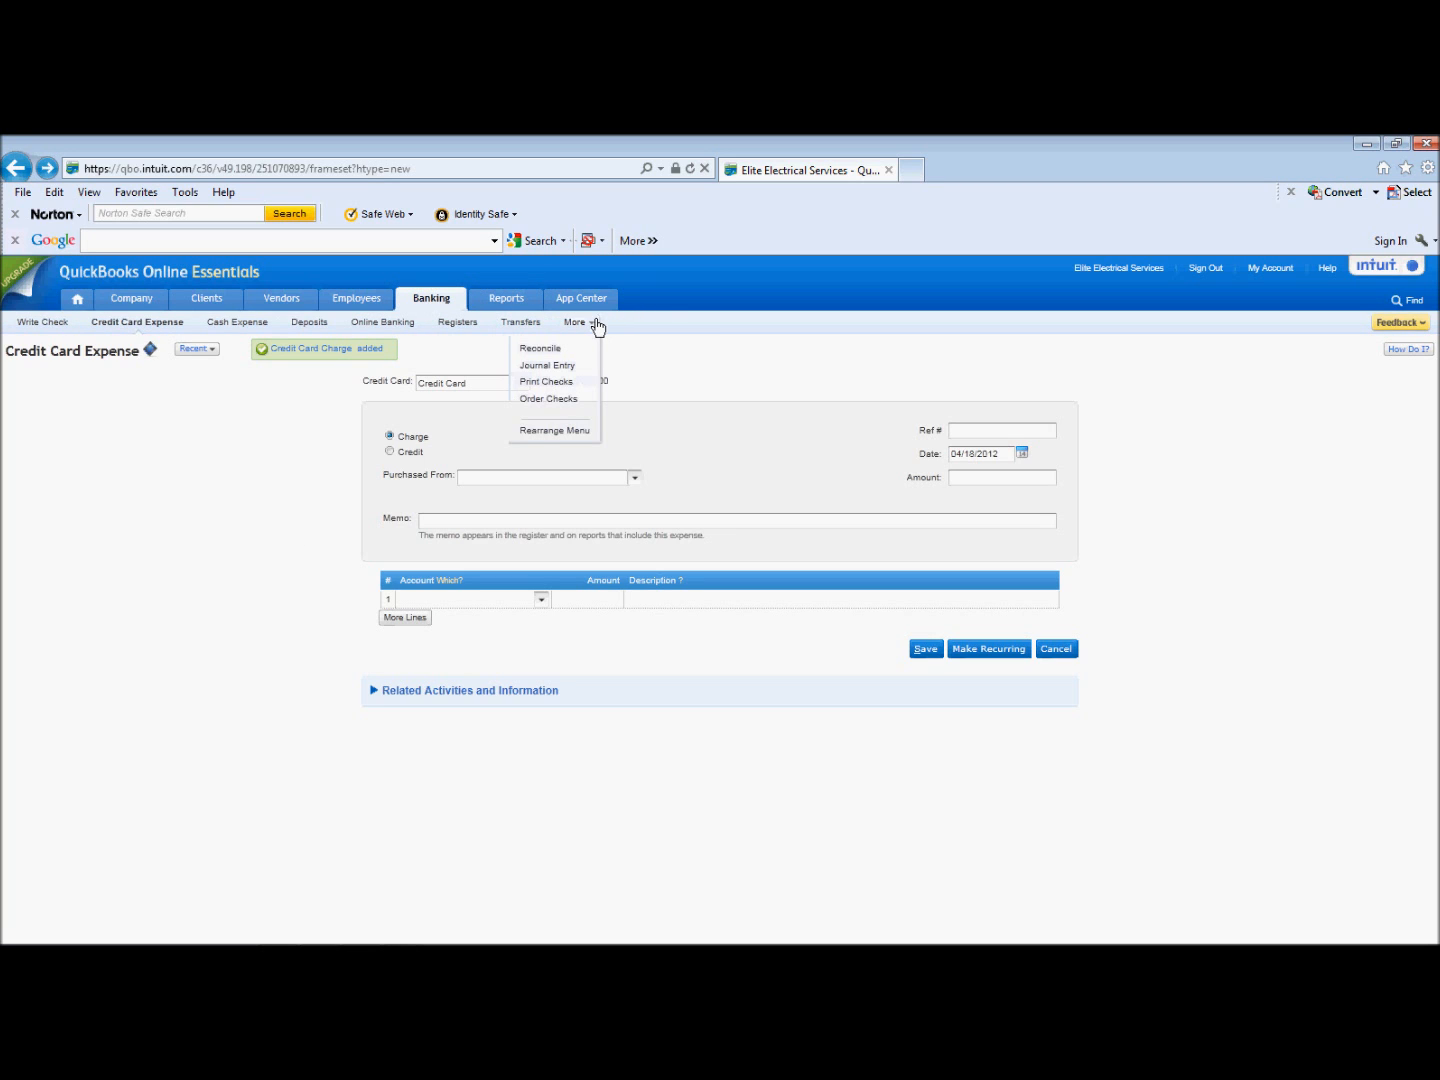
click(44, 320)
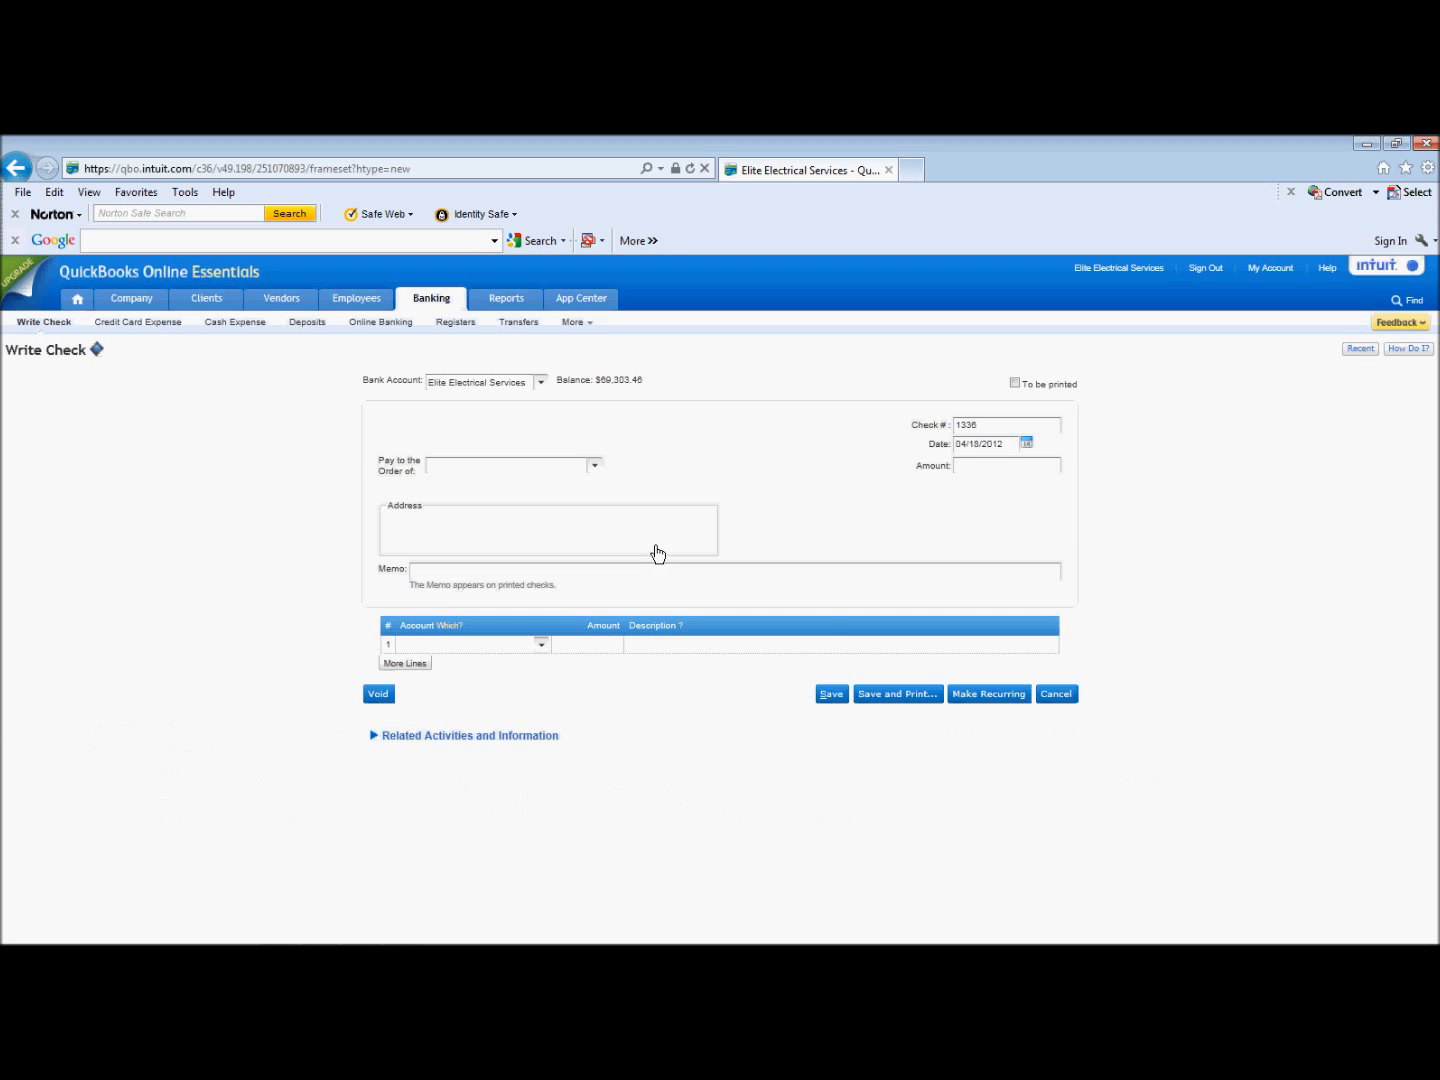
click(504, 464)
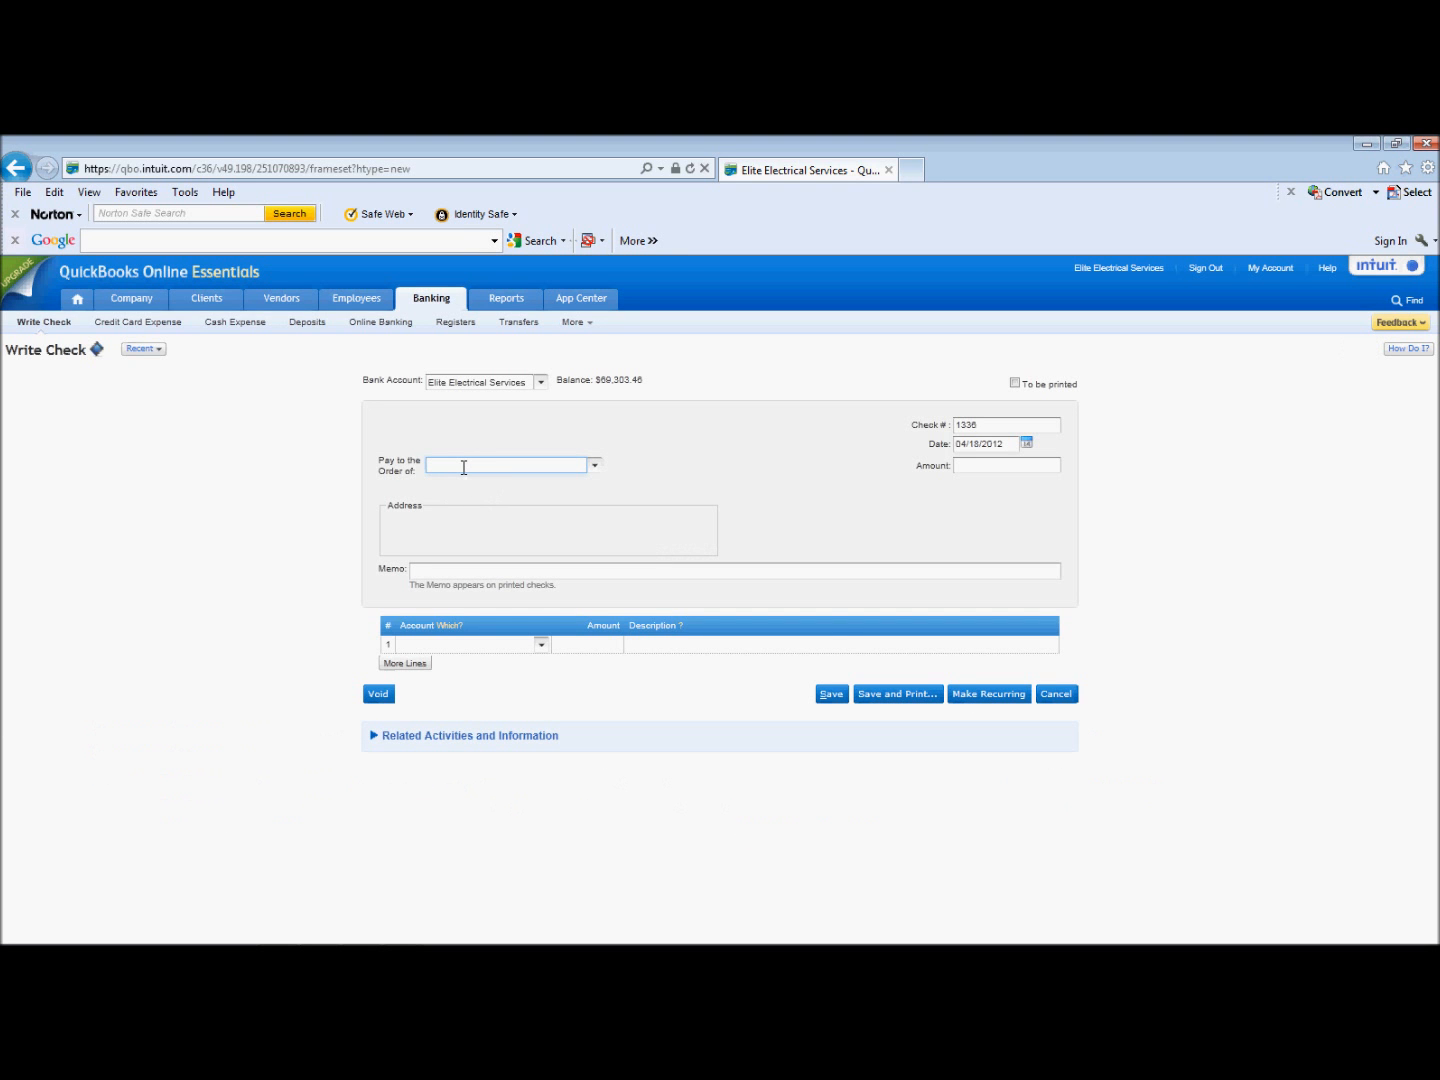
text(American Airlines)
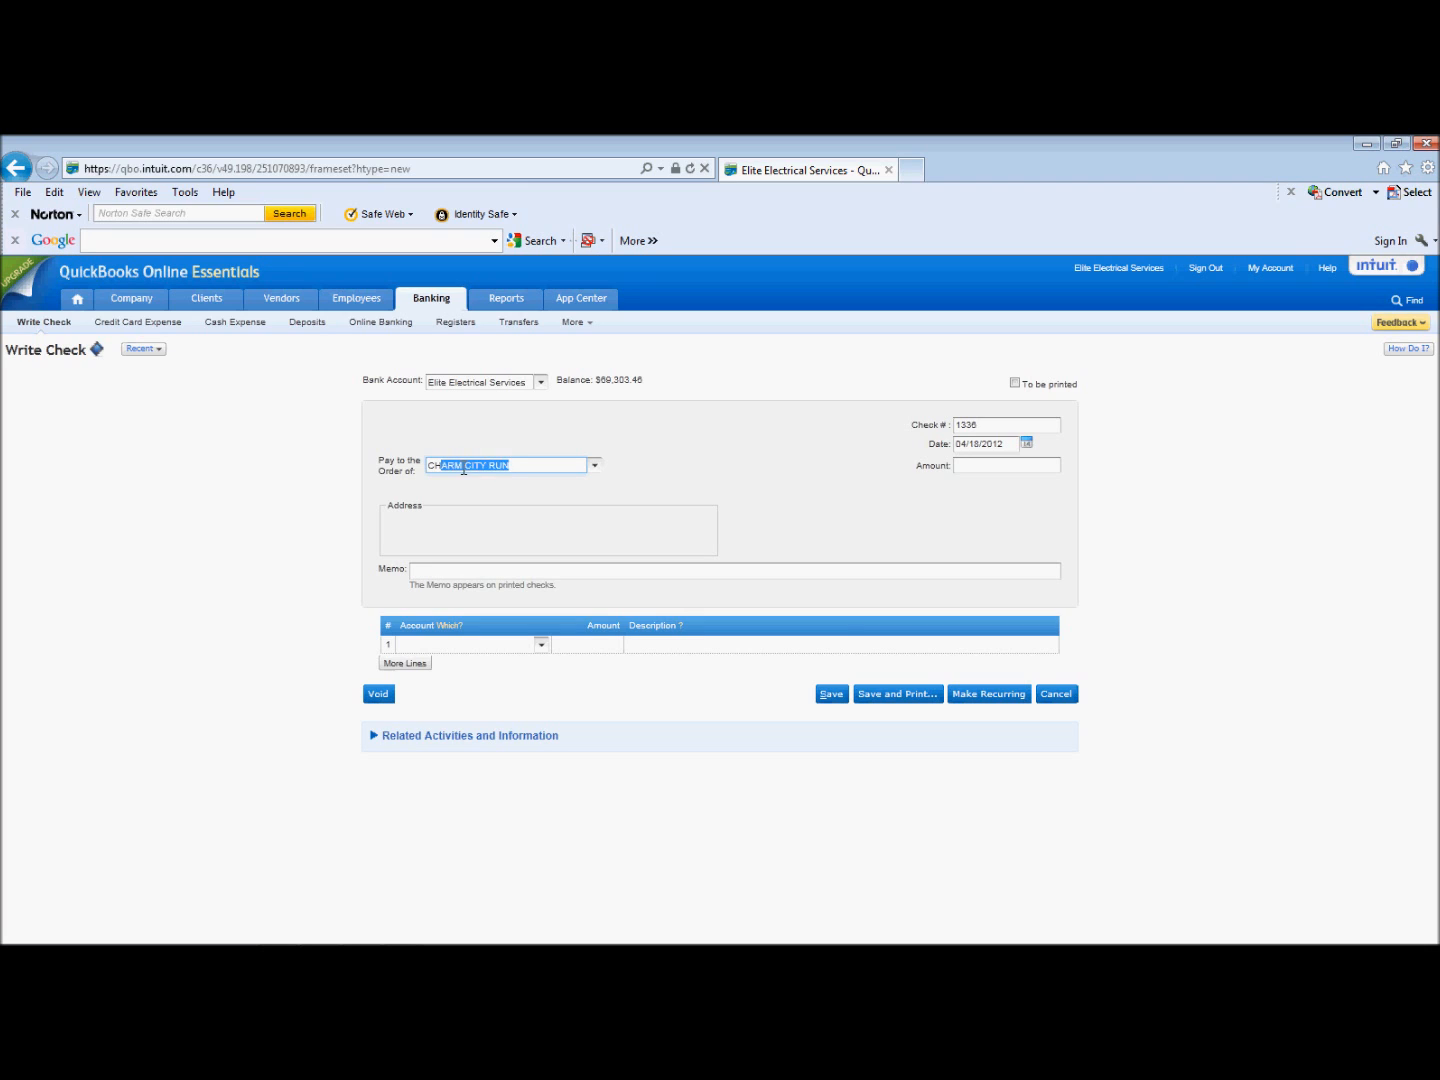
text(cd)
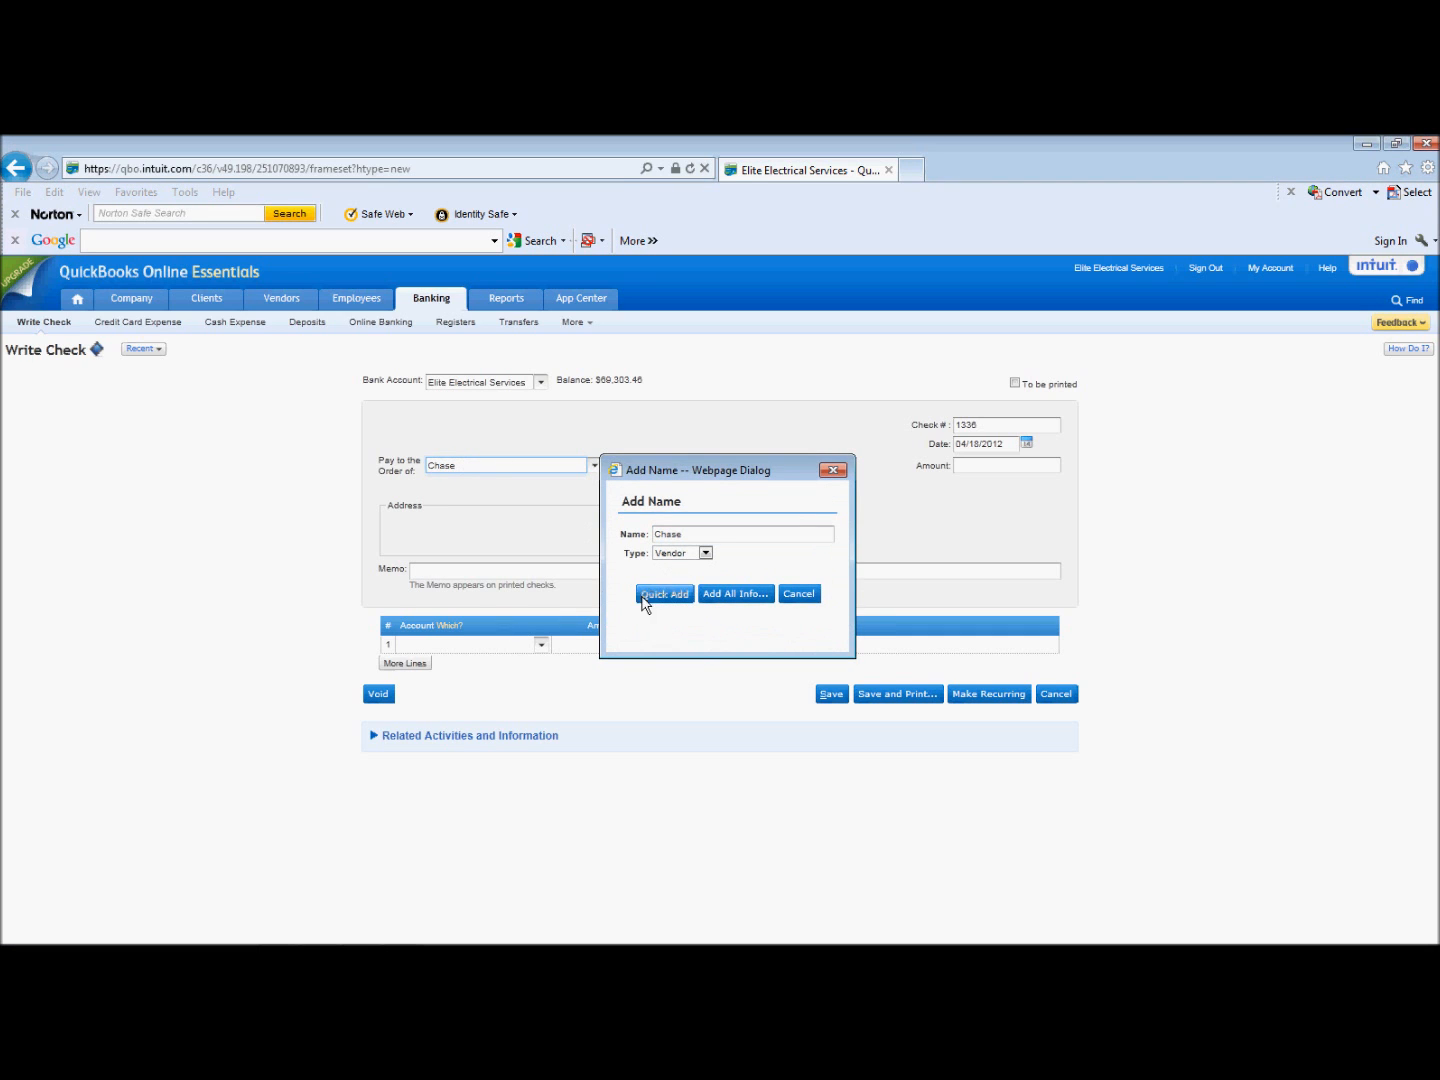
Quick Add Chase as a vendor and set the check's first line to the Credit Card account
click(664, 592)
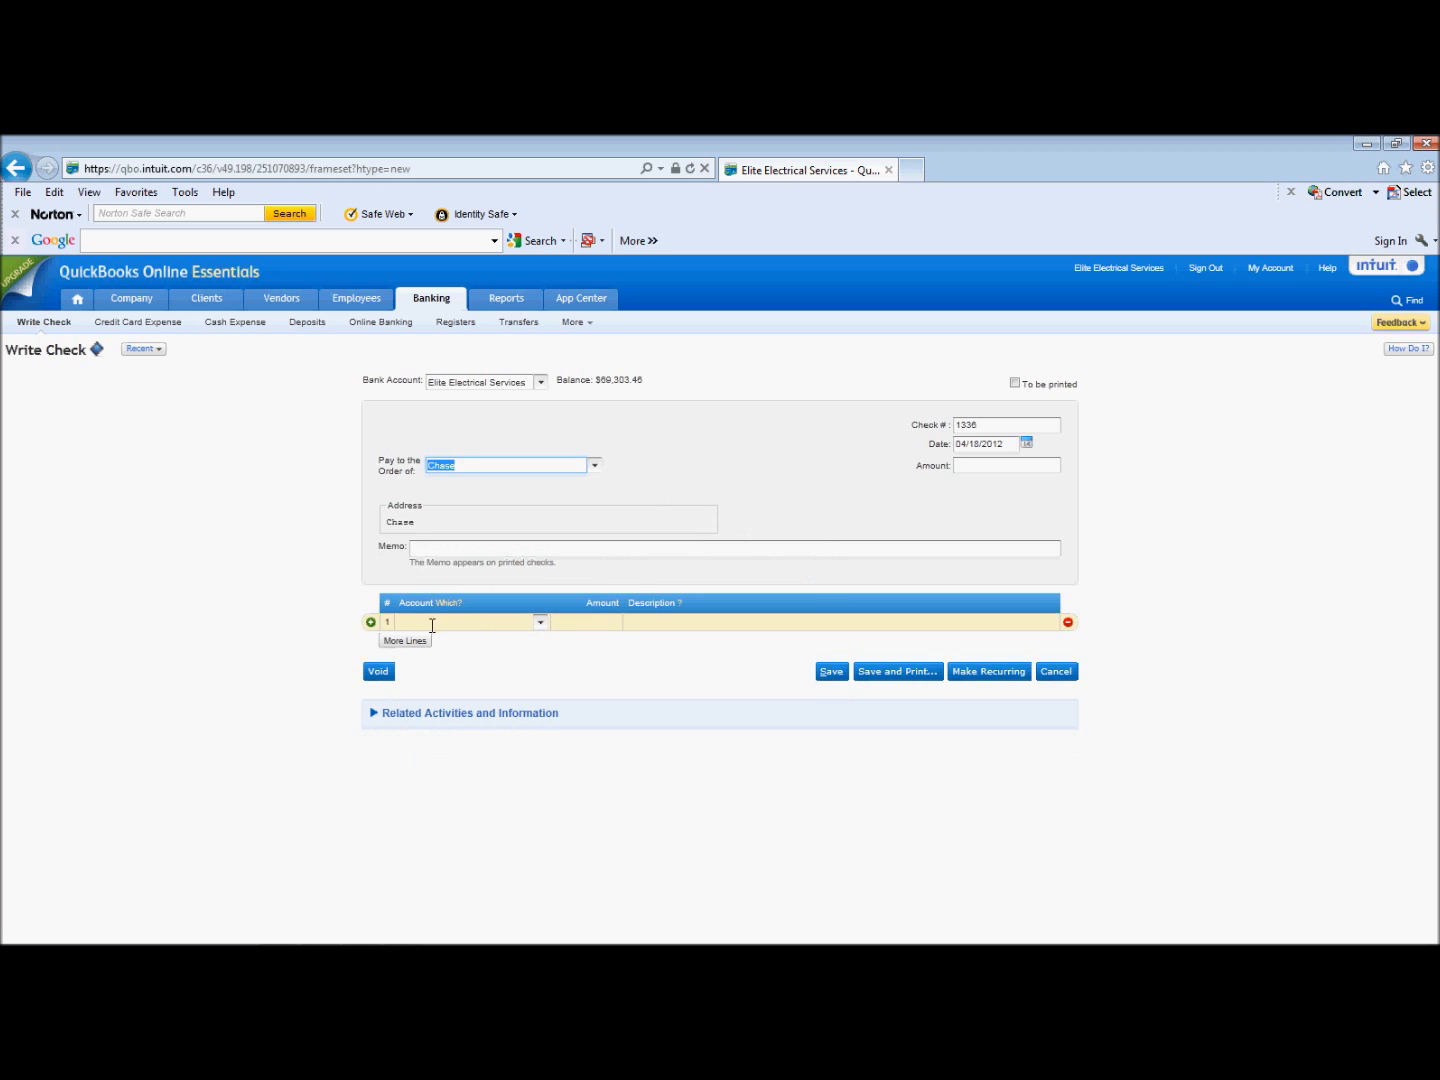
click(470, 620)
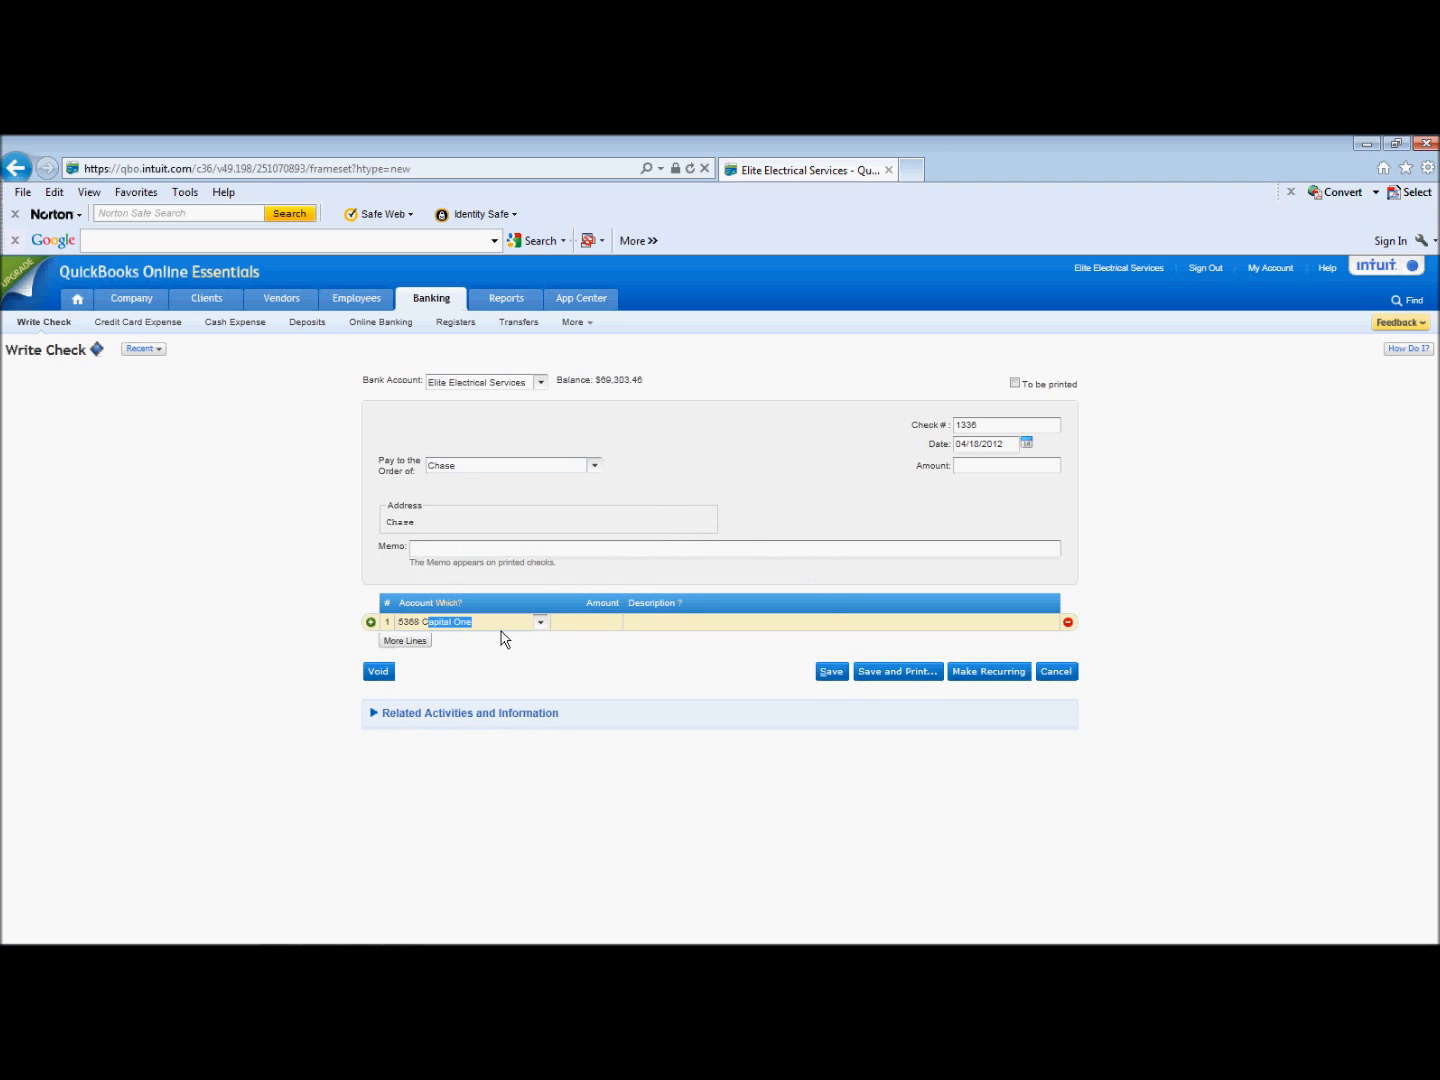
click(464, 620)
text(Credit Card)
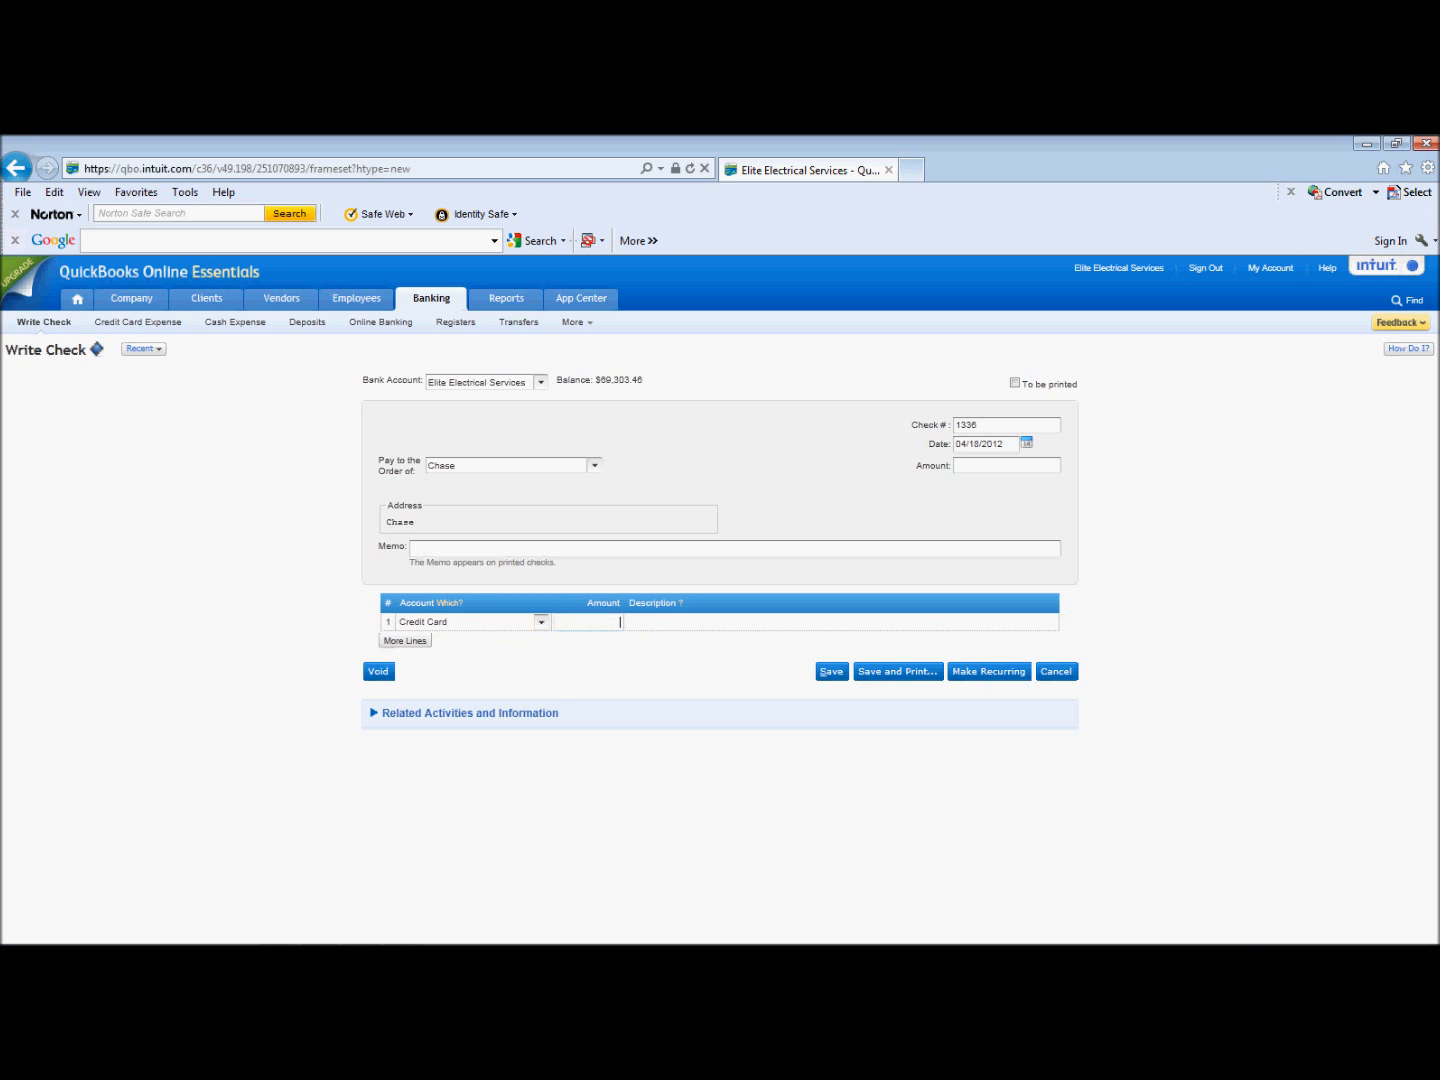
mouse_move(480, 936)
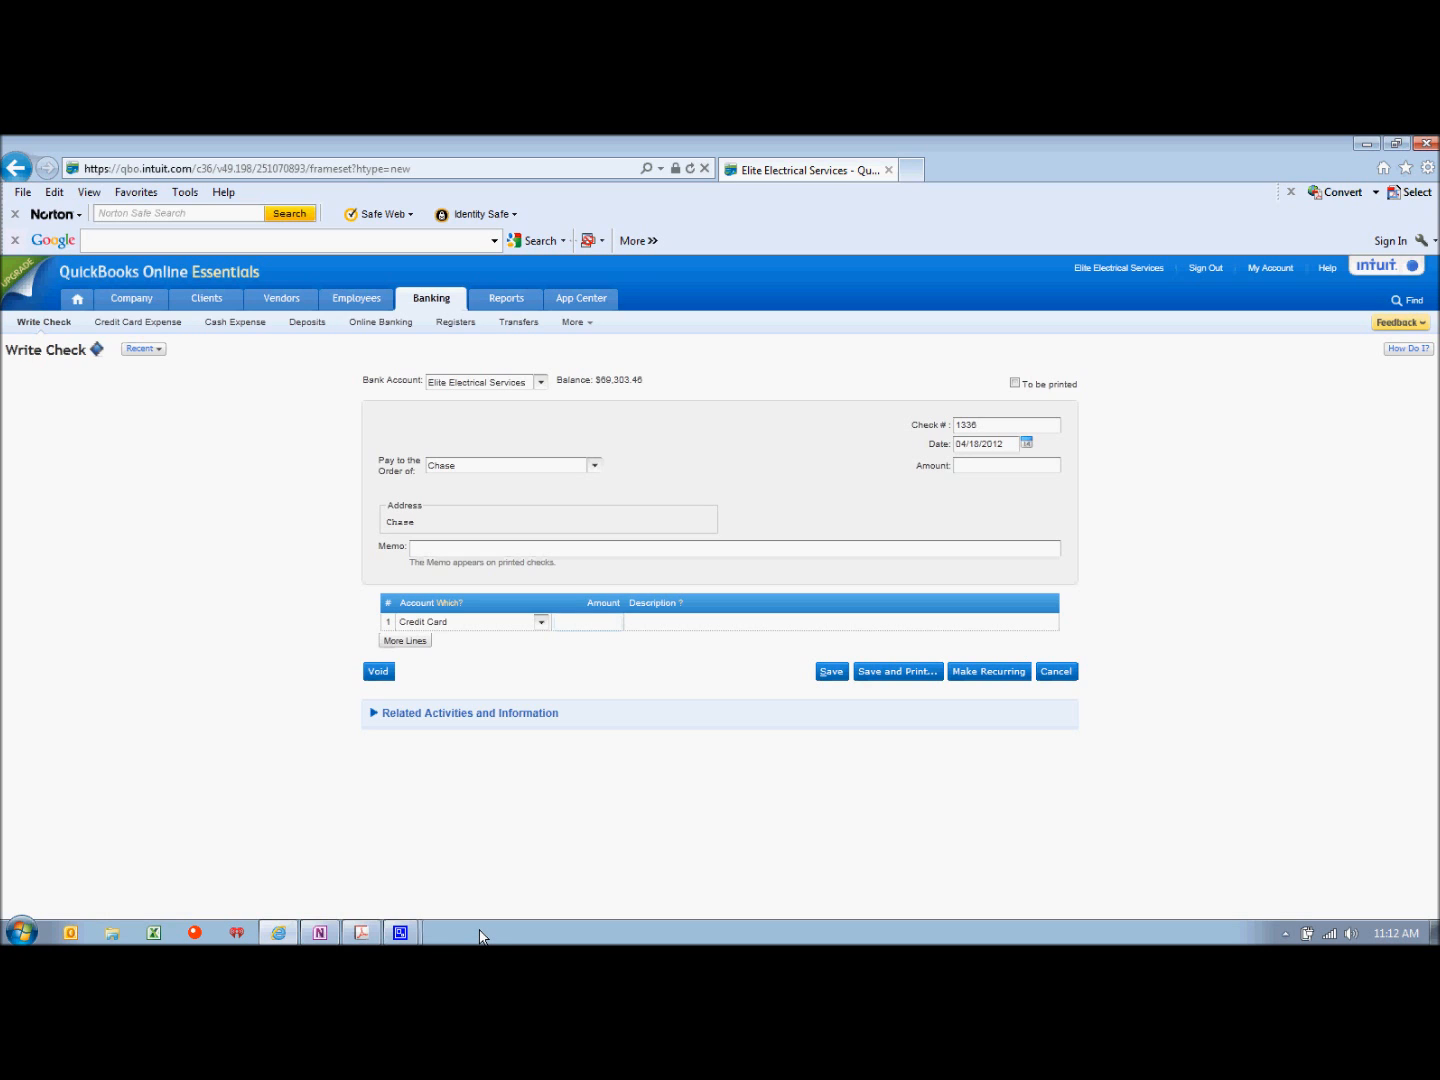
mouse_move(476, 936)
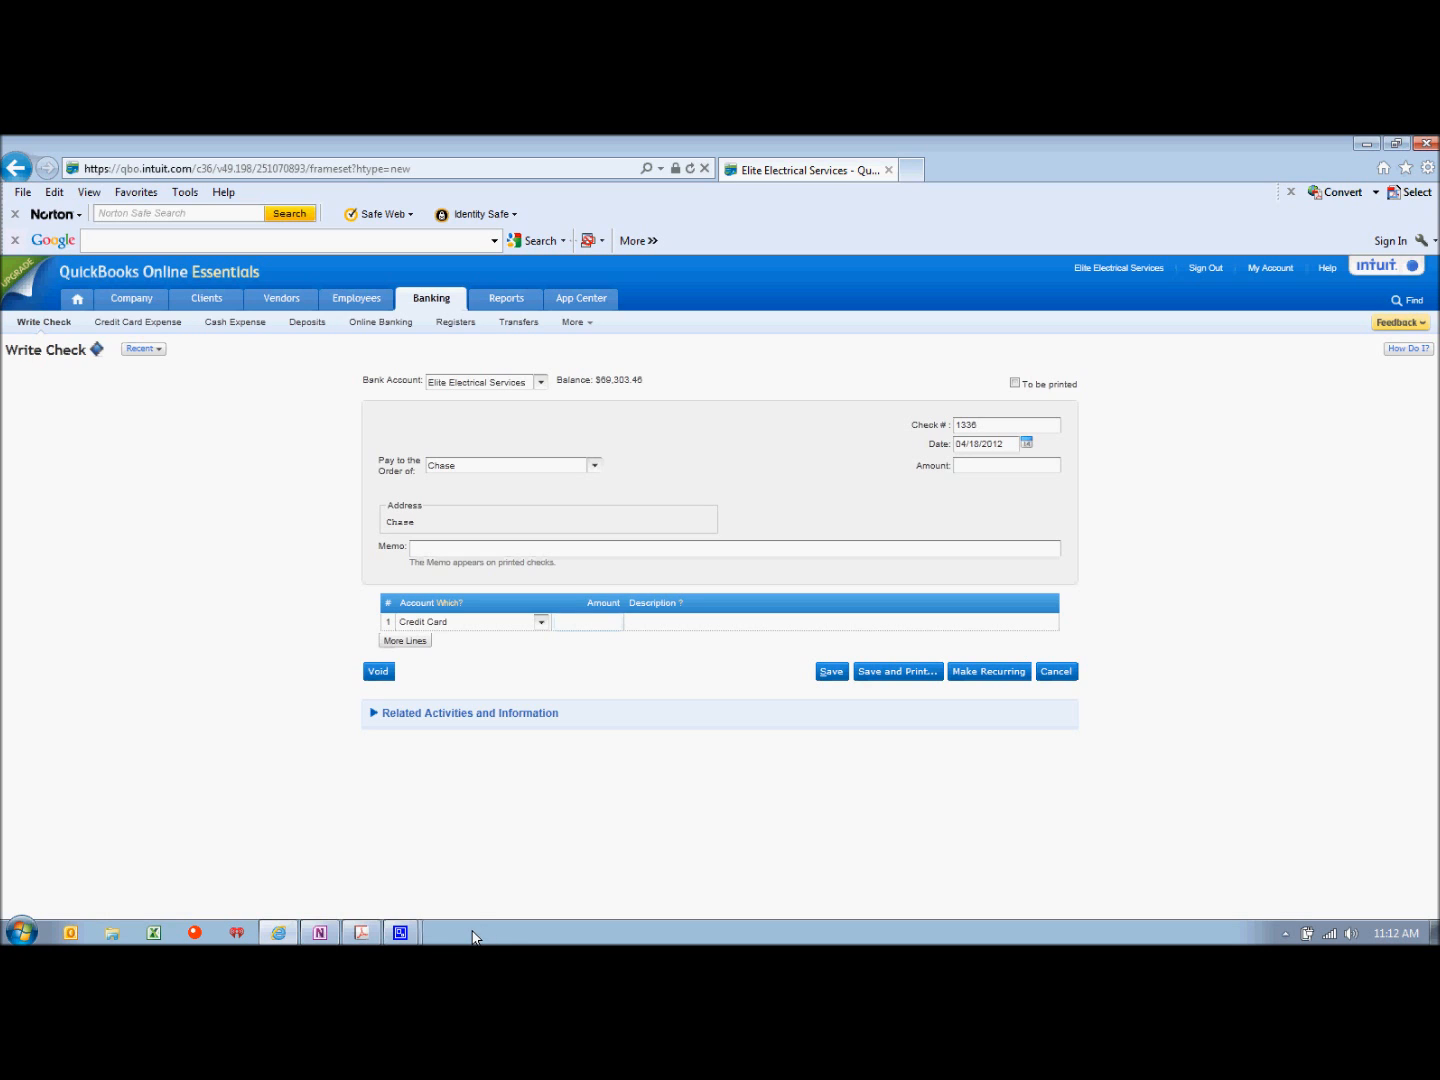